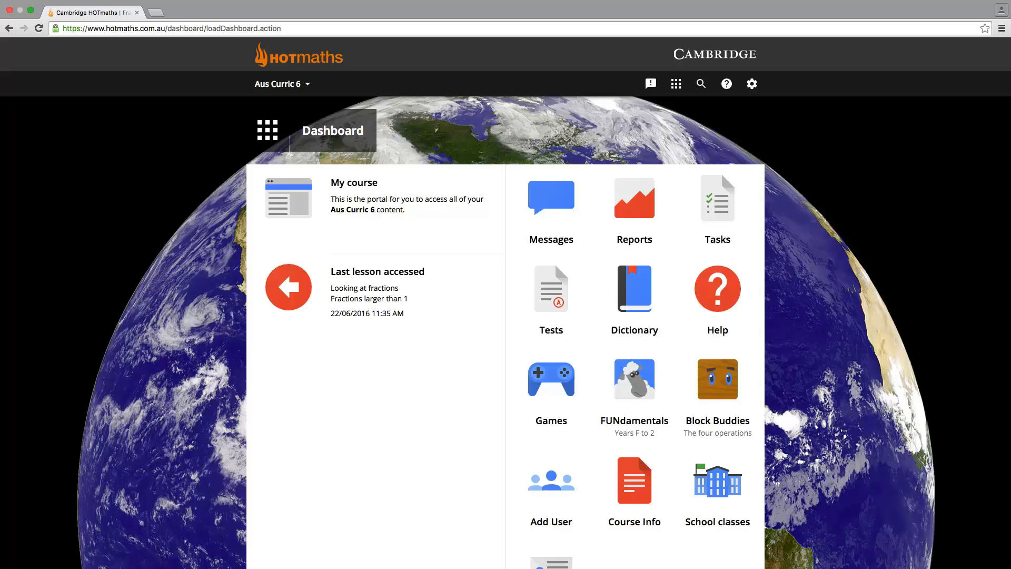
mouse_move(29, 239)
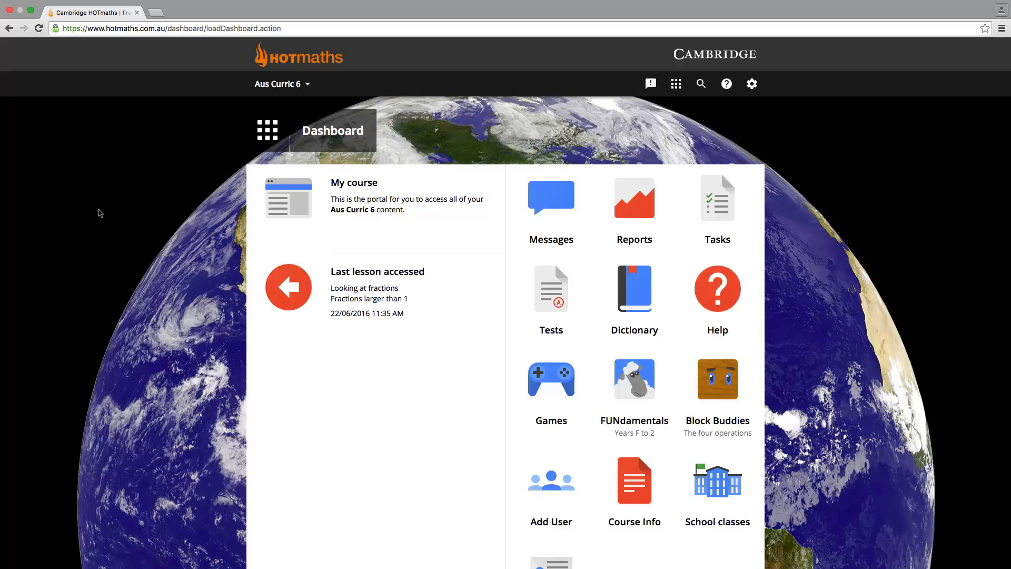
mouse_move(220, 123)
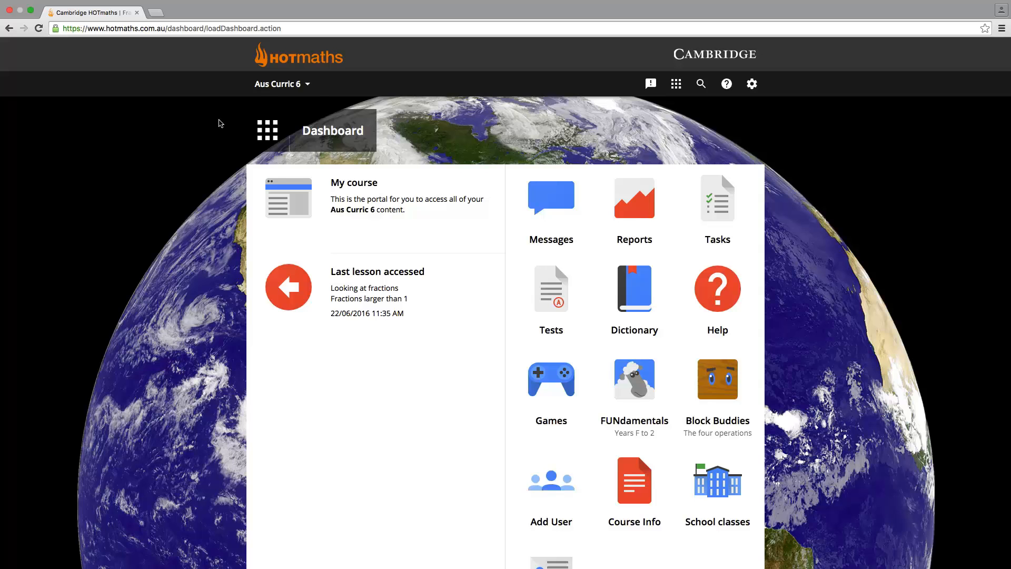
Step: Open Looking at fractions > Fractions larger than 1, keeping Cambridge Primary Maths as course list
click(282, 84)
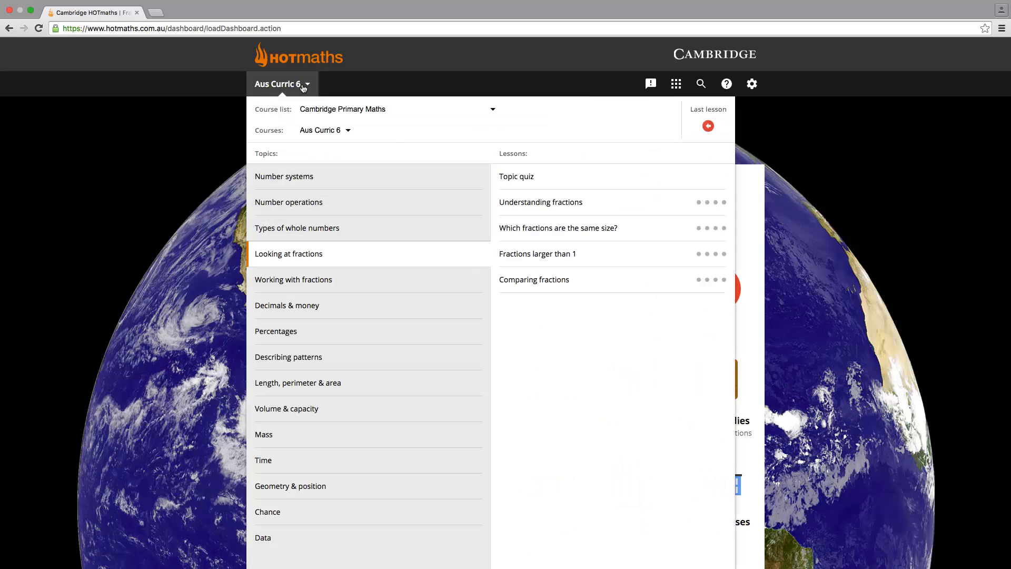
mouse_move(489, 129)
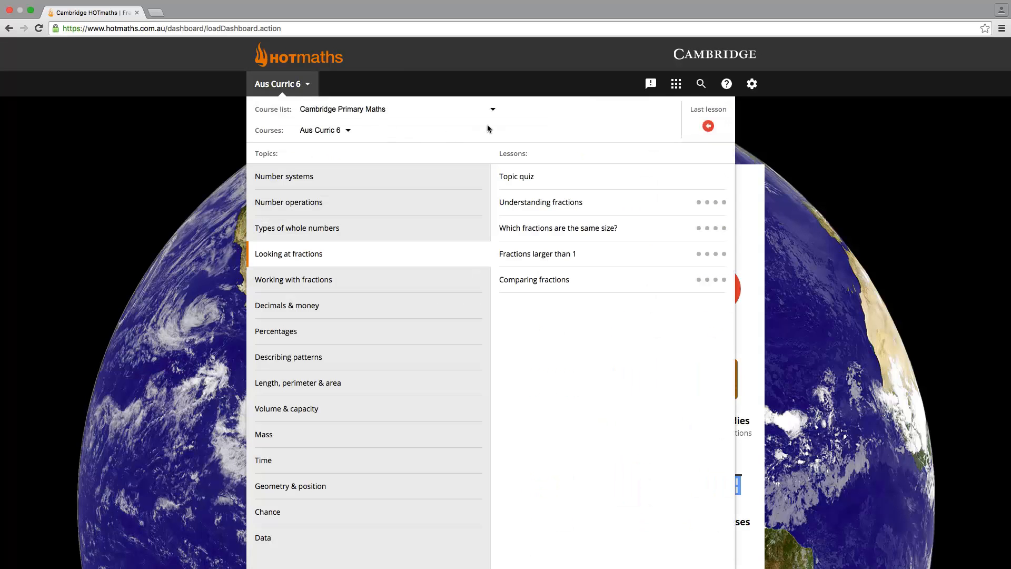
click(491, 109)
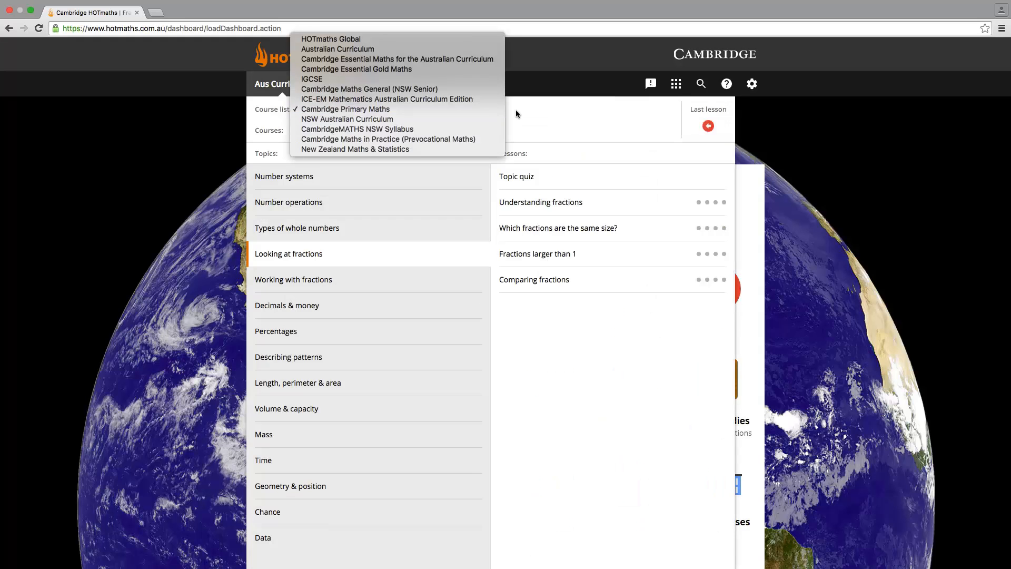
click(346, 109)
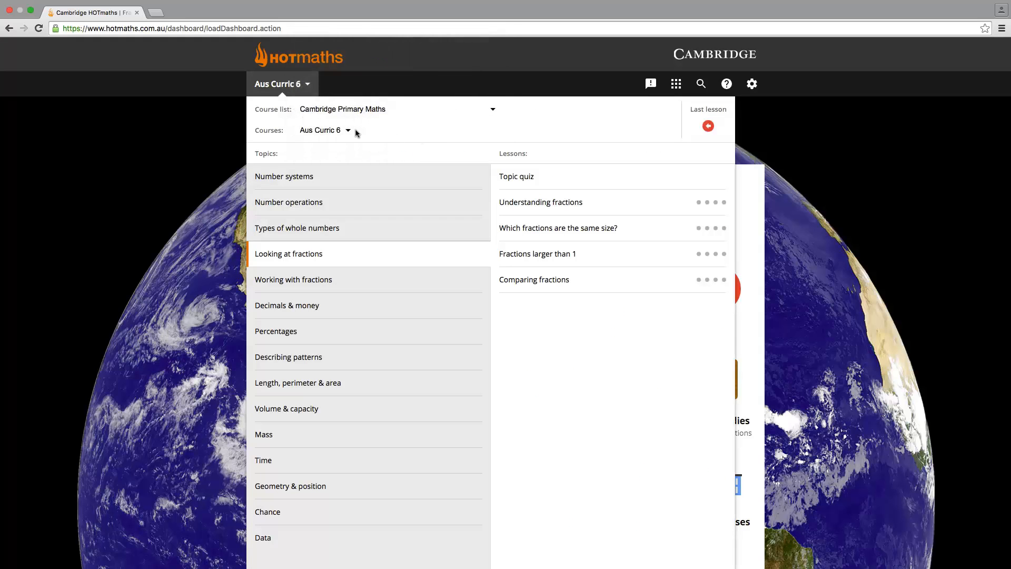
click(325, 130)
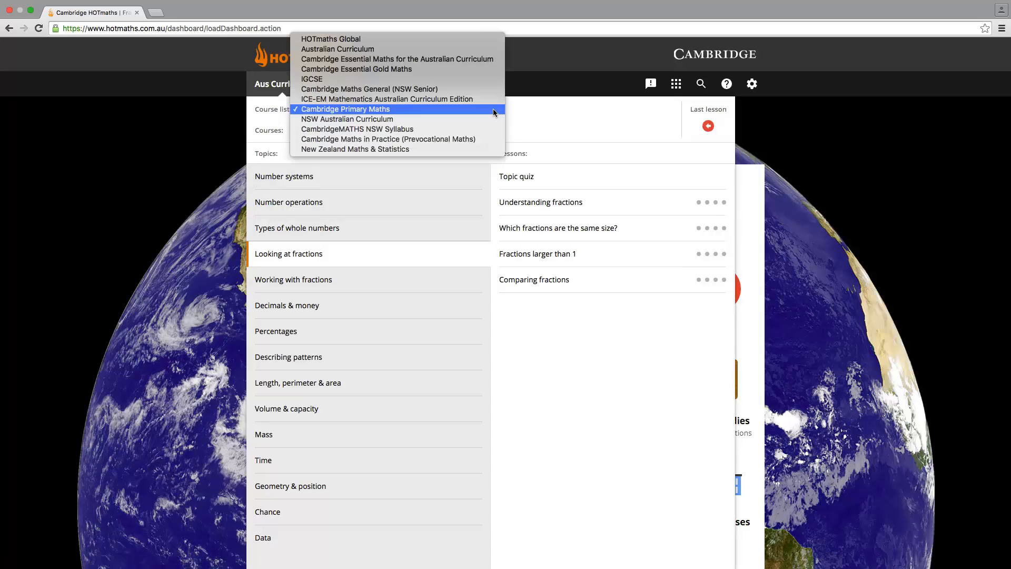
click(345, 109)
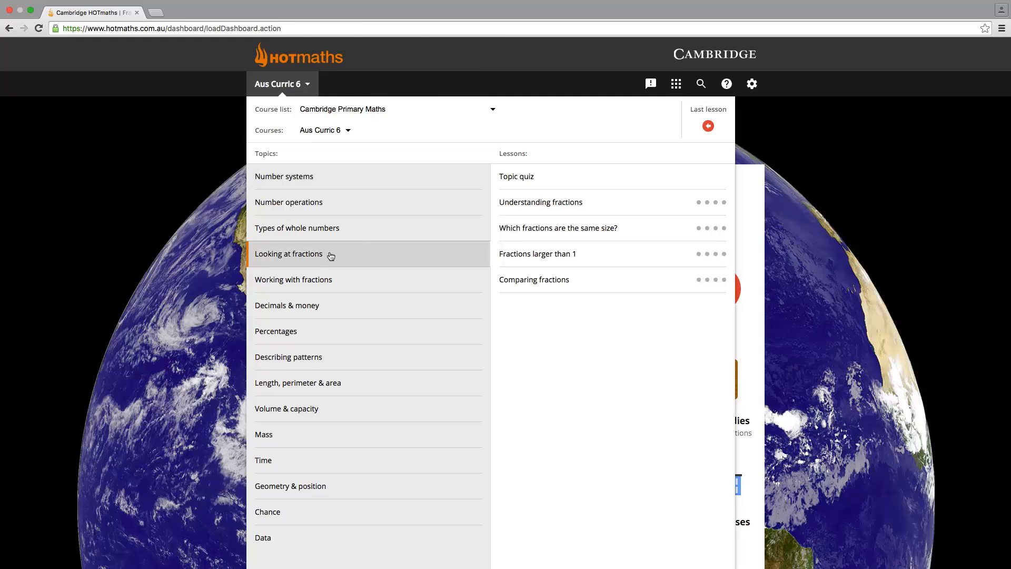
click(536, 253)
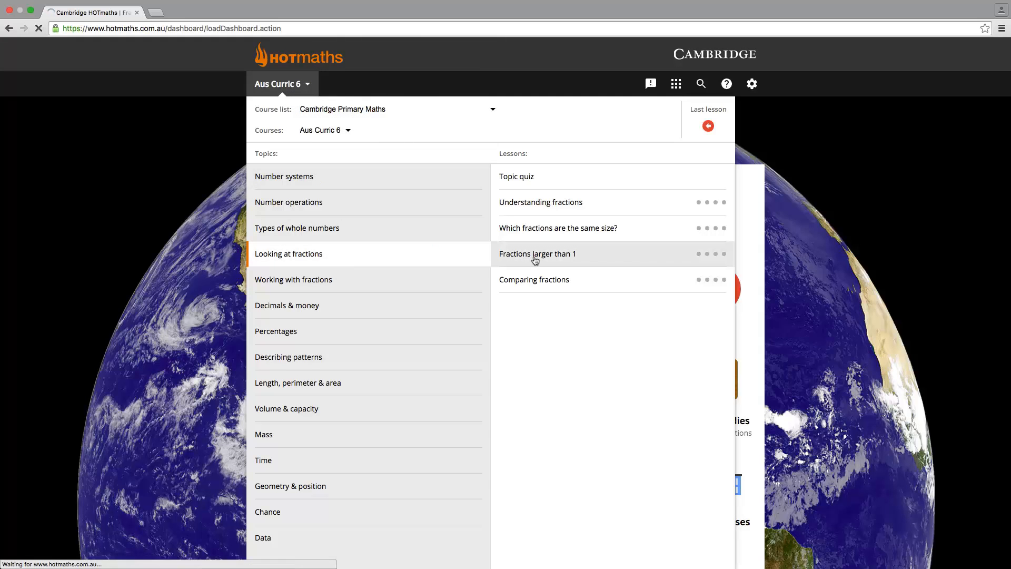
Step: Open the 'numerator' dictionary definition from the Resources list, close it, and scroll down
click(537, 253)
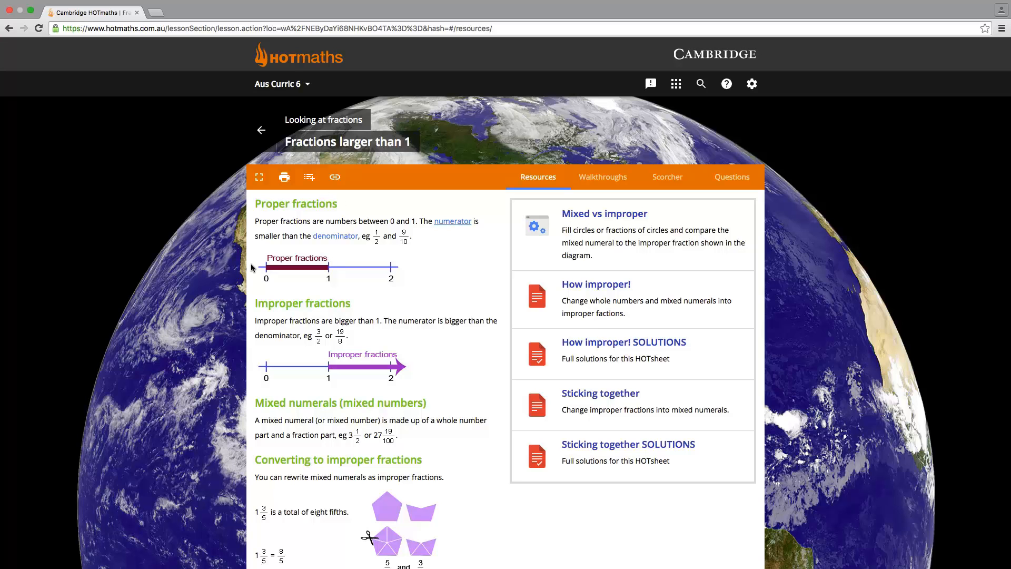
mouse_move(379, 186)
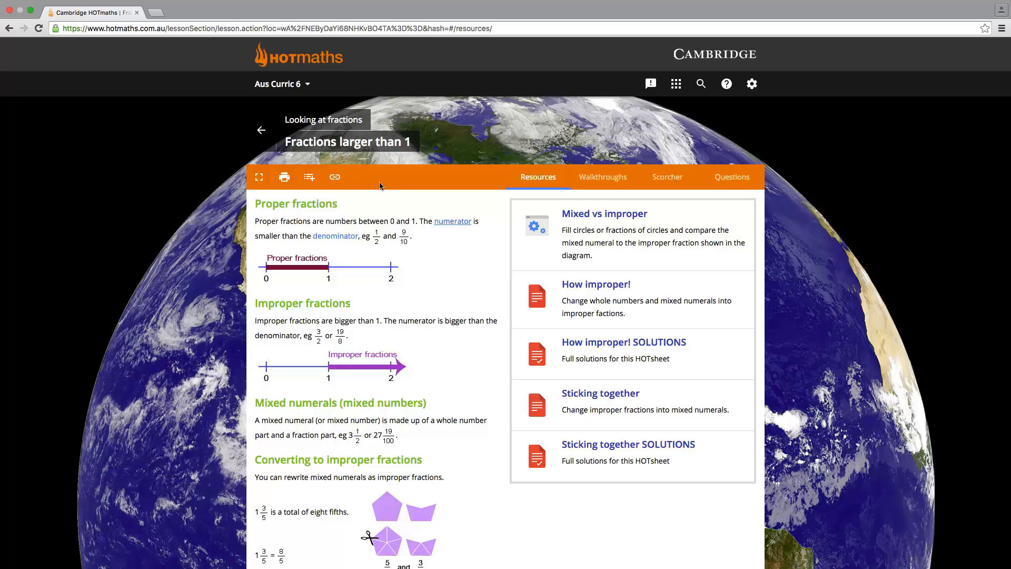
mouse_move(445, 225)
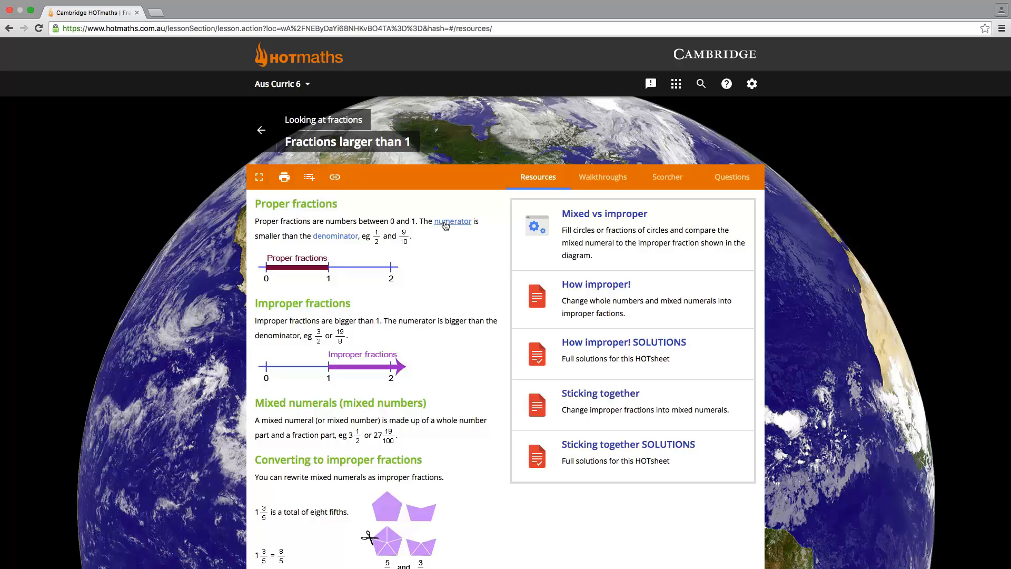
click(453, 222)
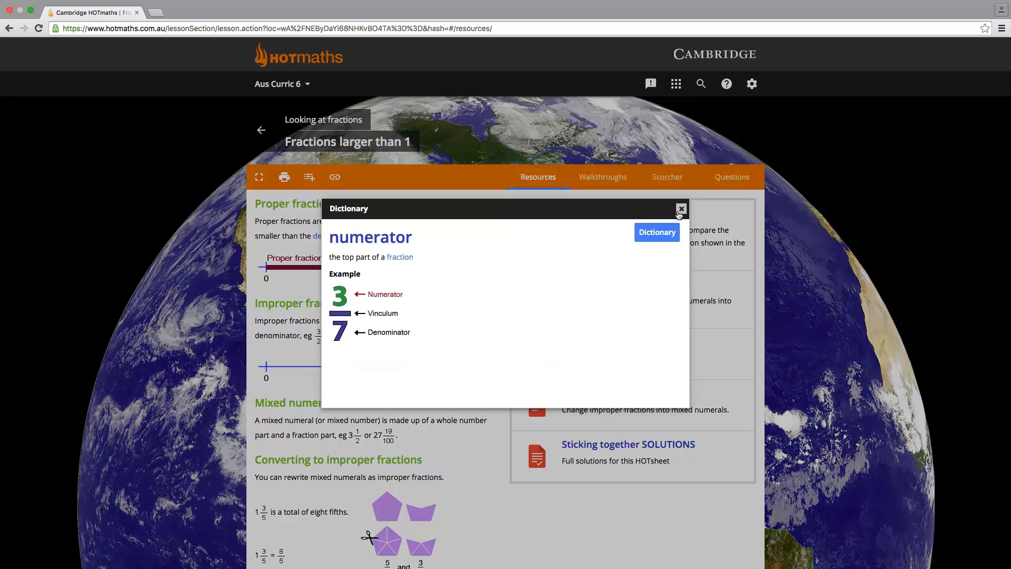
click(680, 209)
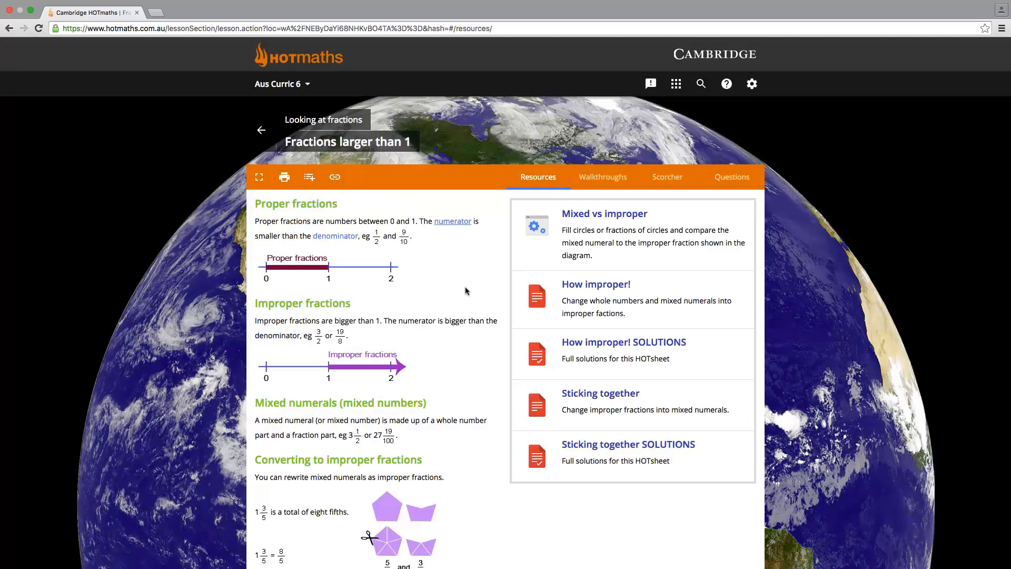
scroll(down, 3)
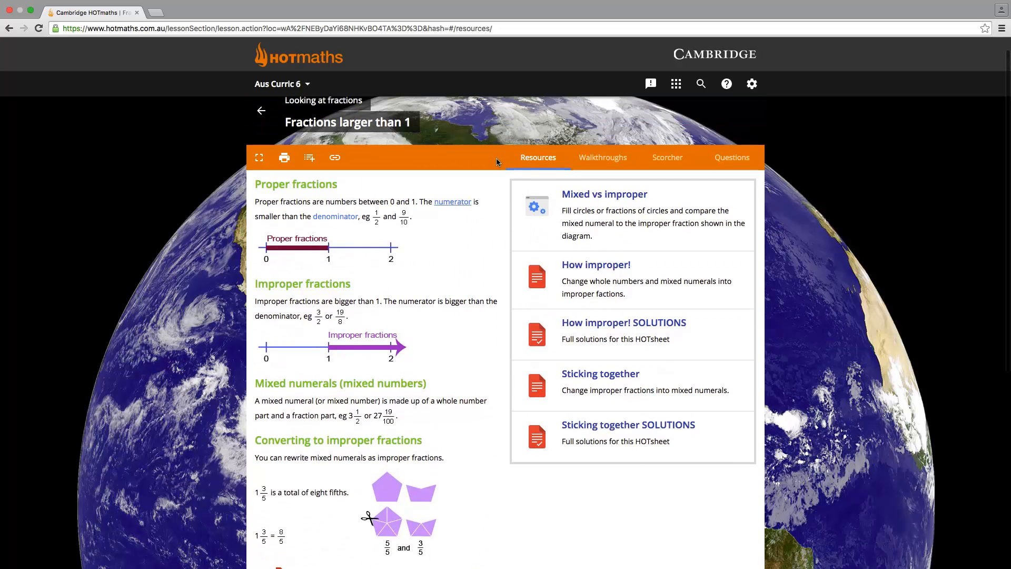
mouse_move(666, 157)
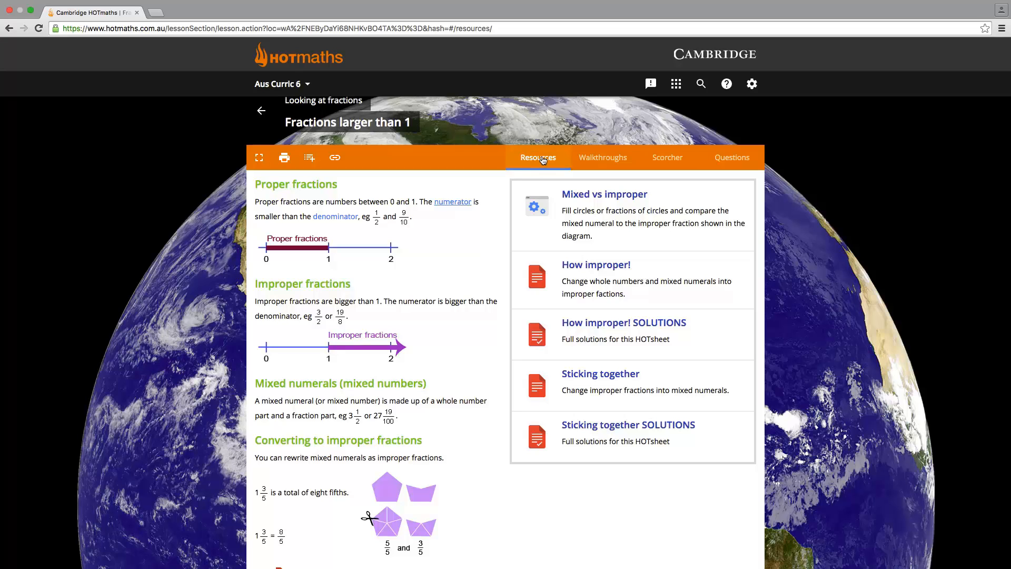
mouse_move(549, 175)
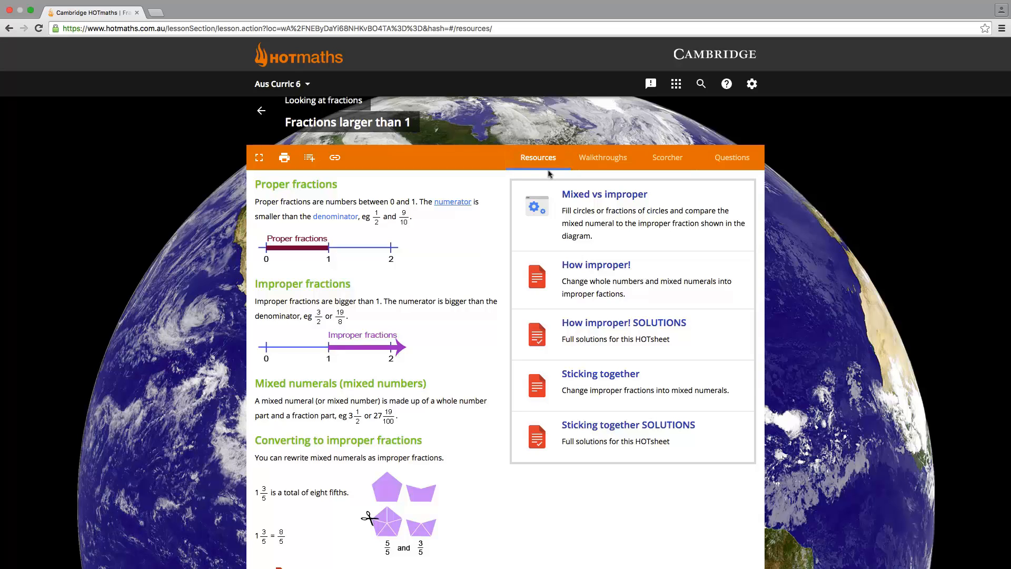
Step: In Mixed vs improper, shade two full circles and two thirds of a third
click(604, 194)
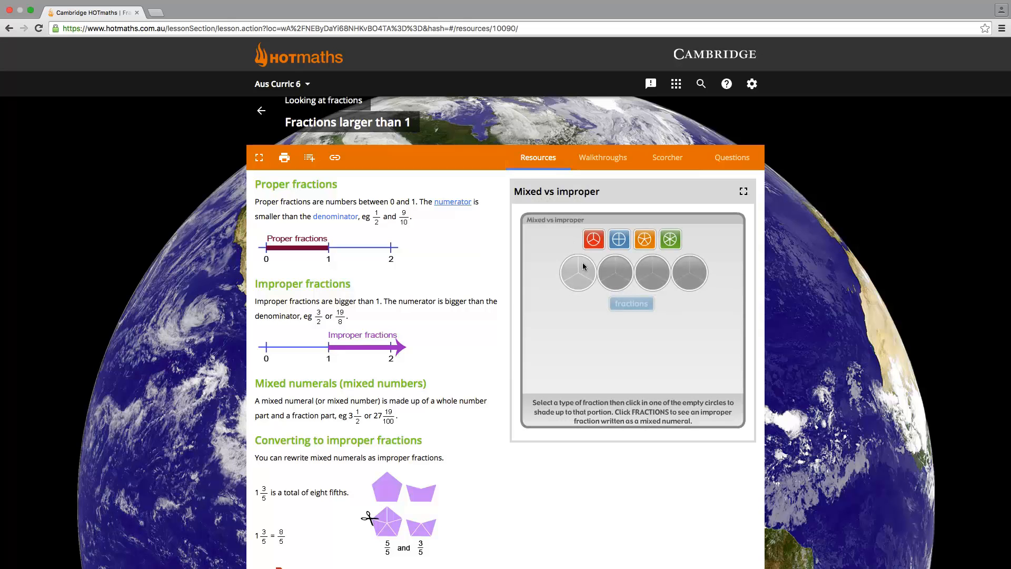
click(577, 271)
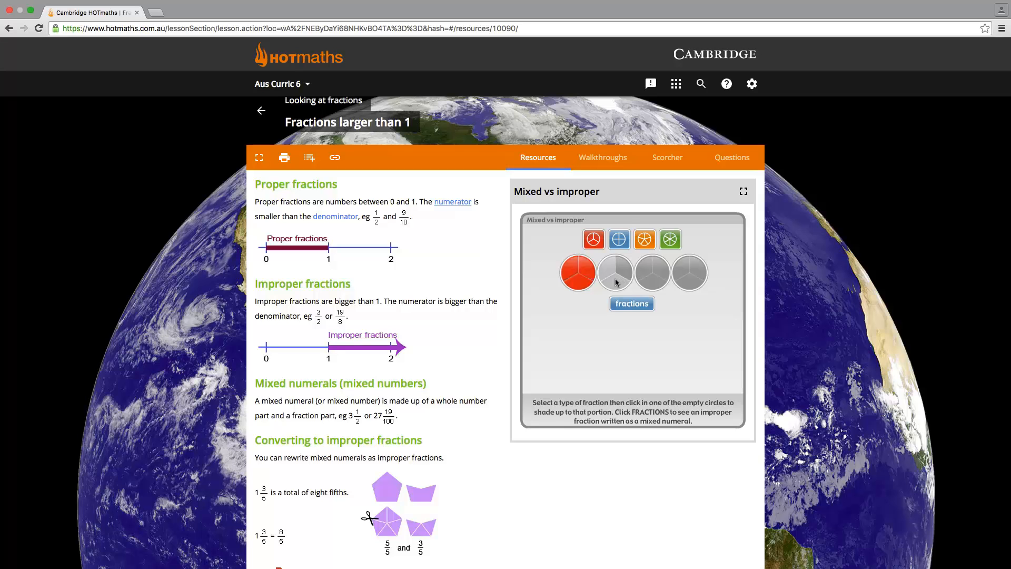
click(614, 271)
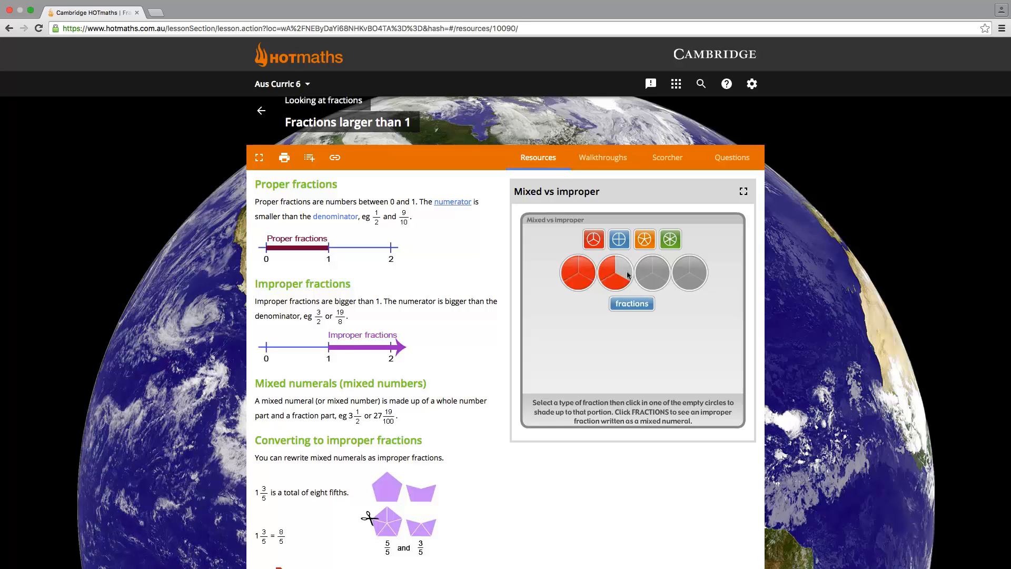
click(652, 272)
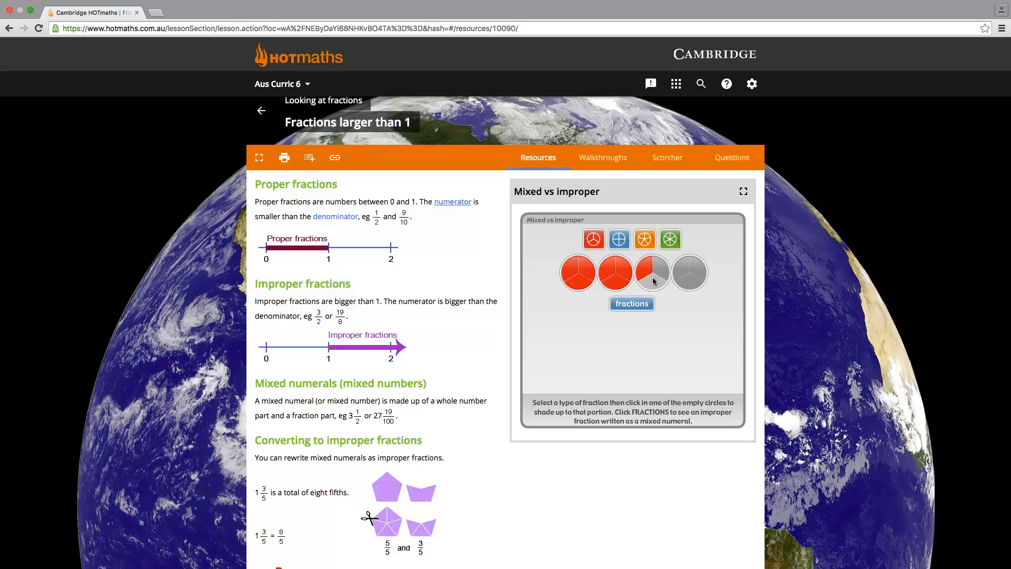
click(652, 273)
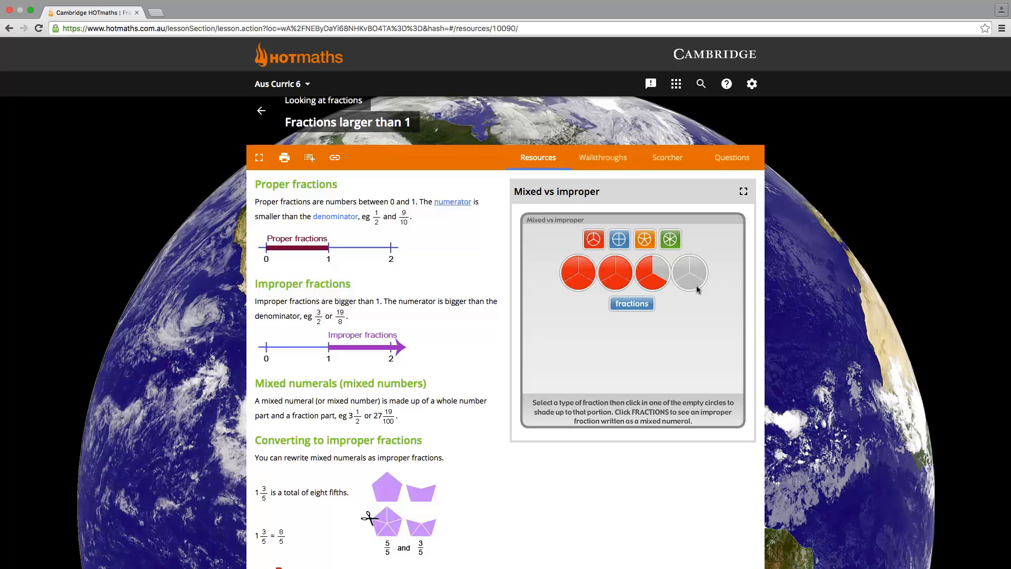
Step: Reveal the shading as 8/3 = 2 2/3, then return to the Resources list
click(631, 303)
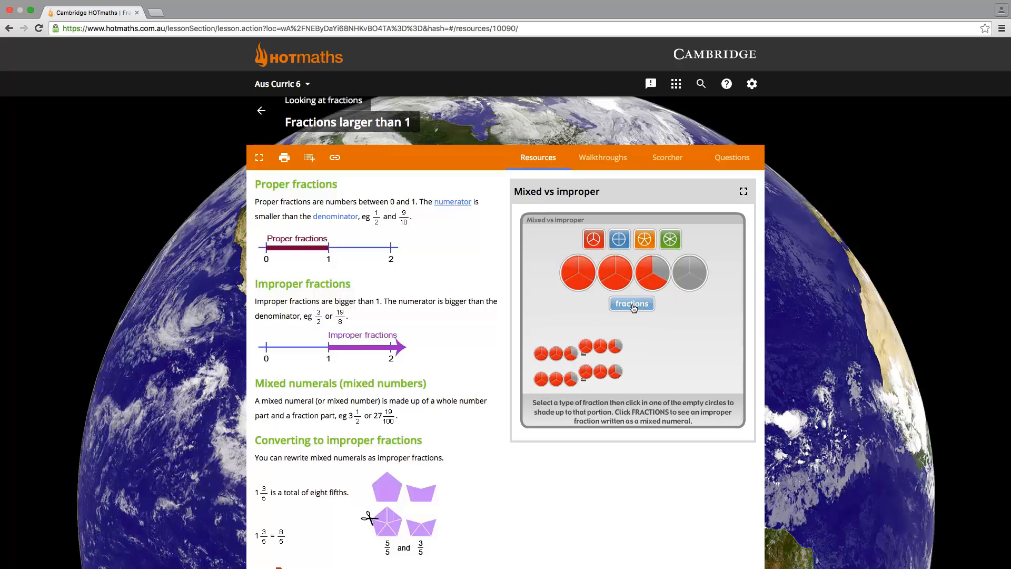
click(631, 303)
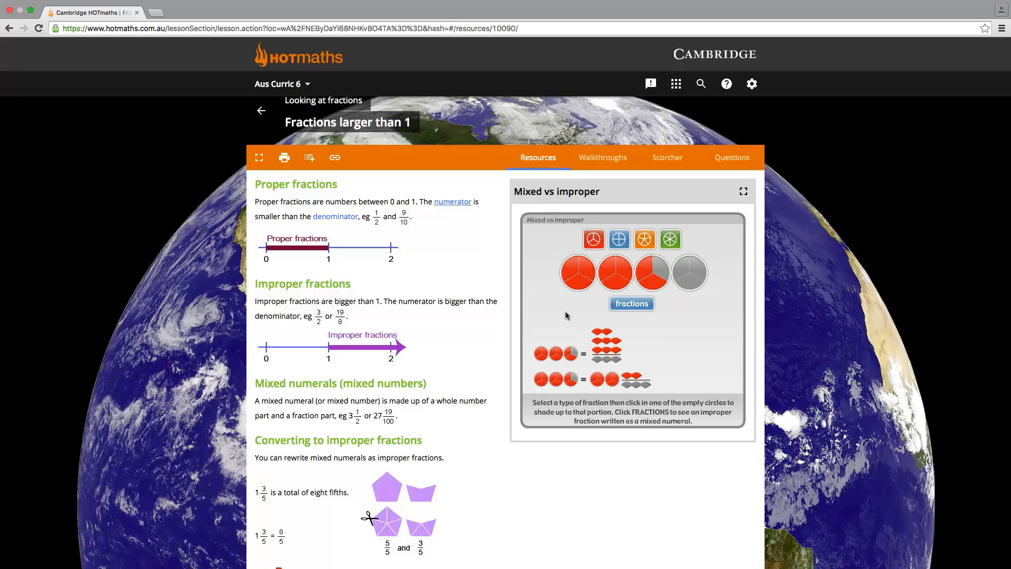
click(631, 303)
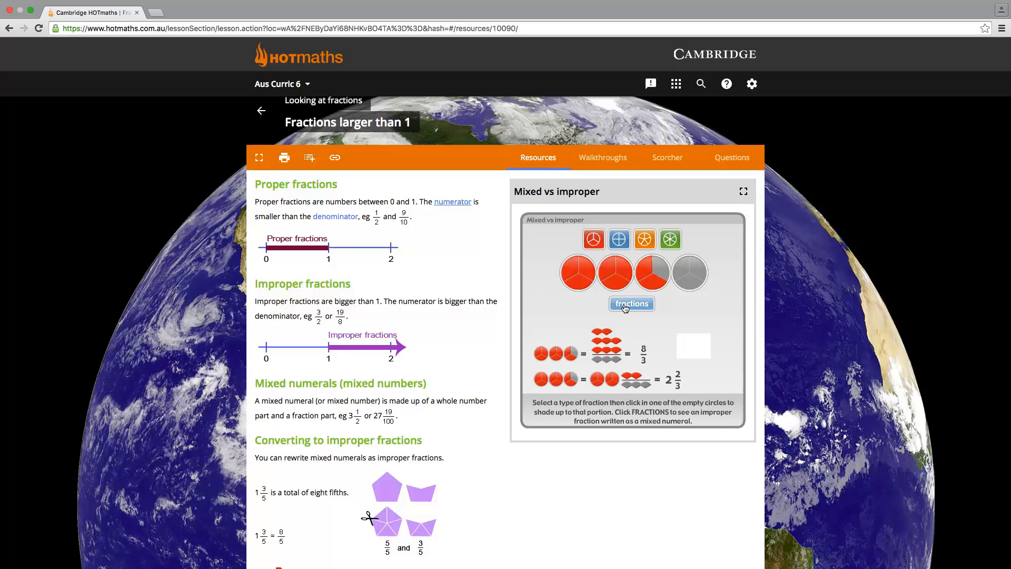
mouse_move(588, 209)
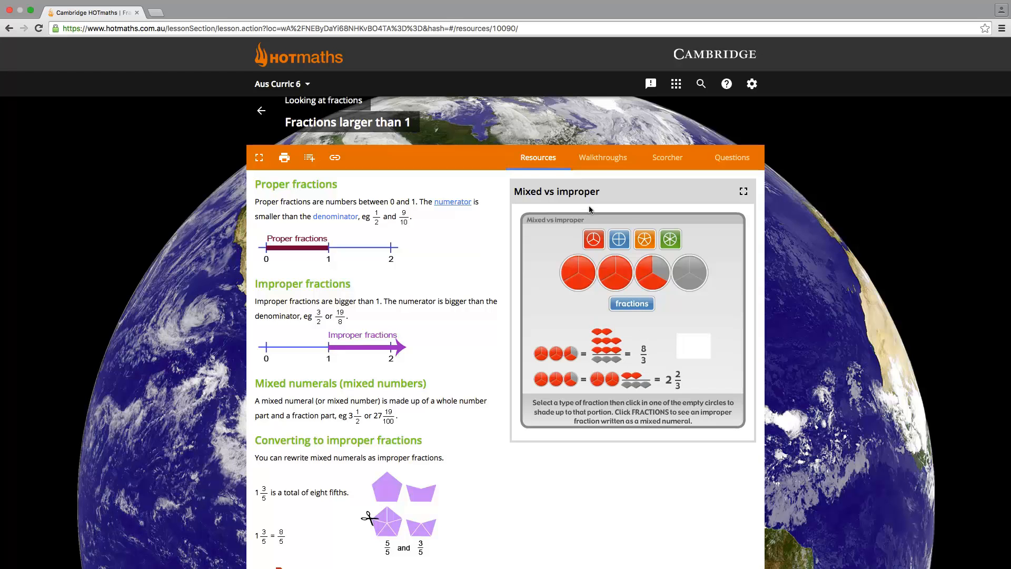
click(538, 157)
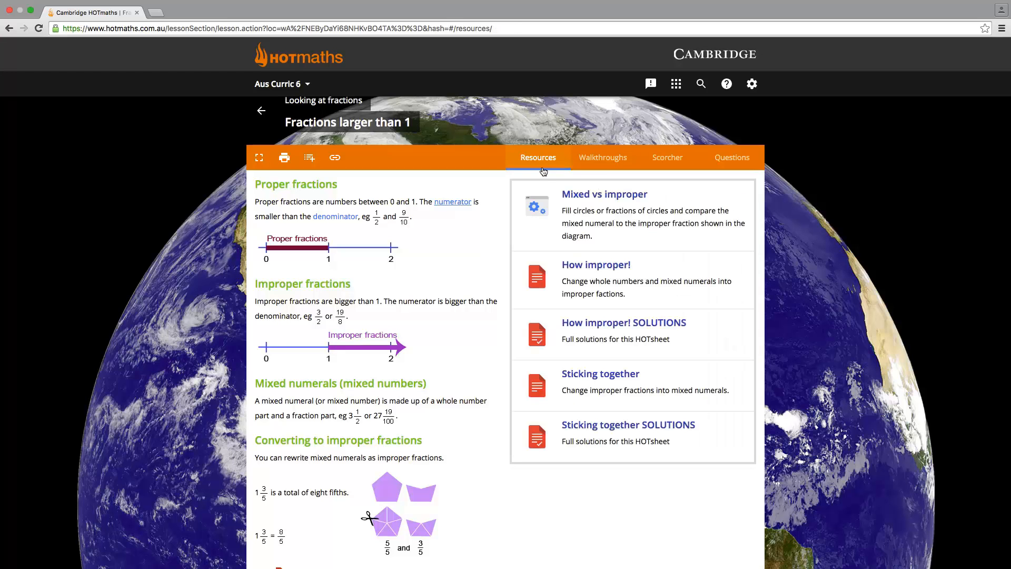
Step: View the How improper! HOTsheet, then switch back to the Cambridge HOTmaths tab
click(595, 264)
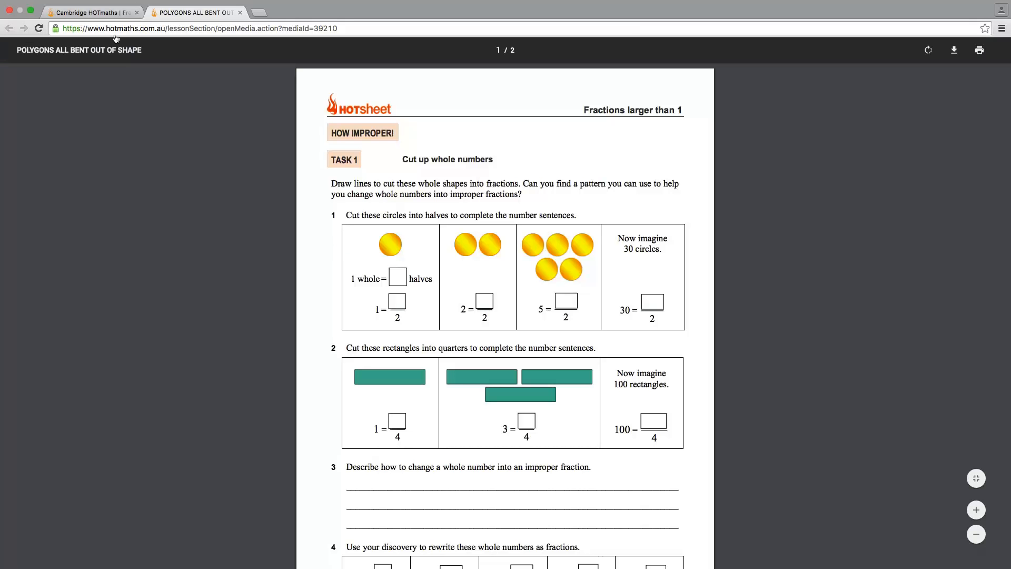
click(90, 12)
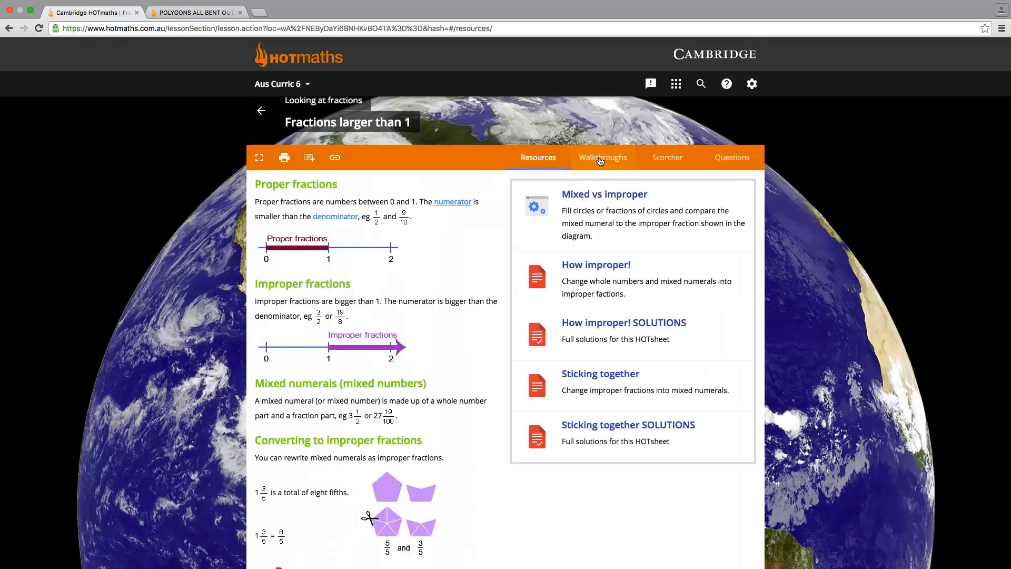
Step: Open Walkthrough 1 on leftover pizzas and answer step 1 correctly (1 = 6/6)
click(602, 157)
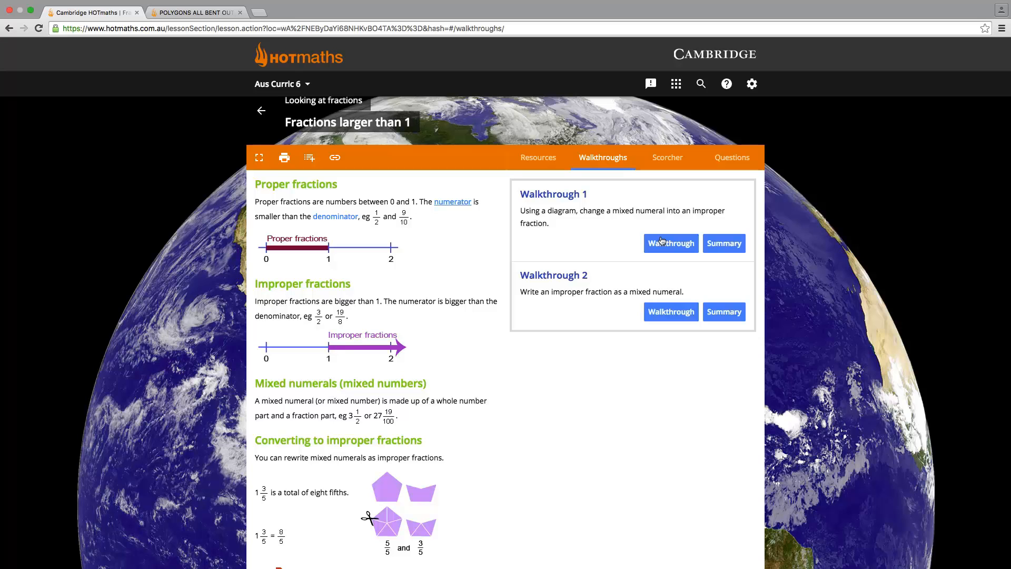
click(670, 243)
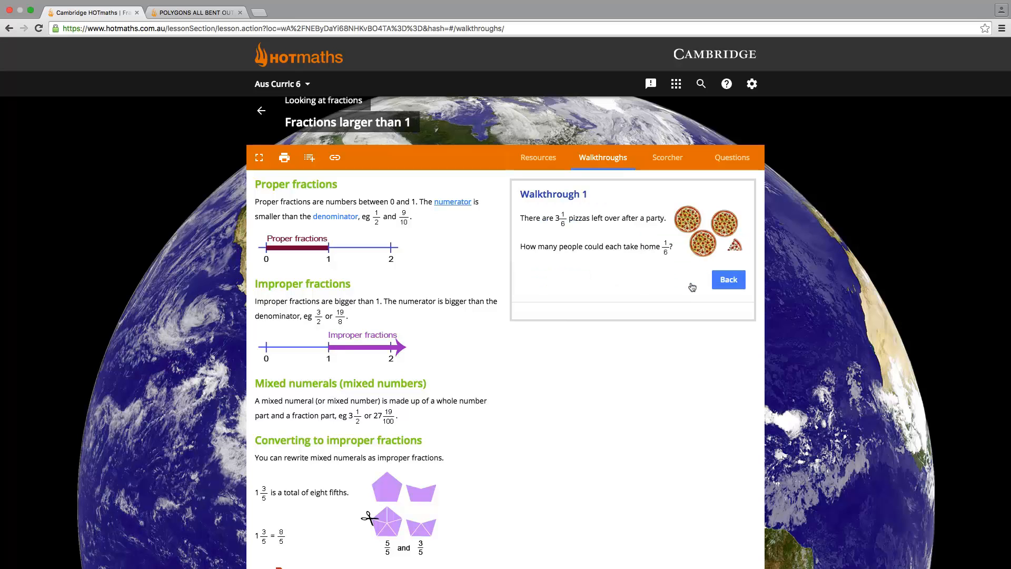
click(728, 279)
text(6)
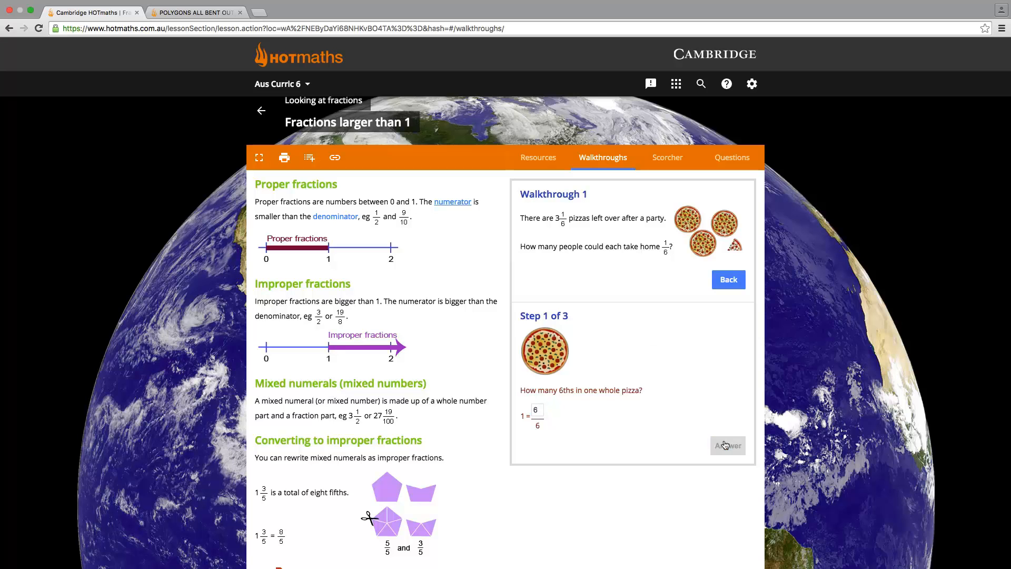
click(727, 445)
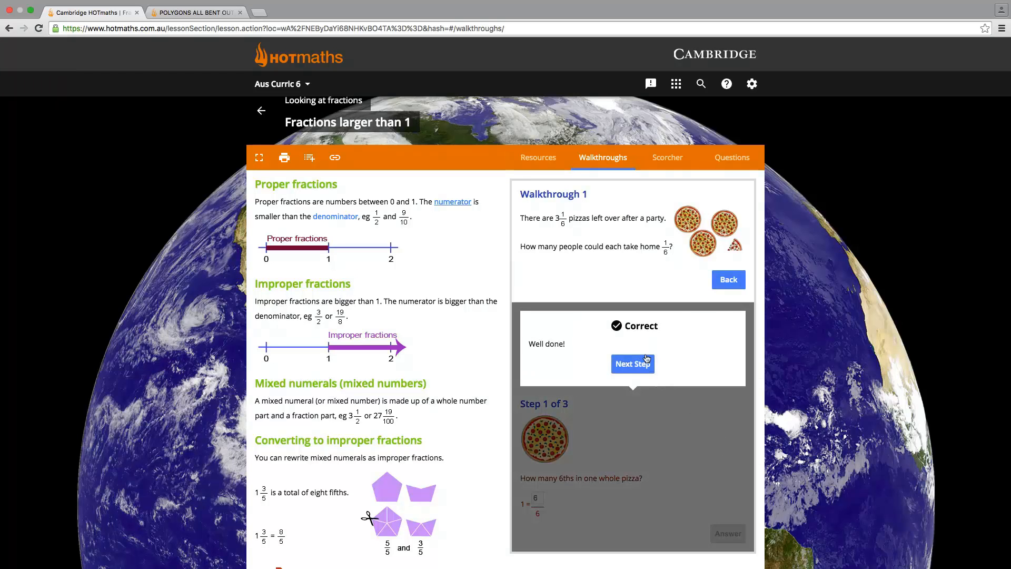
mouse_move(661, 175)
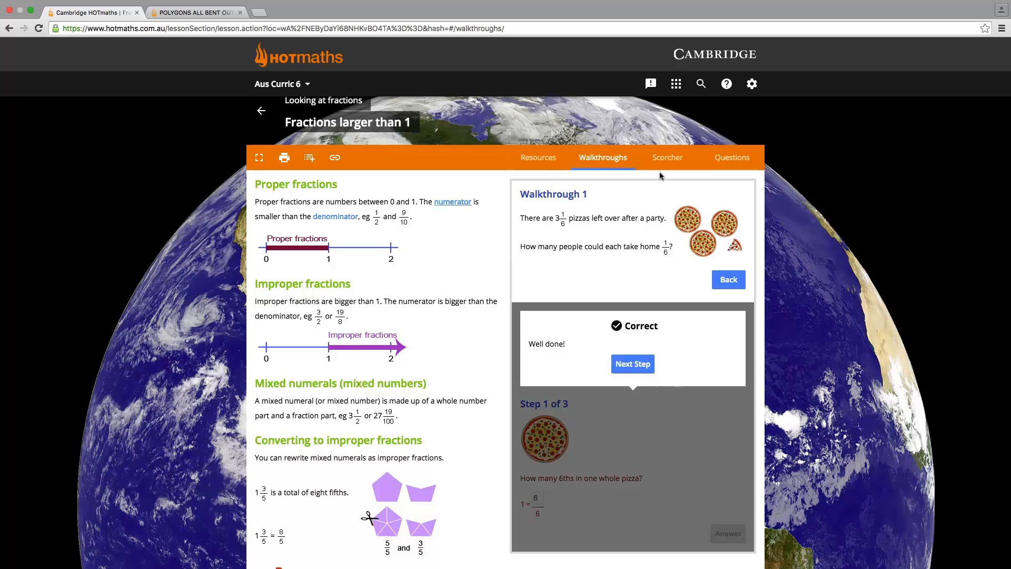
Step: Start a Scorcher game, submit fraction-conversion answers, and close back to the high scores
click(667, 158)
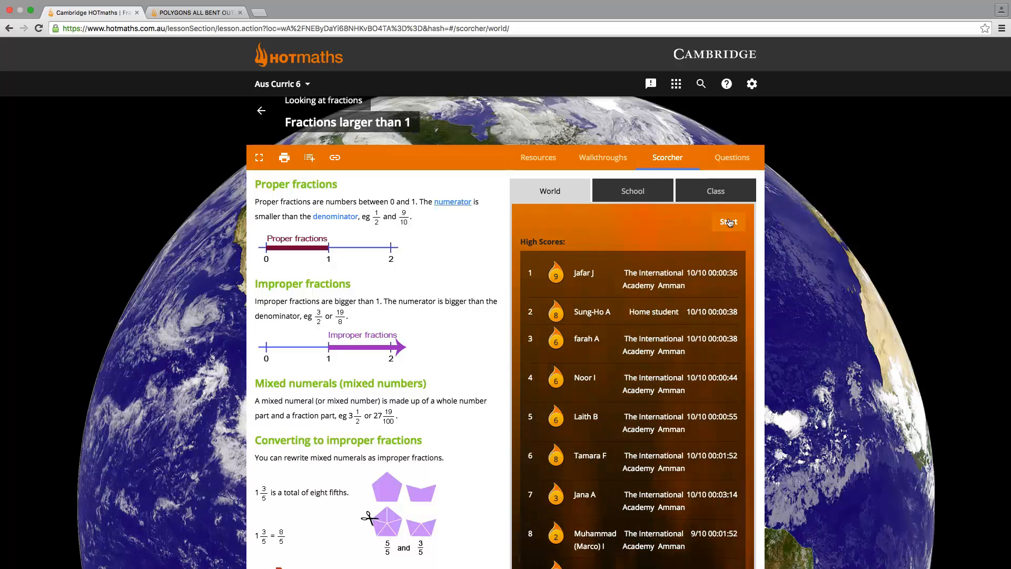
click(727, 221)
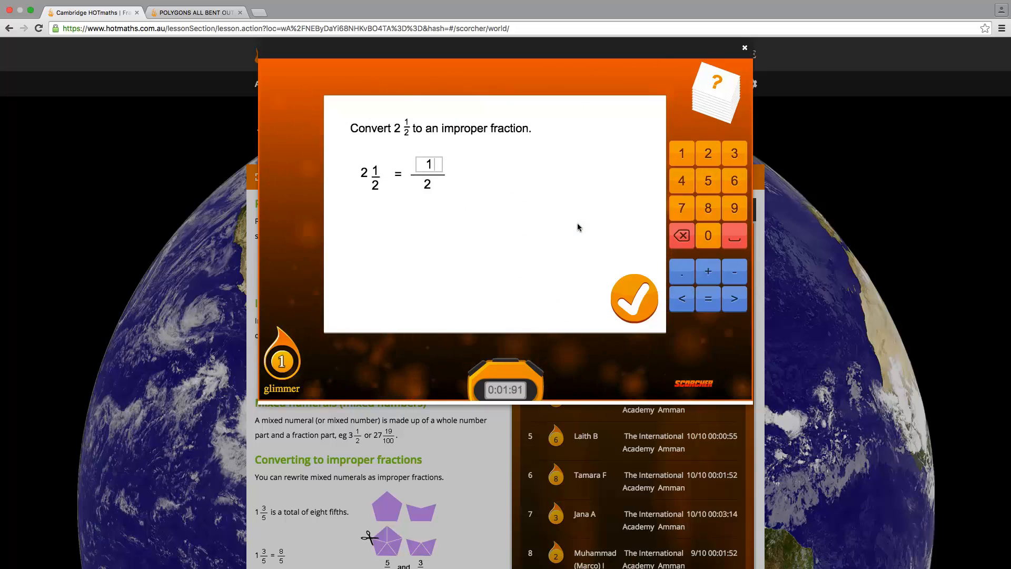
click(634, 299)
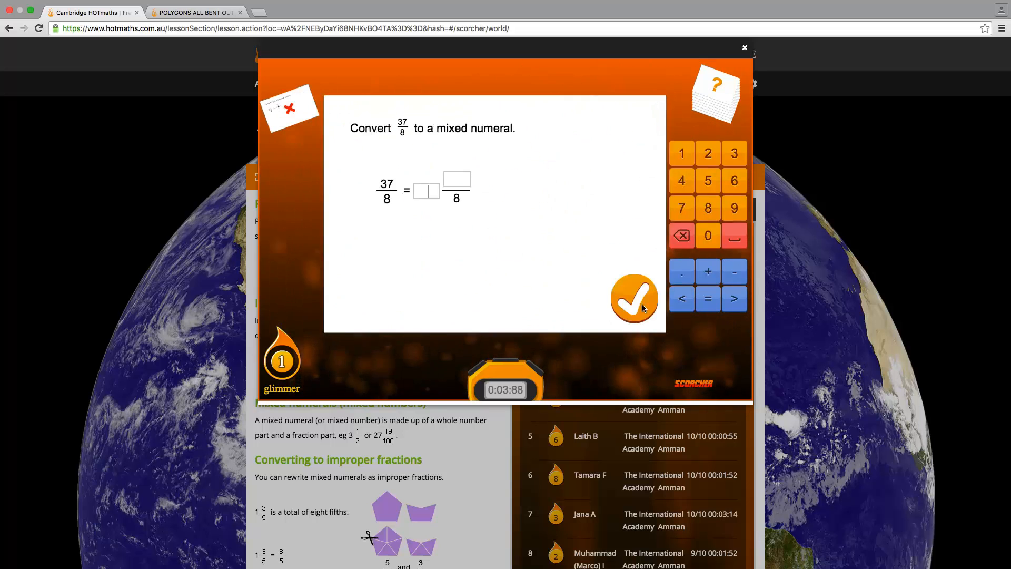
click(743, 48)
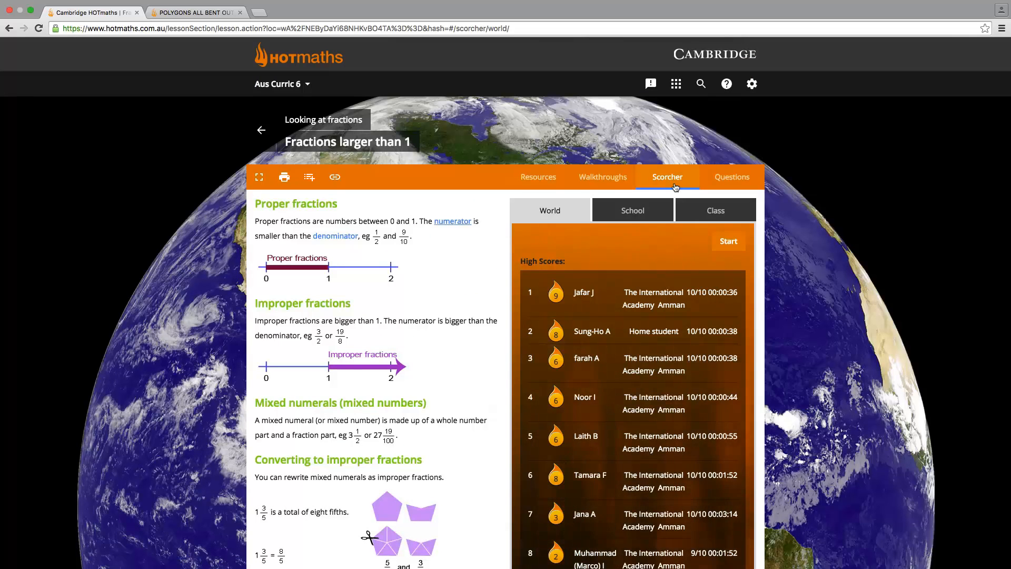
Step: Answer a Level 1 proper-fractions question 'True', marked incorrect, then open the apps menu
click(731, 177)
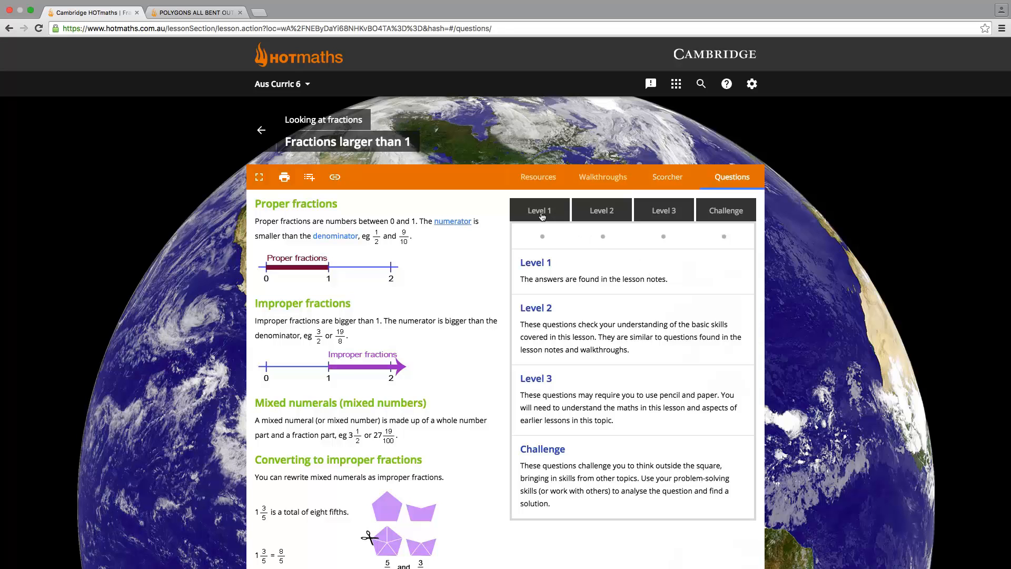
click(539, 210)
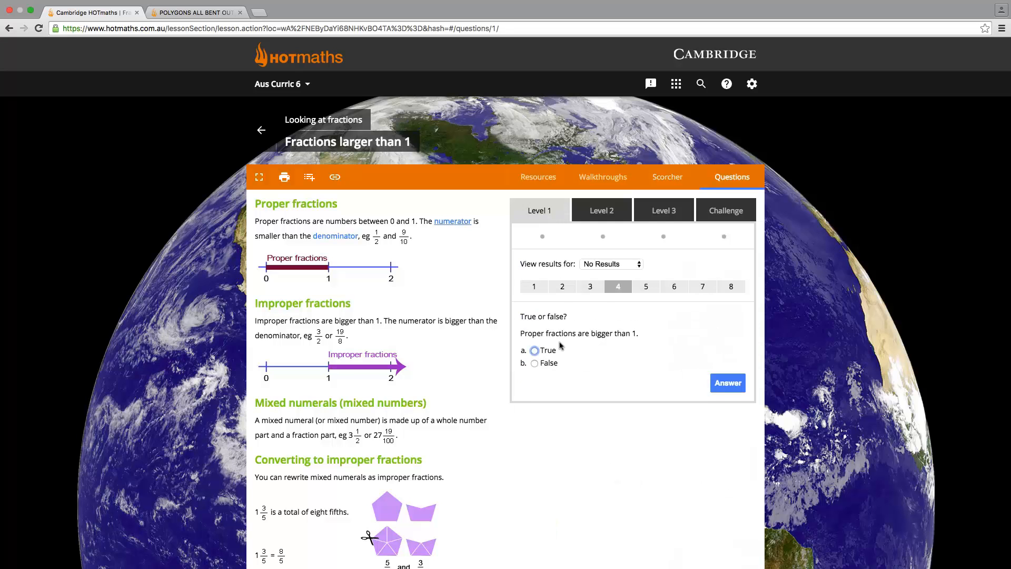
click(534, 350)
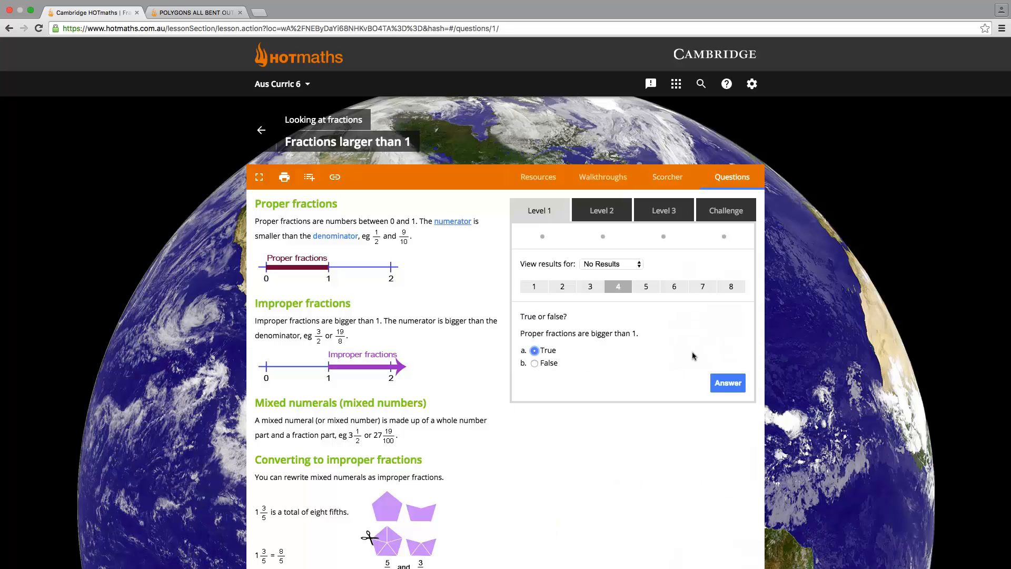
click(727, 382)
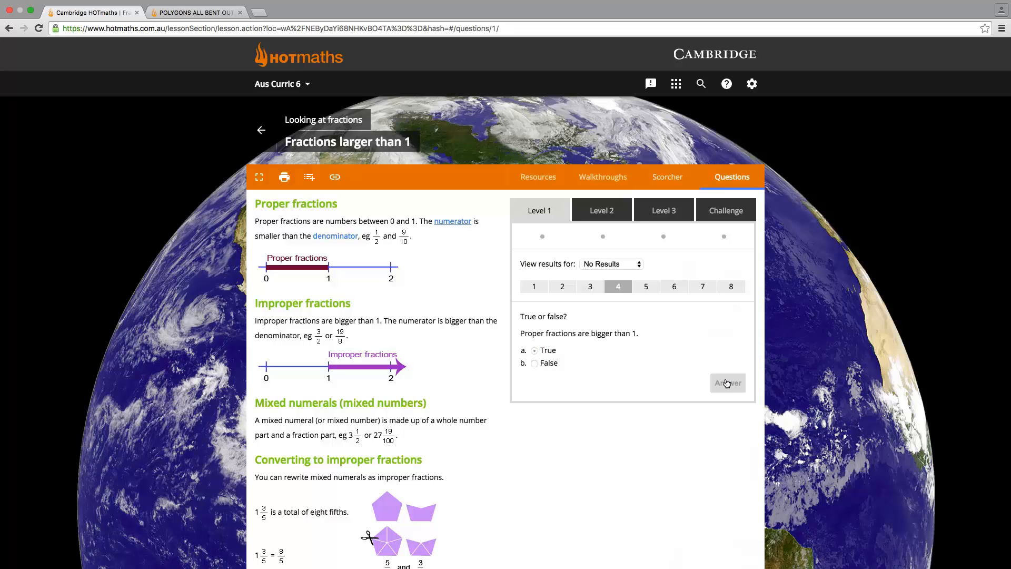
click(727, 383)
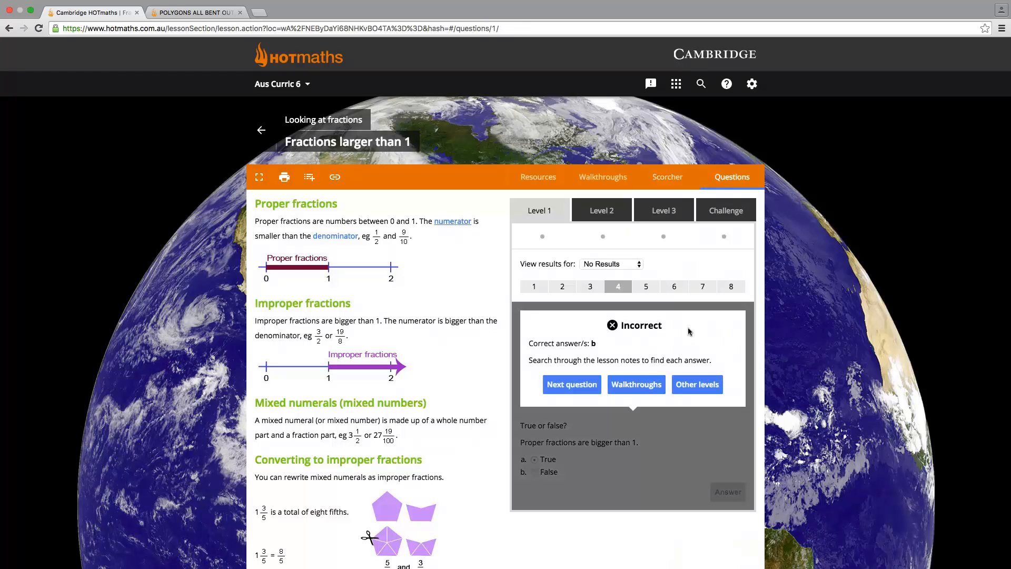
click(675, 83)
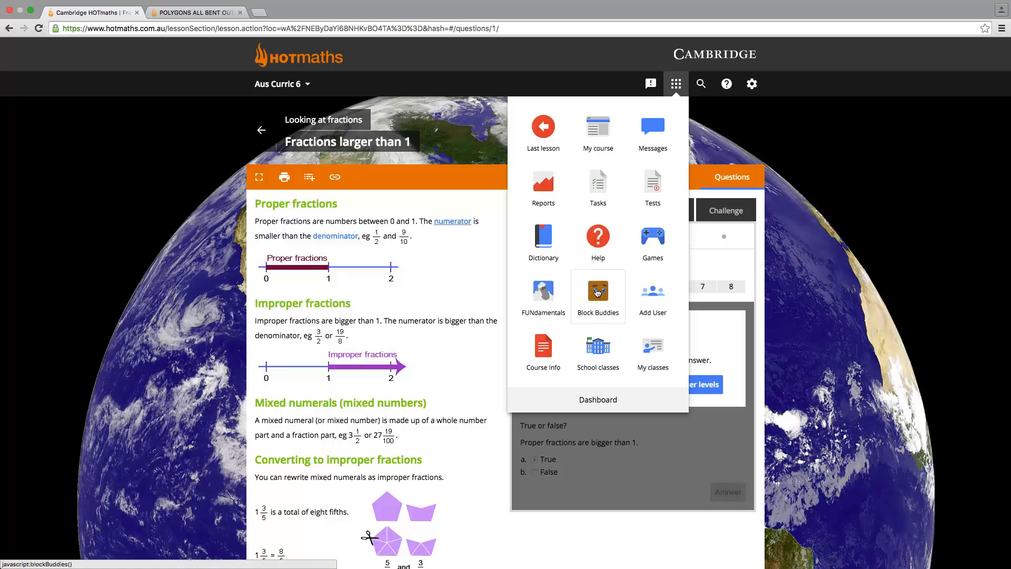
Step: Choose Dashboard from the apps menu, then open the Tasks page listing current tasks
click(597, 400)
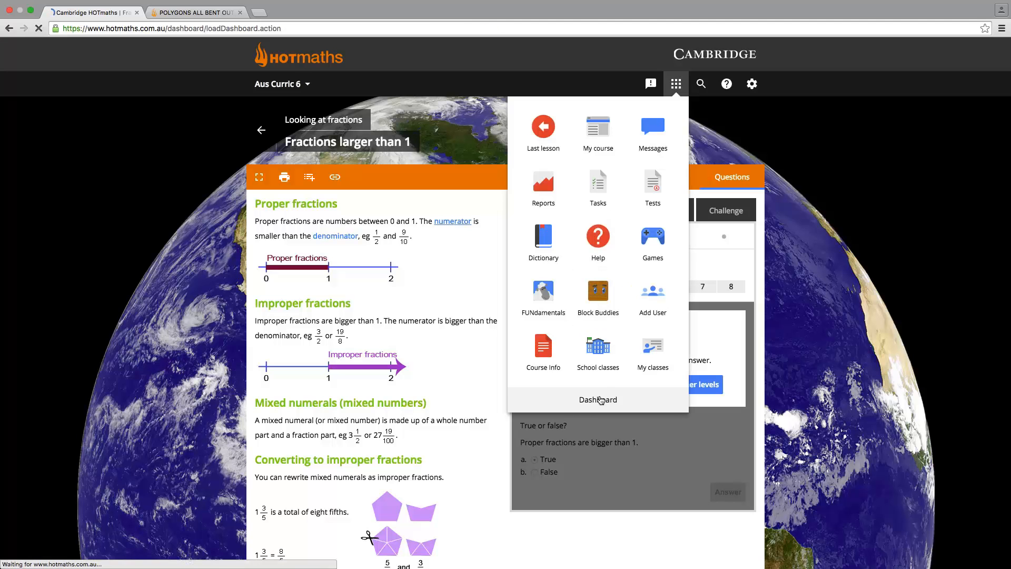
click(596, 399)
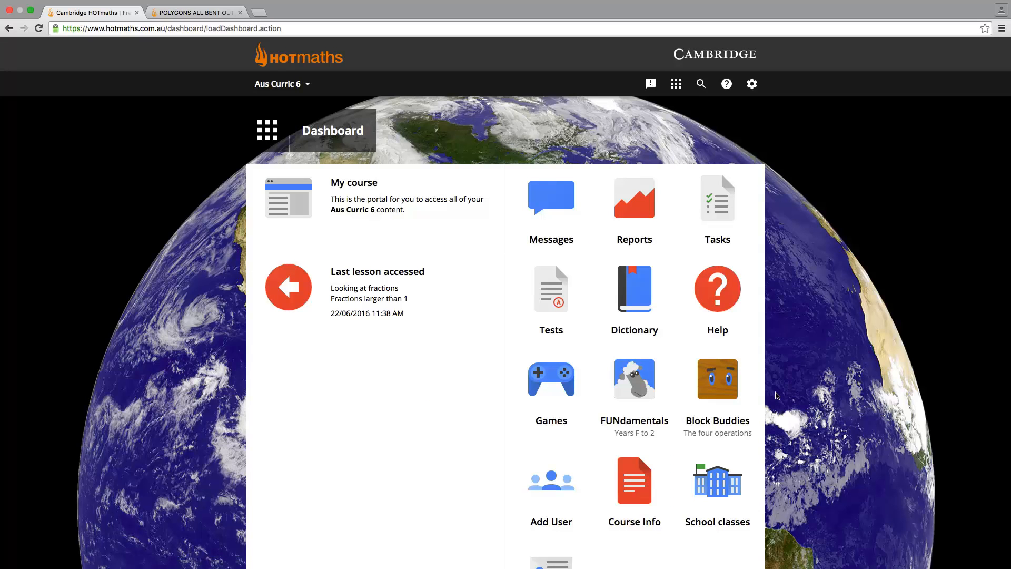
mouse_move(751, 234)
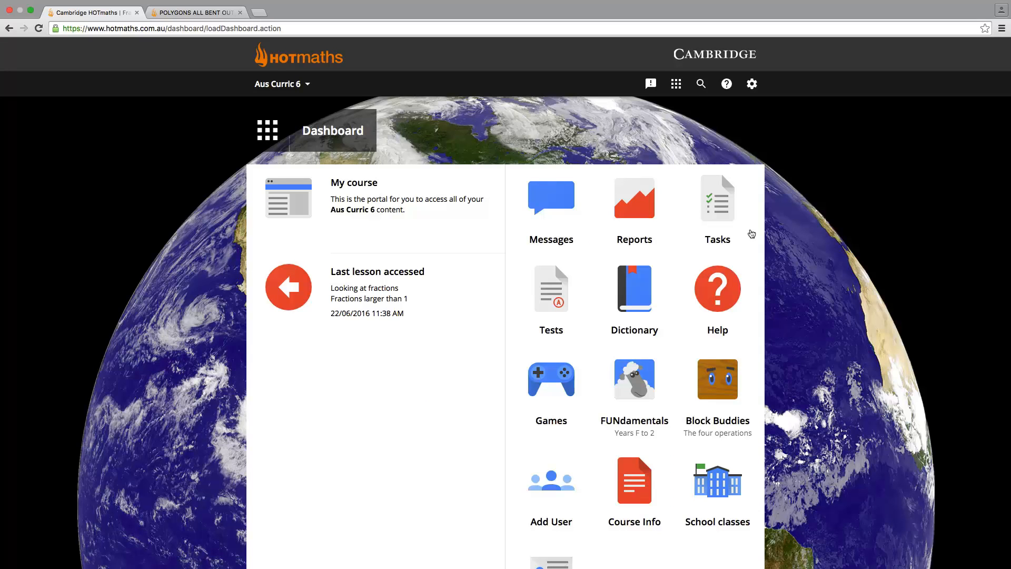
mouse_move(723, 225)
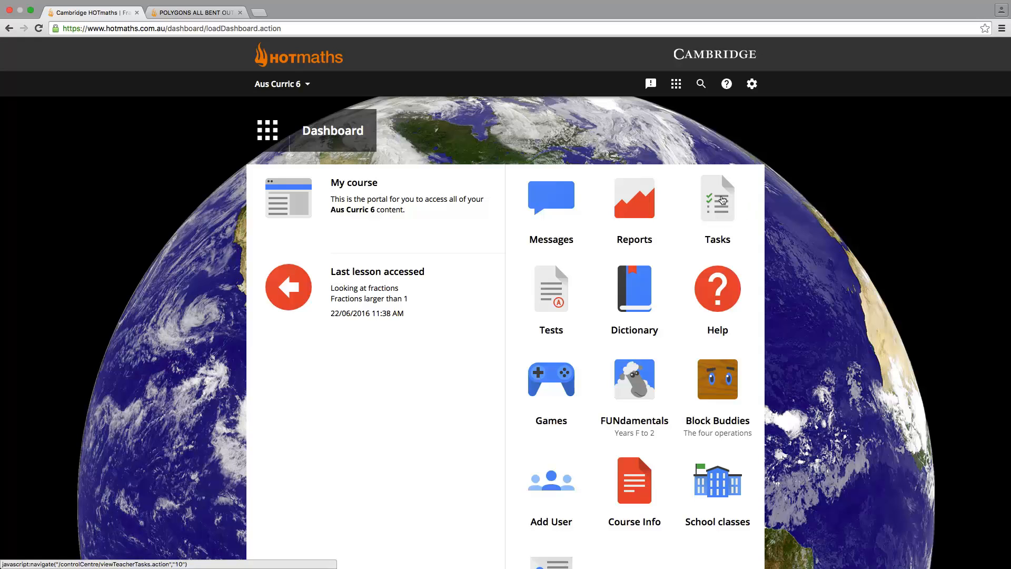
click(716, 197)
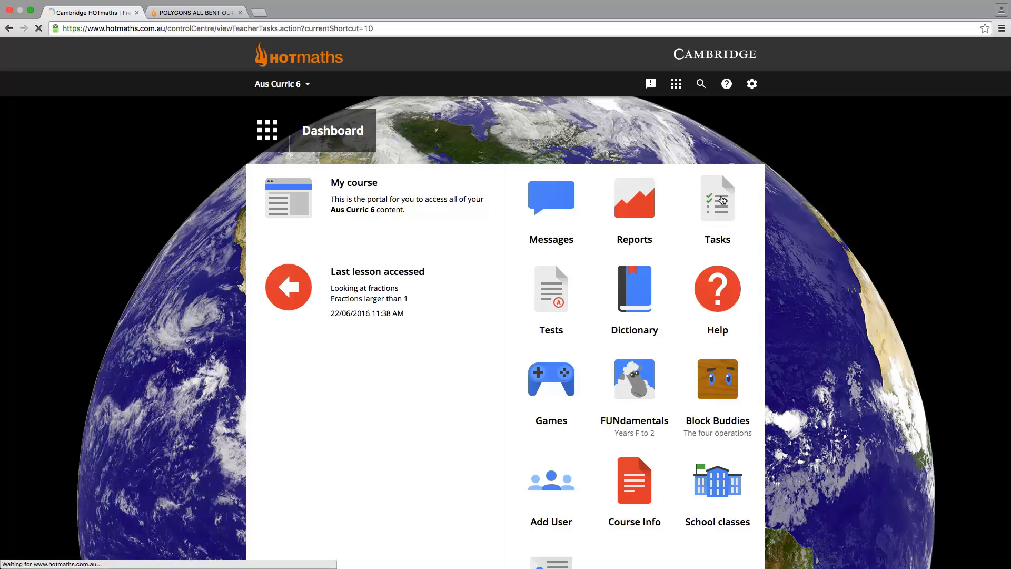
click(716, 198)
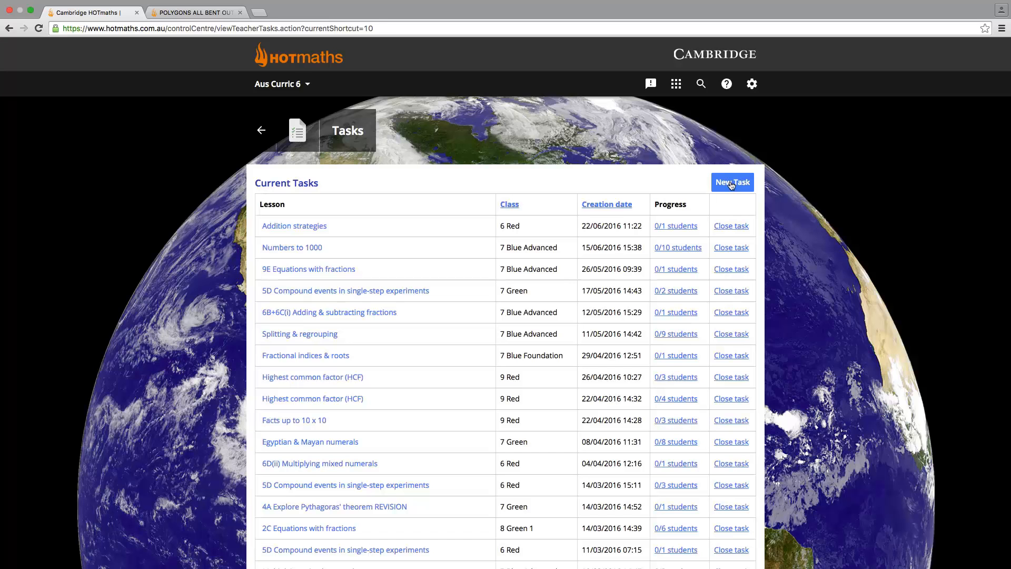
Step: Start a new task on the Addition strategies lesson including Level 1 and Level 3 questions
click(732, 182)
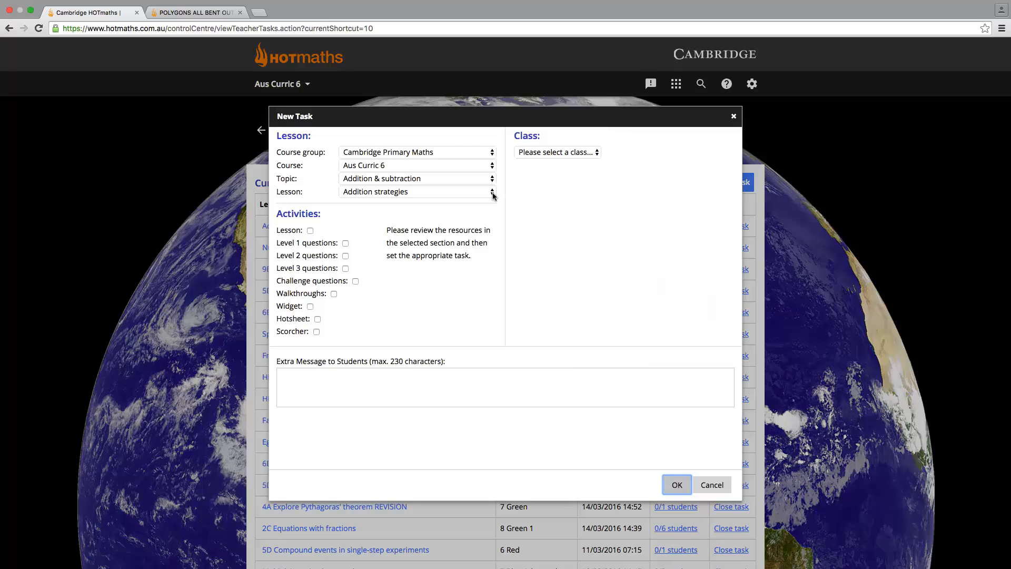
click(417, 192)
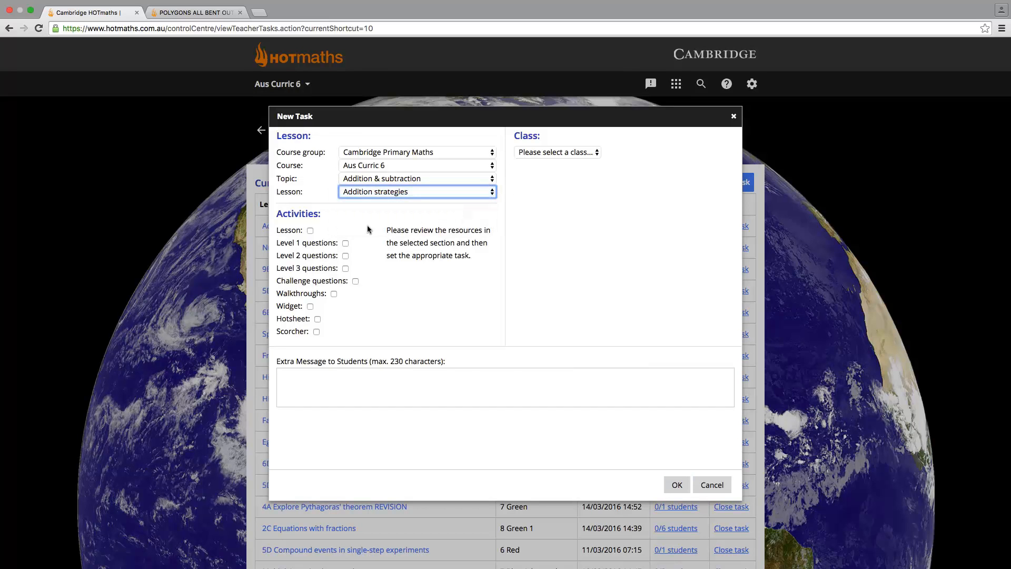
click(345, 243)
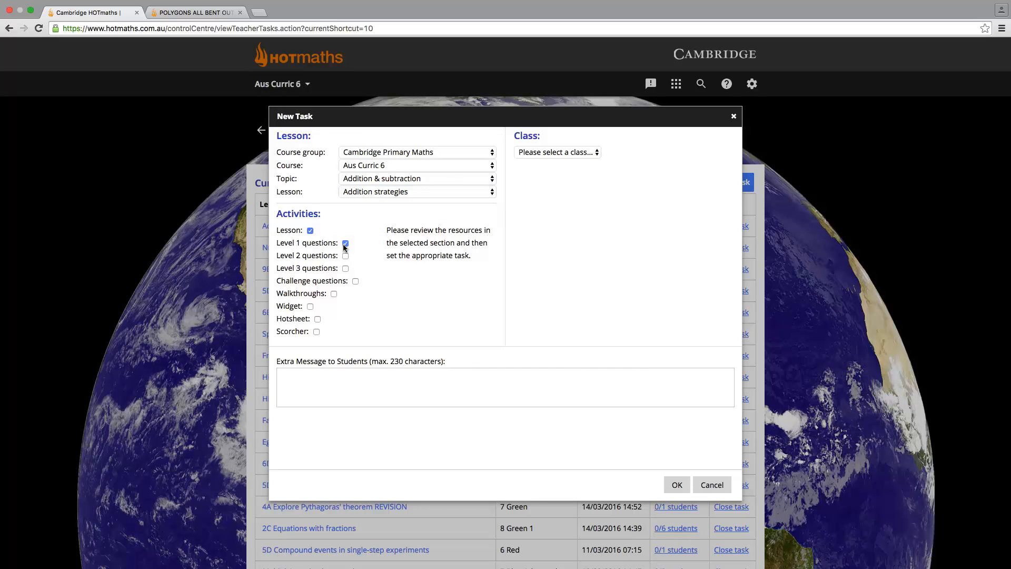
click(346, 268)
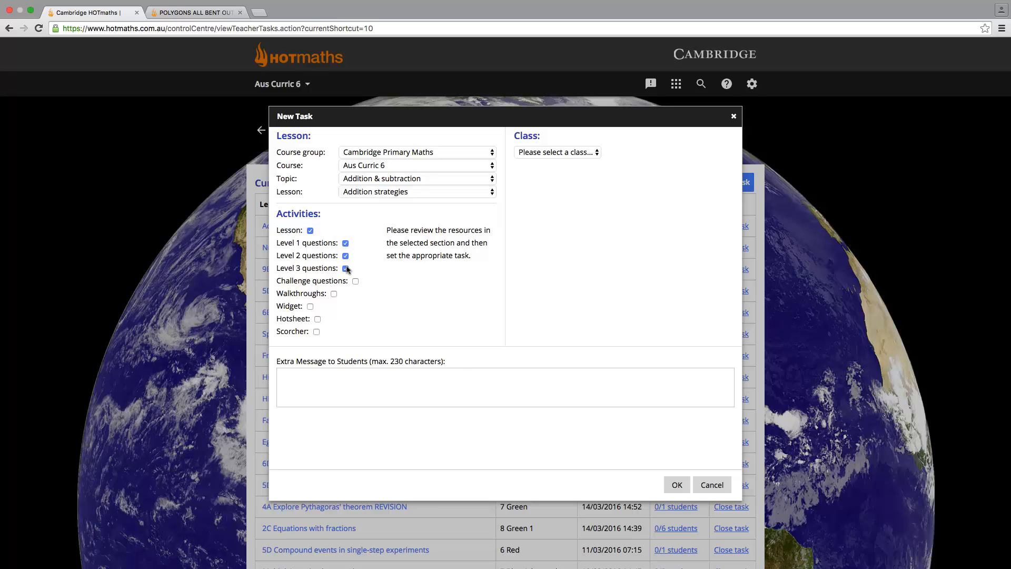
Step: Assign it to one 6 Red student with message 'Complete by Friday' and create it
click(557, 151)
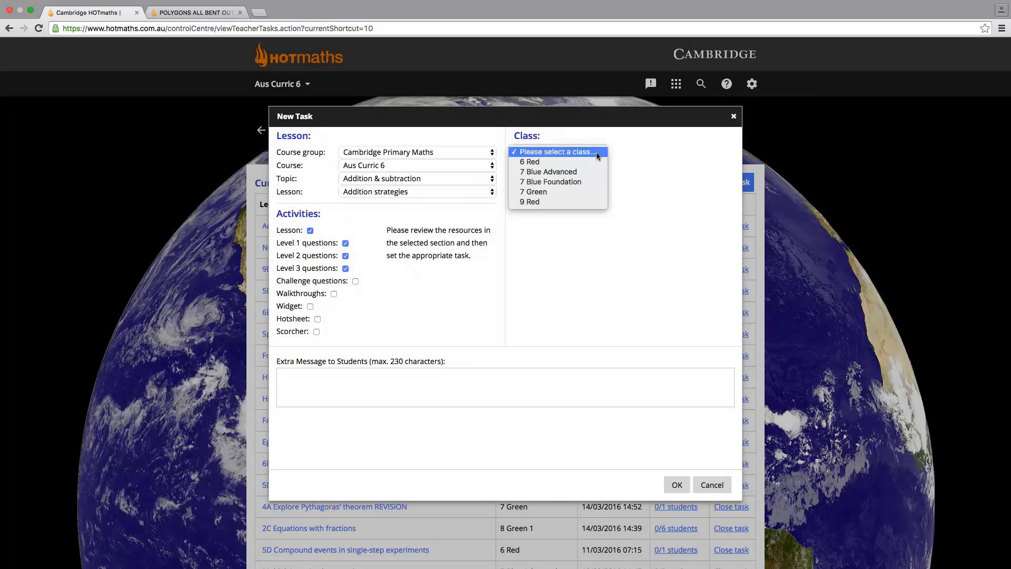
click(530, 162)
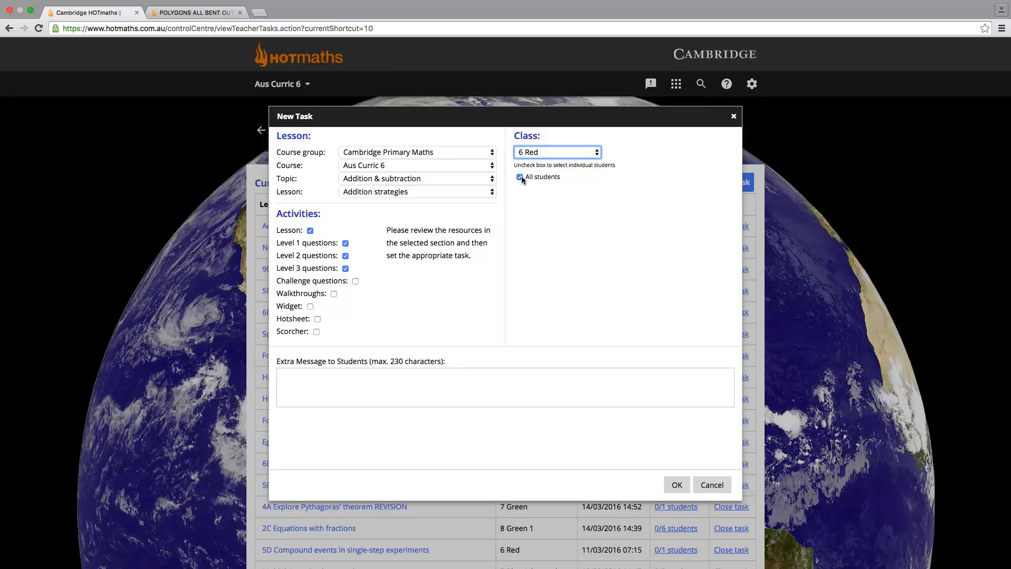
click(520, 177)
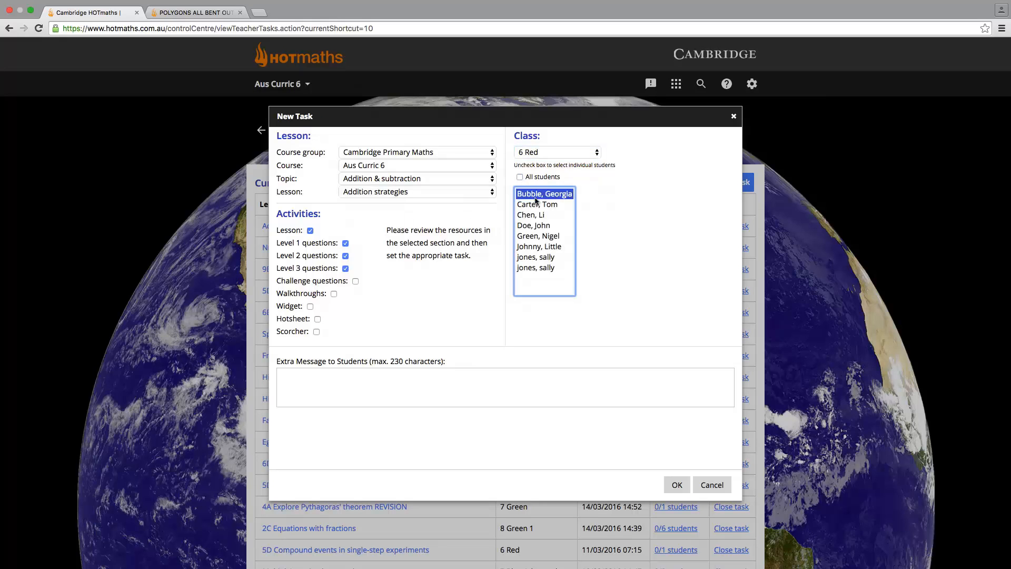
text(Complete by Friday)
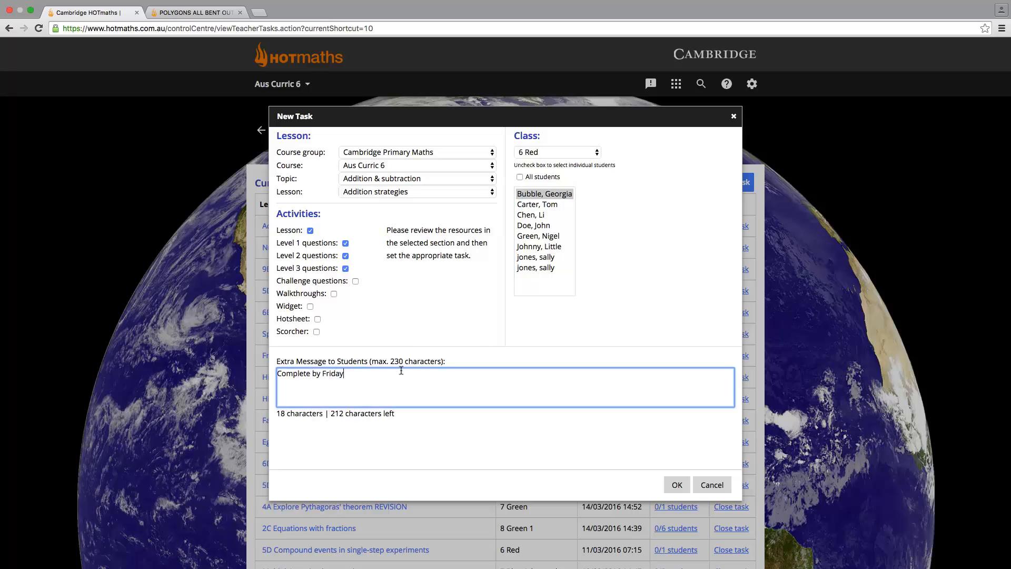
click(676, 485)
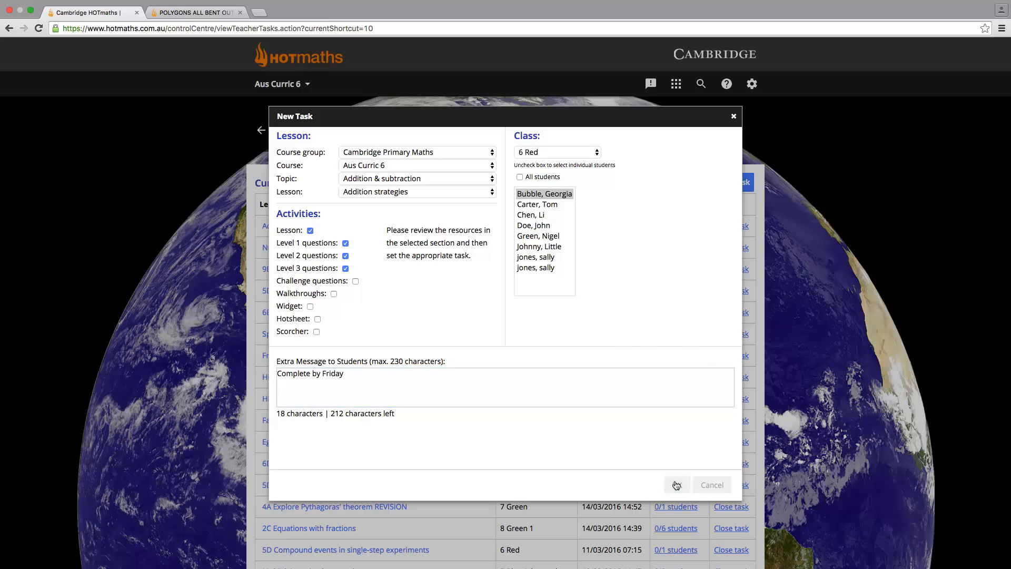
click(677, 485)
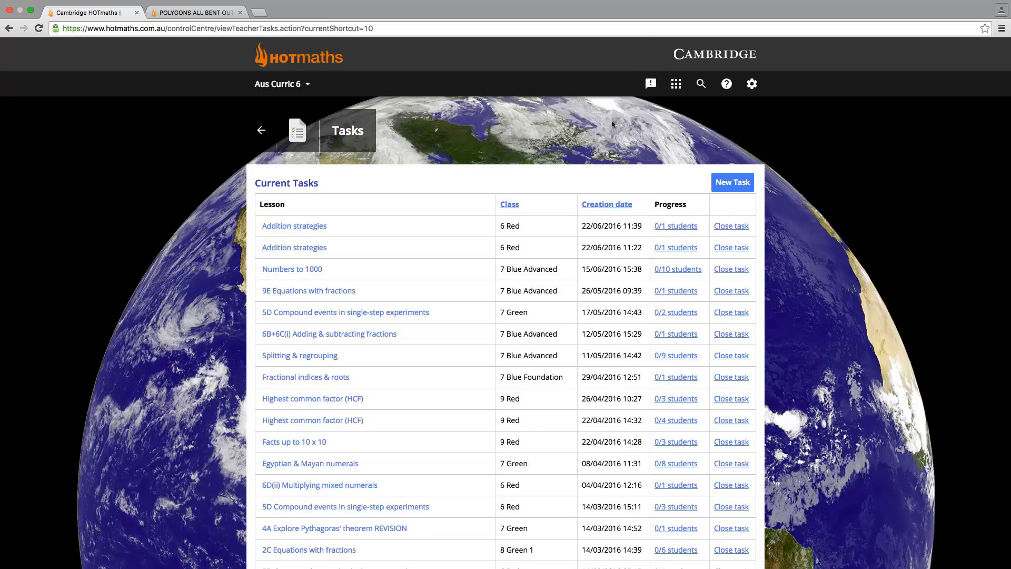
mouse_move(651, 83)
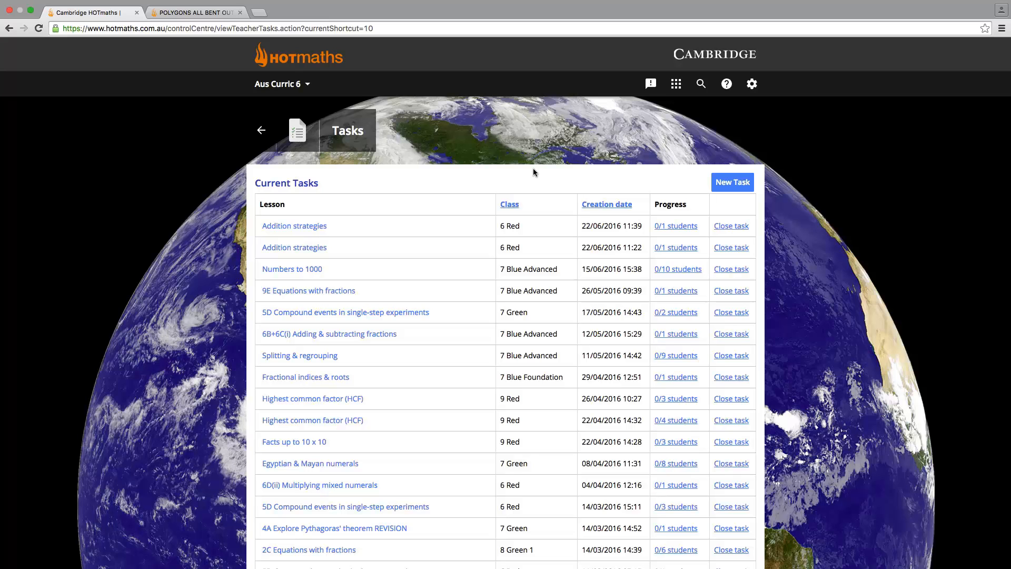
mouse_move(359, 196)
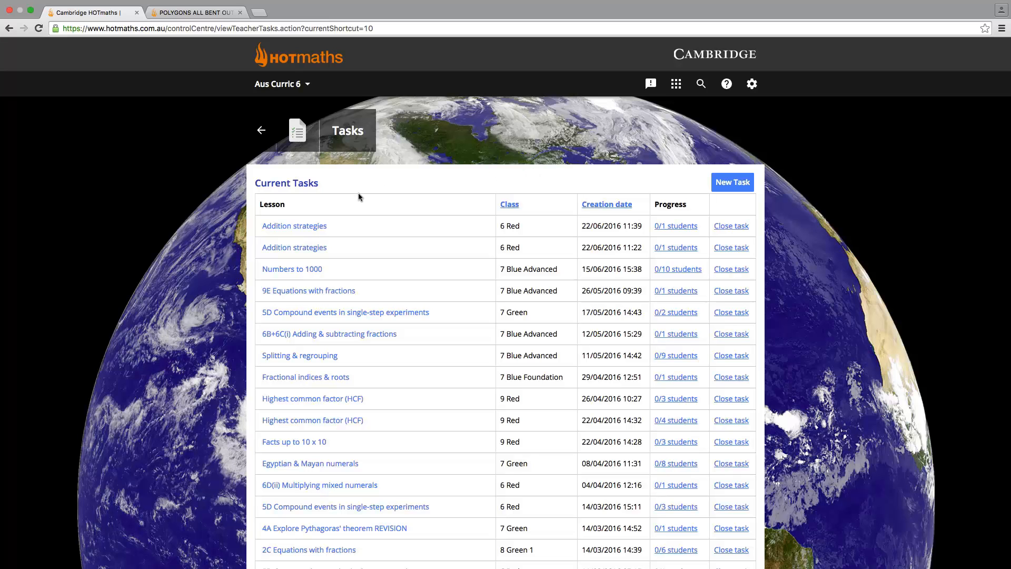
mouse_move(294, 226)
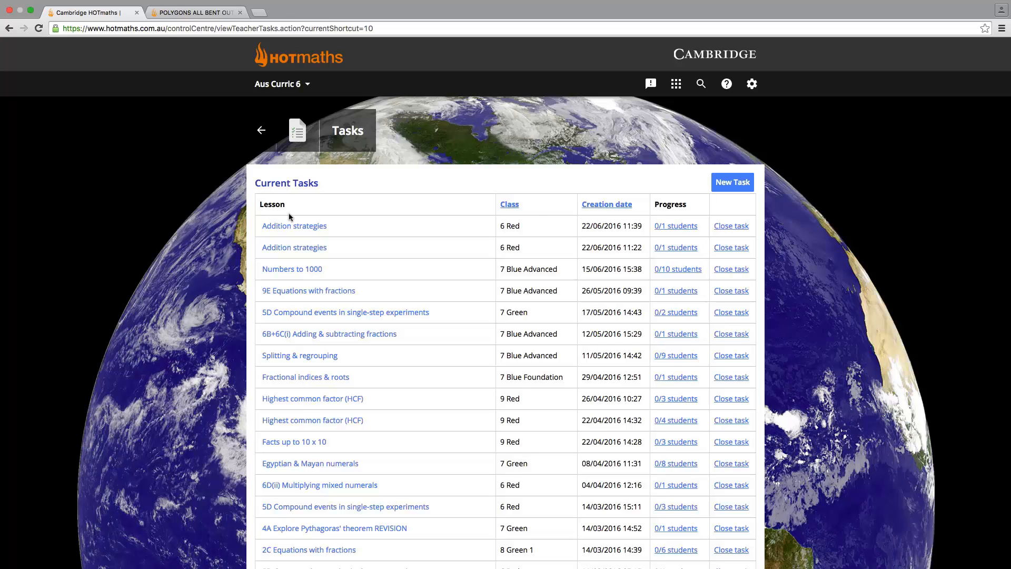
mouse_move(657, 230)
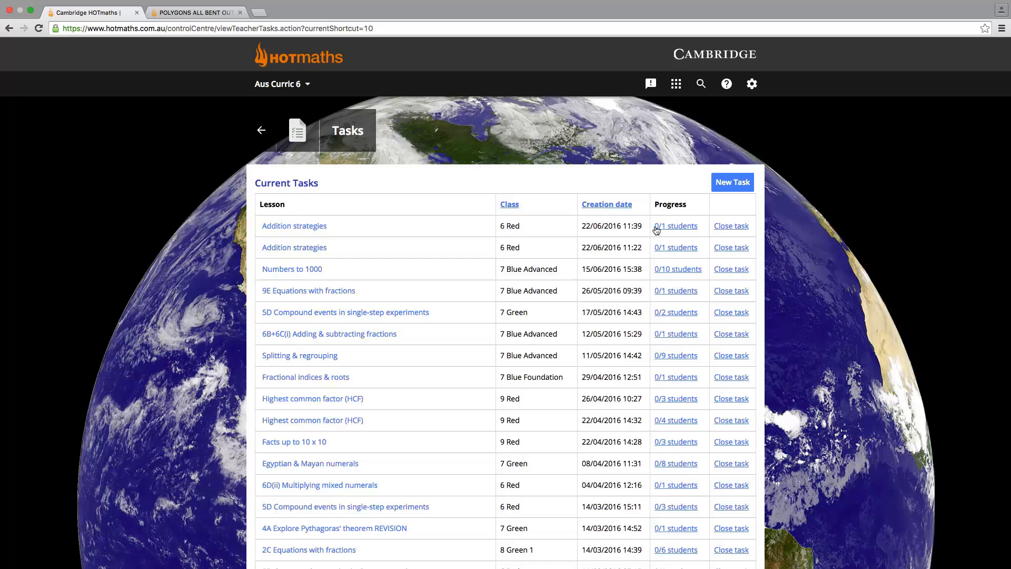
Step: View the Addition strategies task status (0/1 students, all incomplete), close it, open the apps menu
click(675, 226)
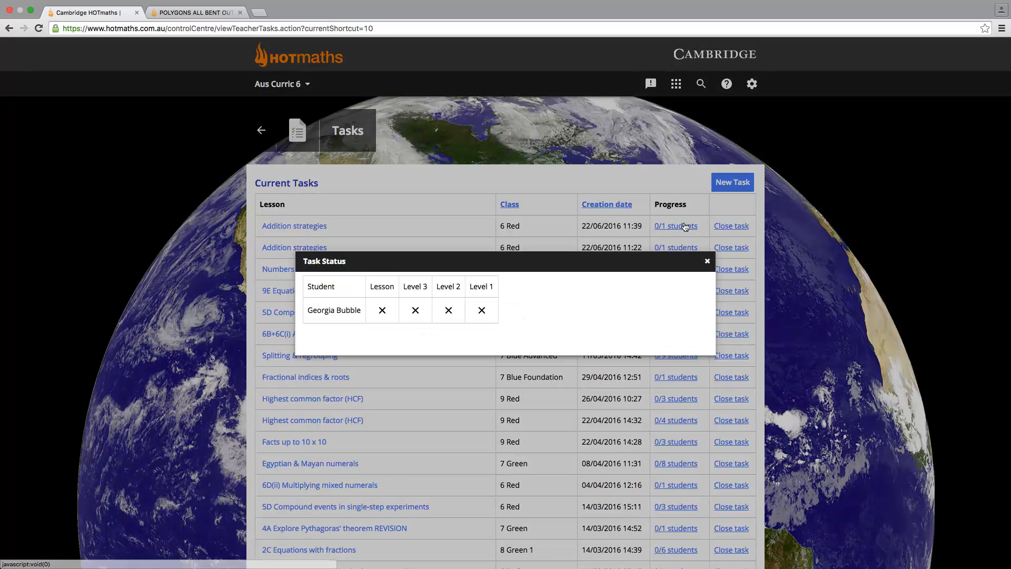
click(706, 261)
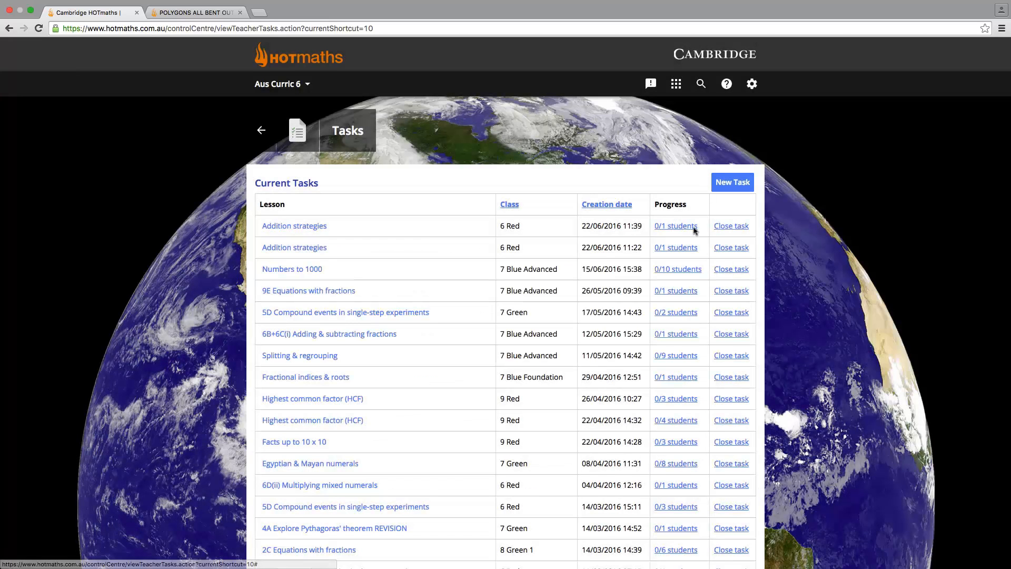
click(675, 84)
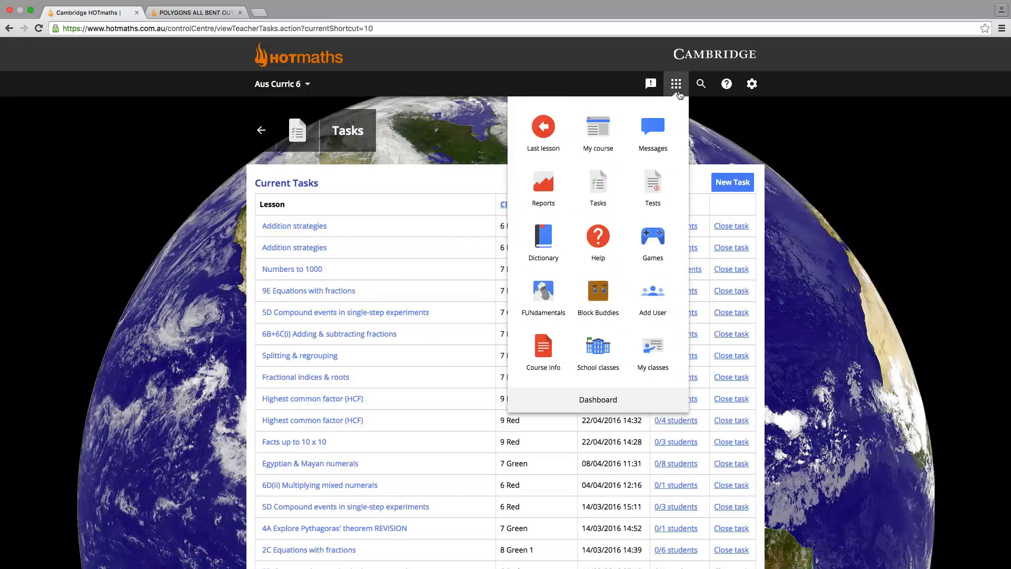
mouse_move(543, 187)
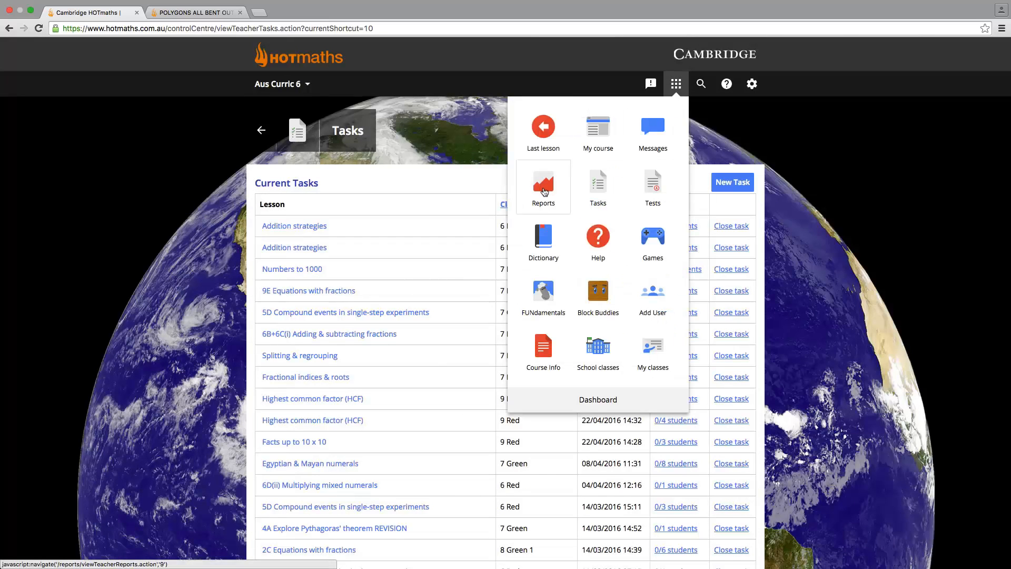
mouse_move(542, 187)
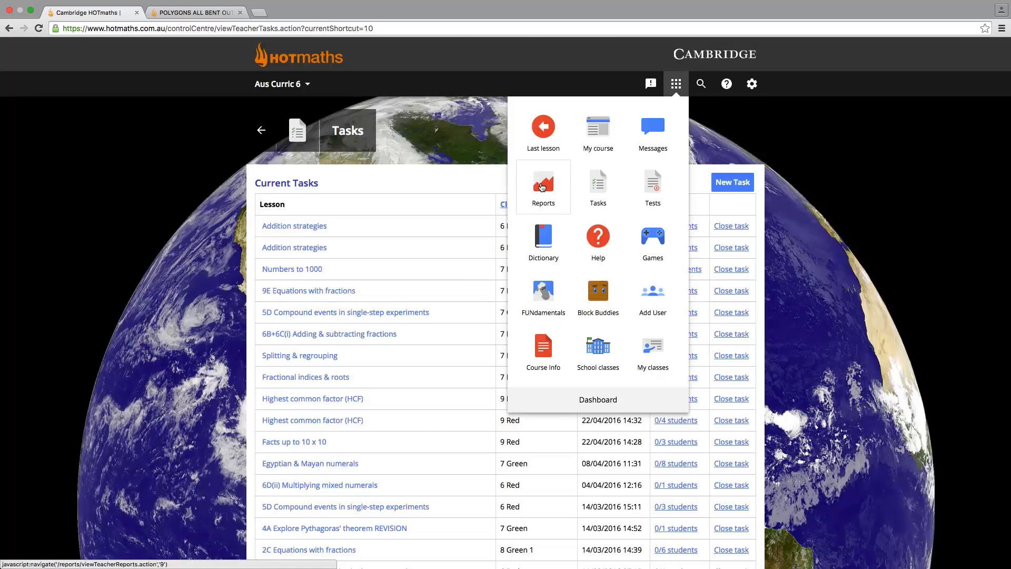
Step: Open the Reports class list, then preview and close the 6 Red View Report dialog
click(542, 183)
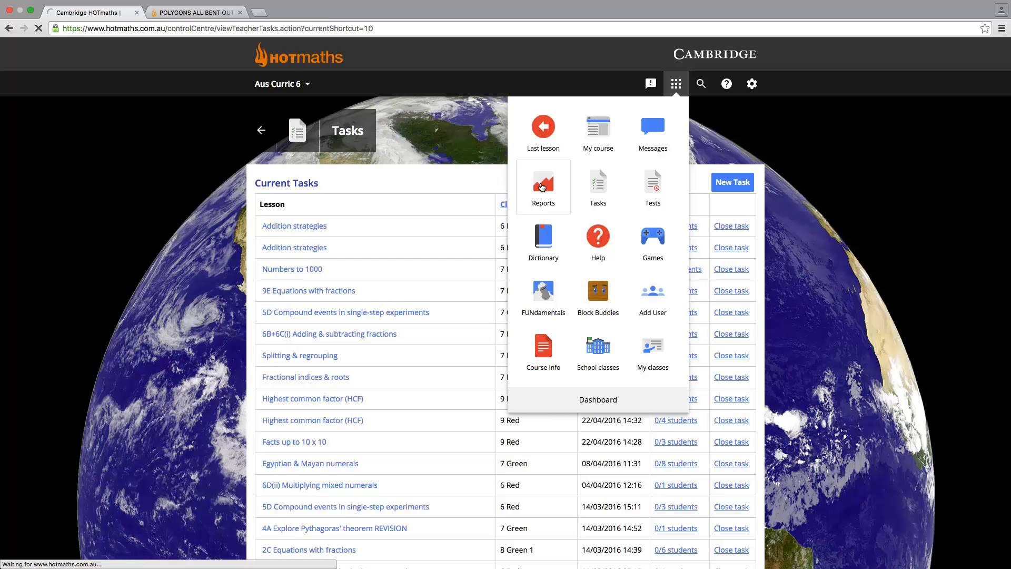
click(543, 187)
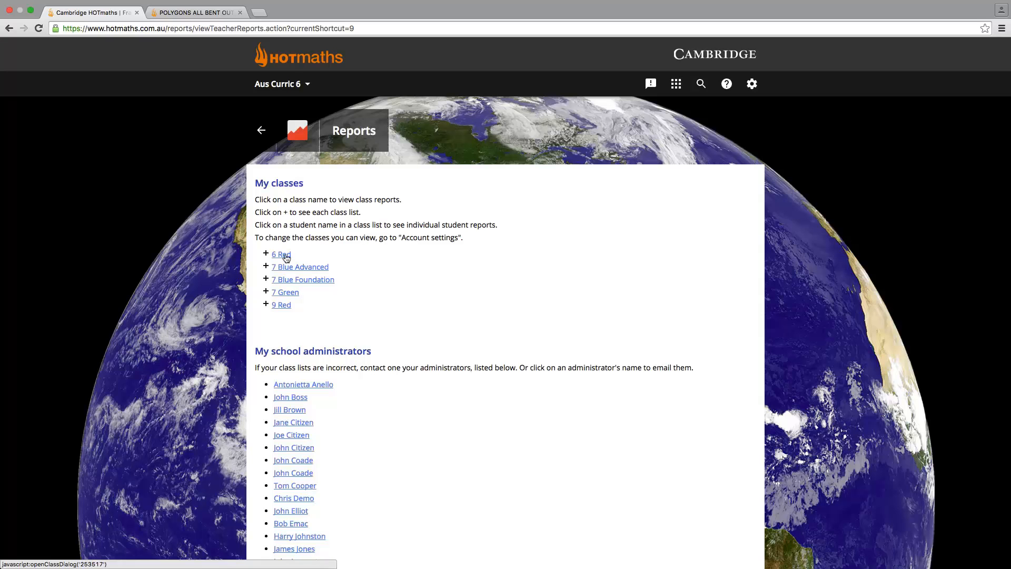
click(281, 253)
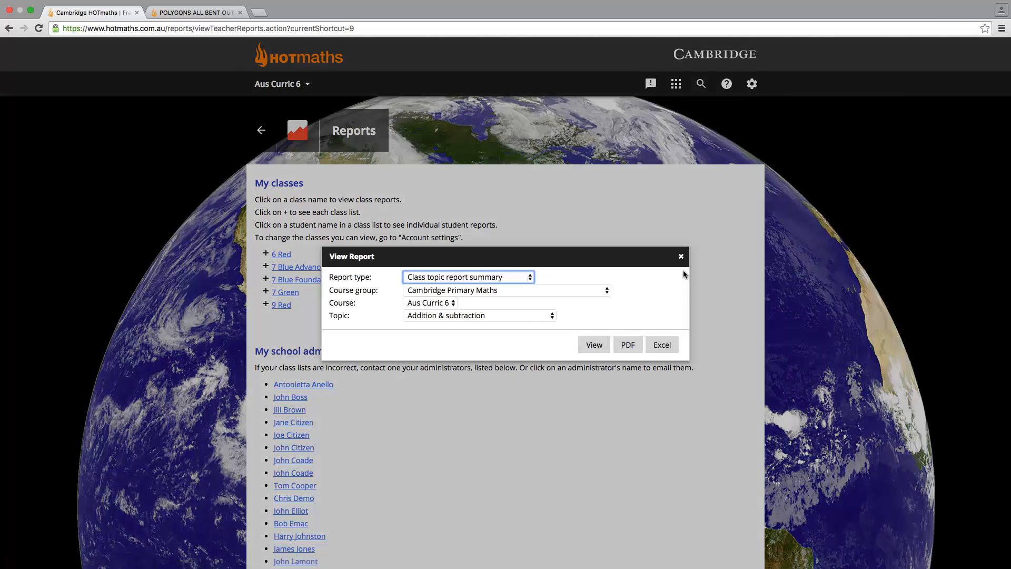
click(680, 255)
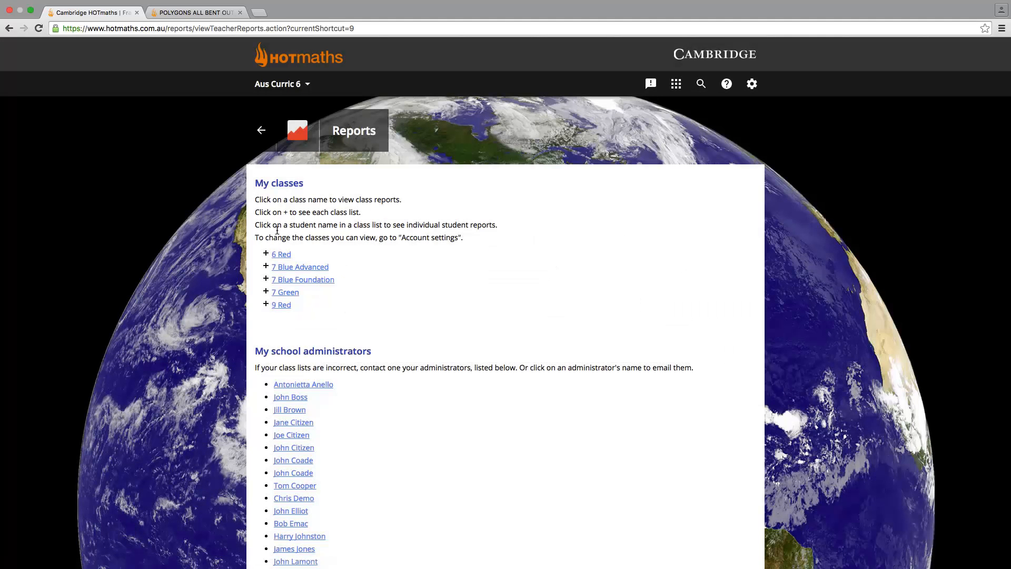
Step: Generate a PDF individual topic report on Understanding whole numbers (HOTmaths Global, Upper Primary) for a 6 Red student
click(265, 253)
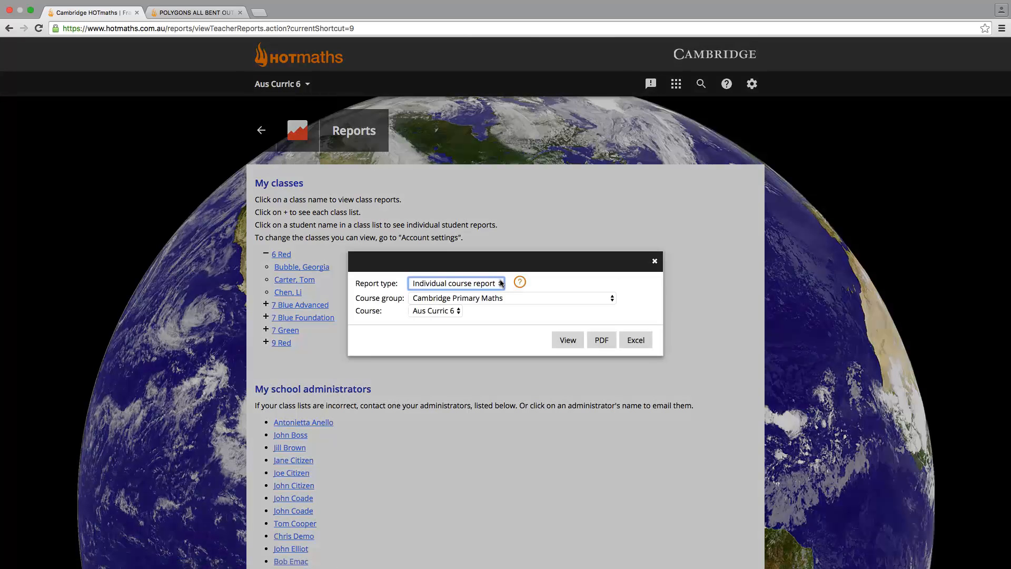
click(456, 283)
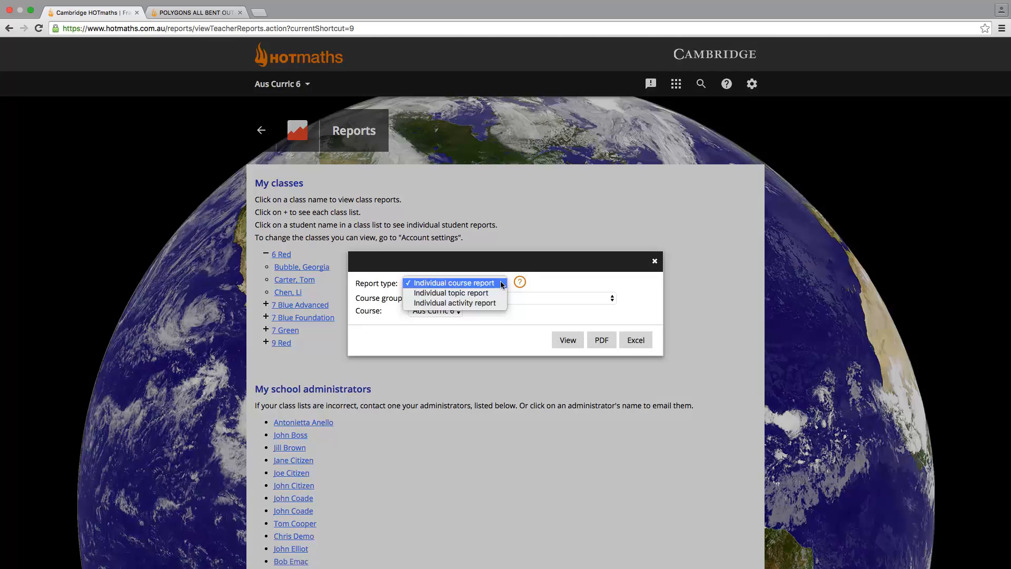
click(450, 293)
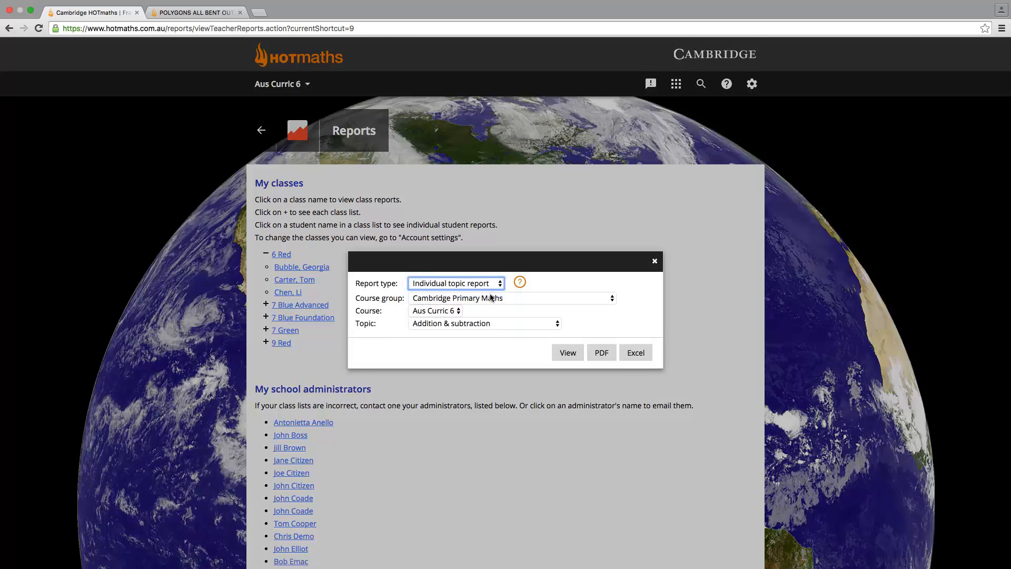
click(509, 298)
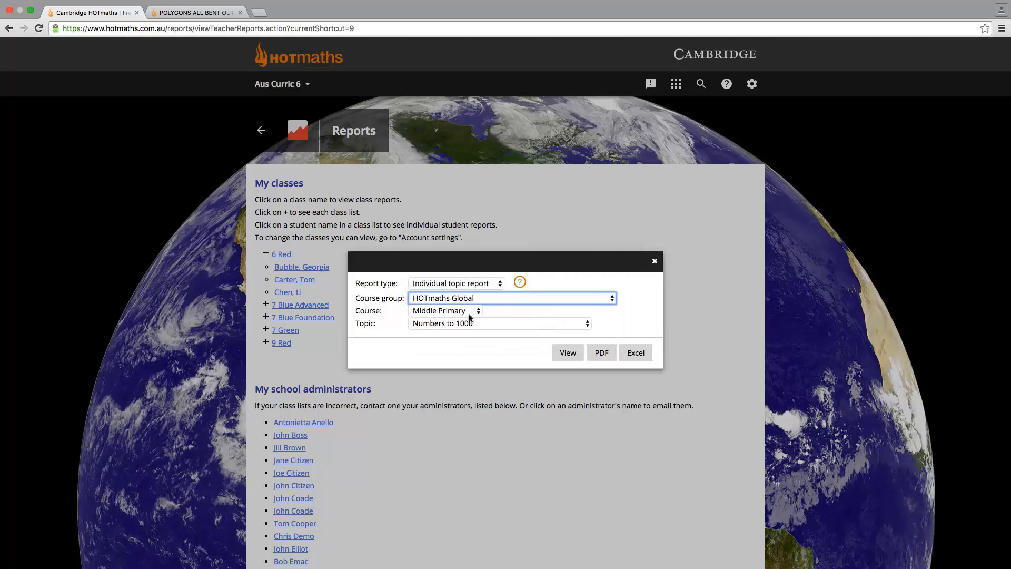
click(445, 310)
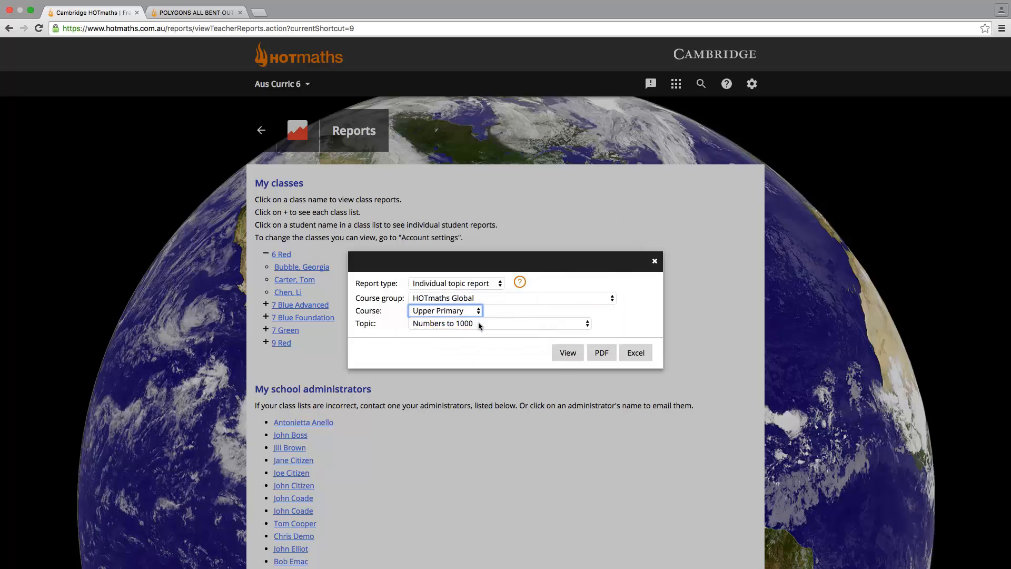
click(510, 297)
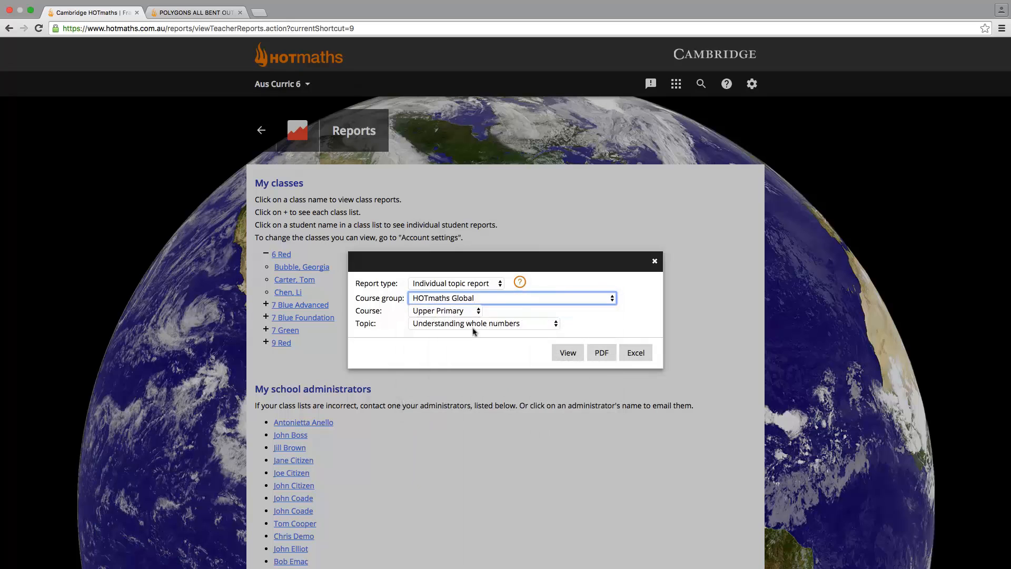
click(566, 353)
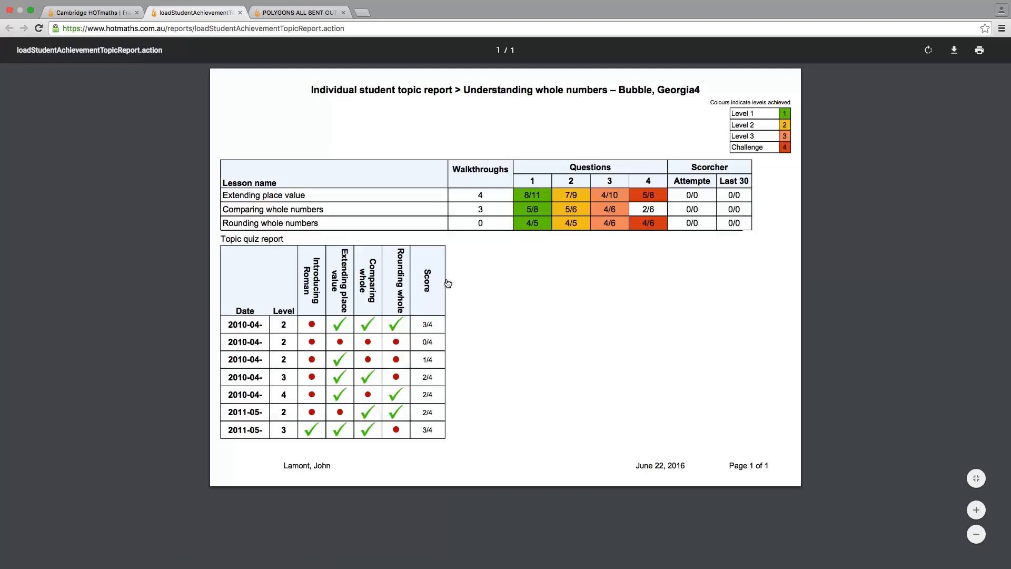
mouse_move(95, 89)
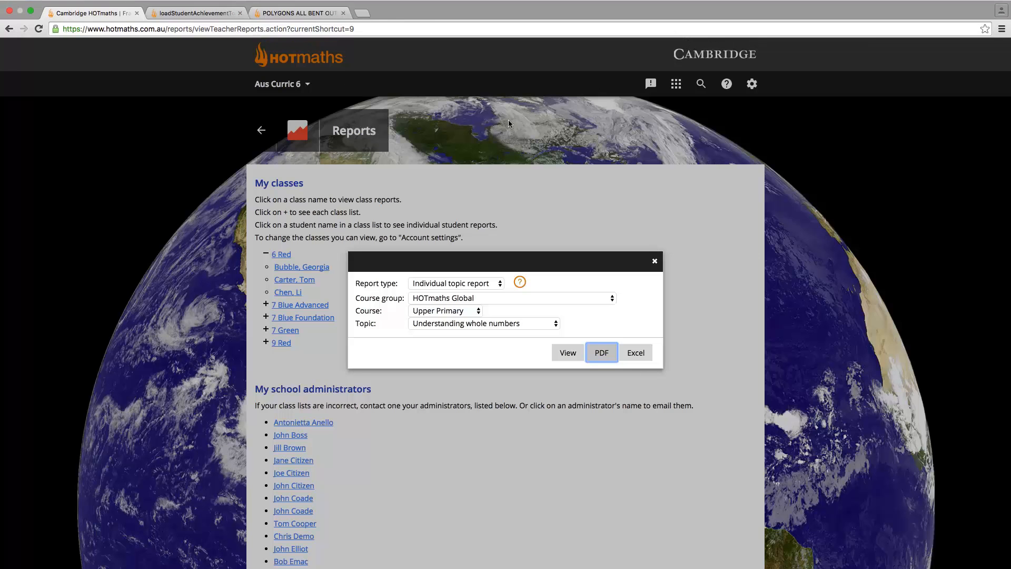
Step: From the teacher dashboard's tests area, start a new test using the wizard
click(675, 83)
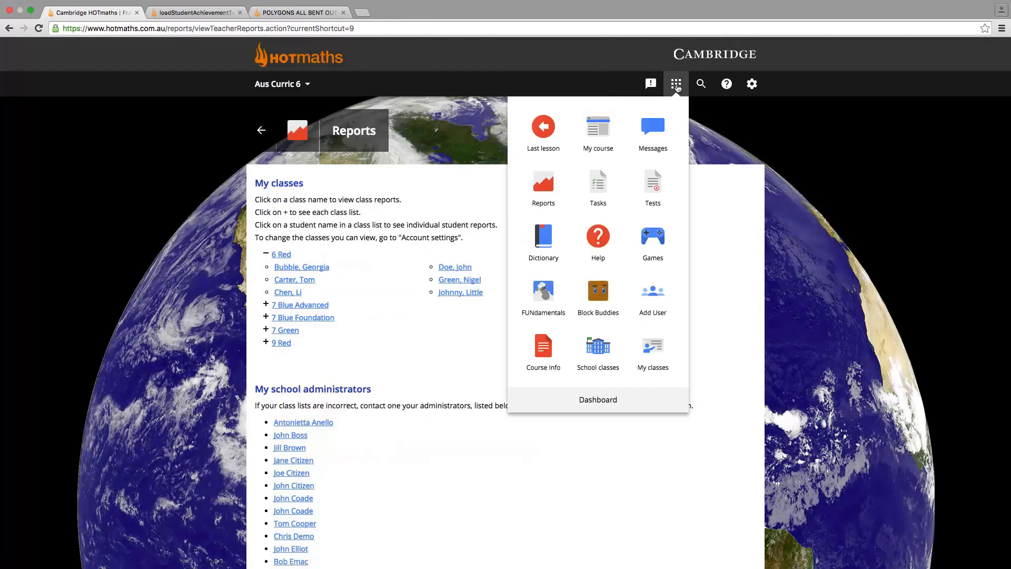
click(598, 399)
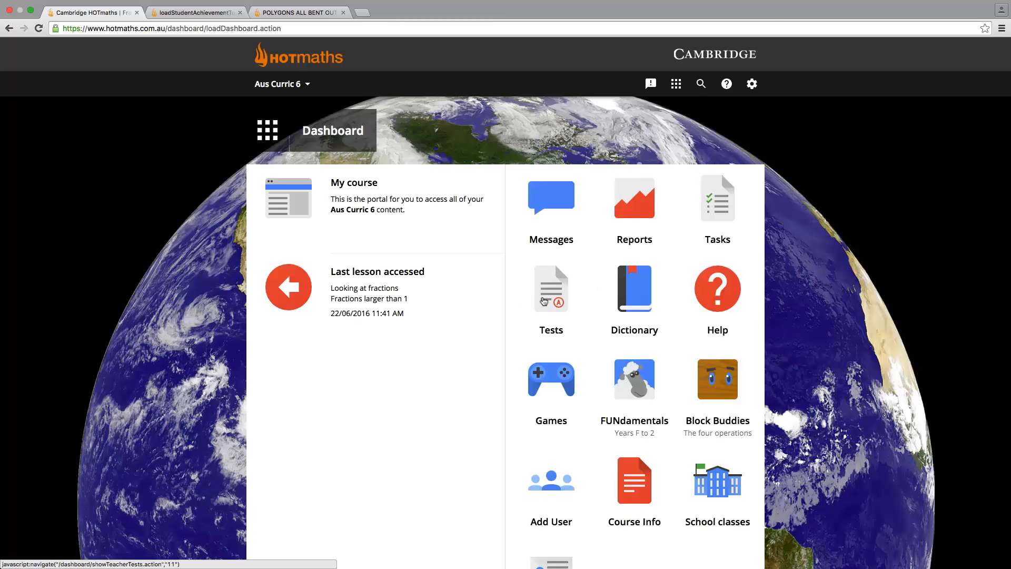
click(551, 288)
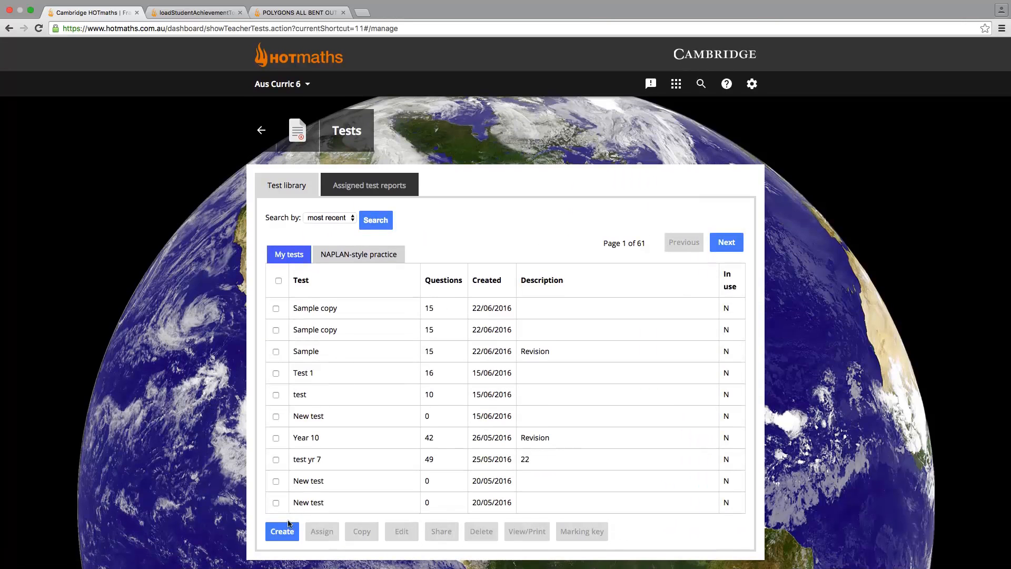
click(282, 531)
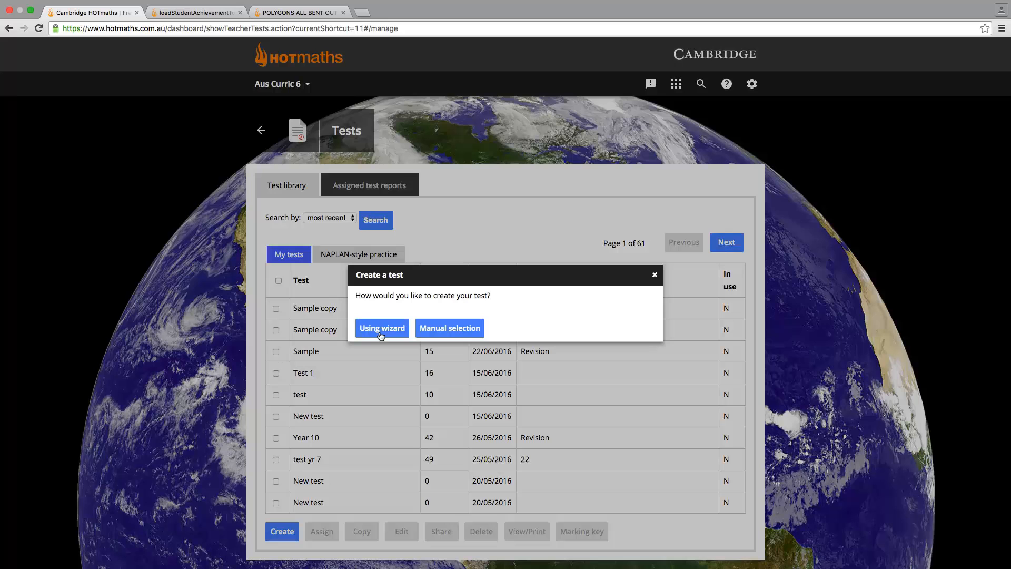
mouse_move(449, 328)
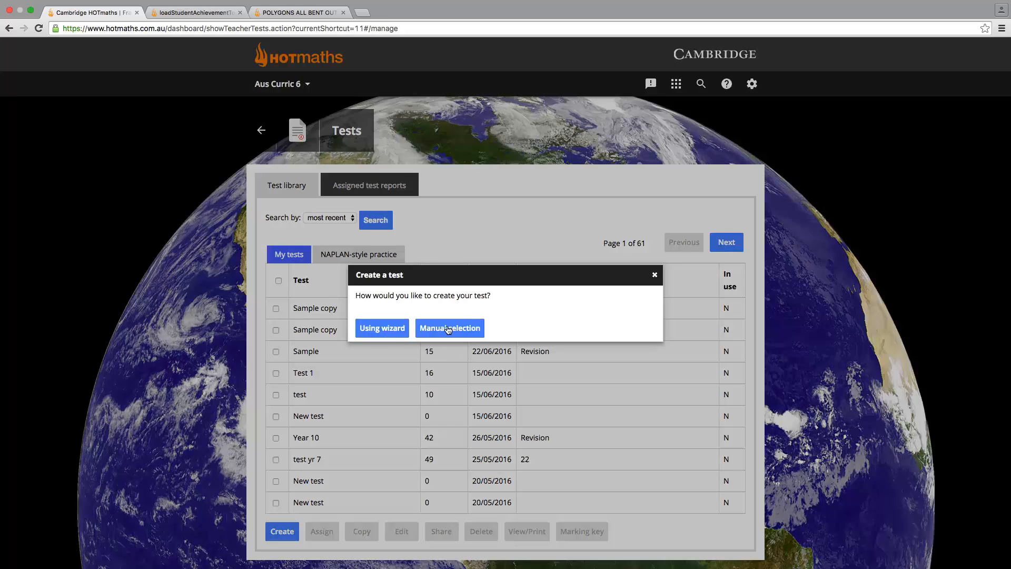
mouse_move(405, 343)
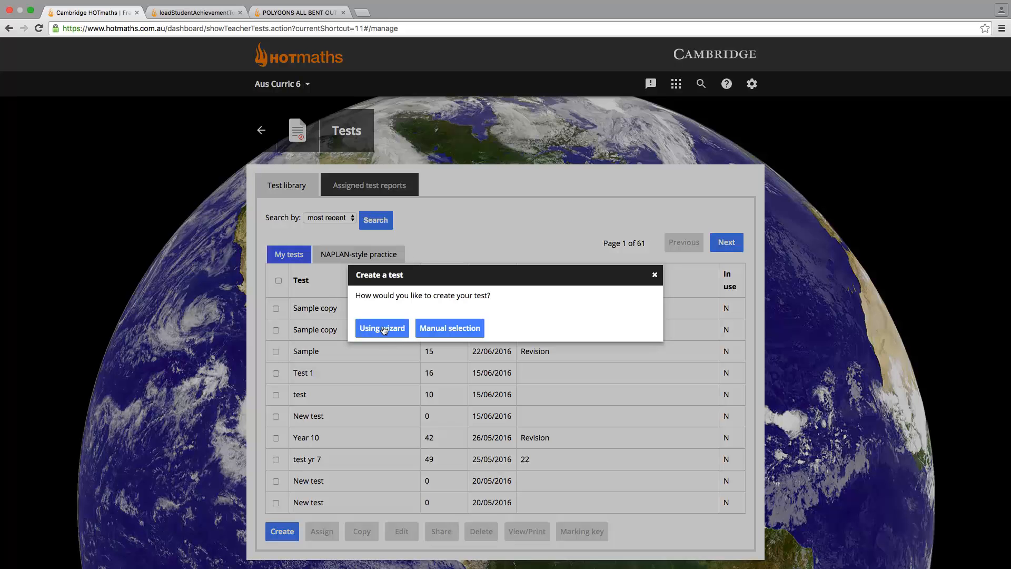
click(381, 327)
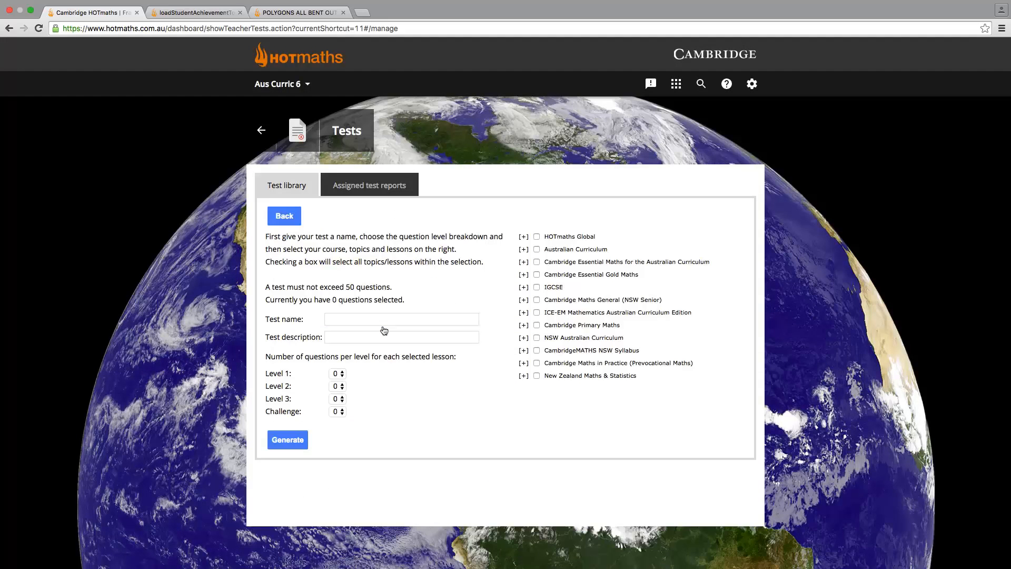
Step: Name the test 'Primary 6' with description 'Revision' and set Levels 1–3 to one question
click(401, 319)
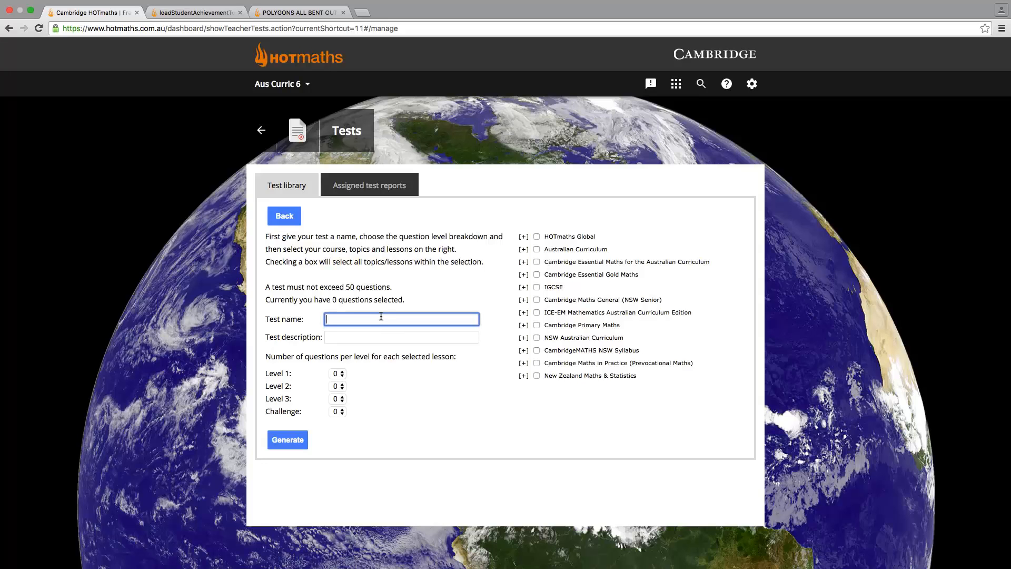
text(Primary 6)
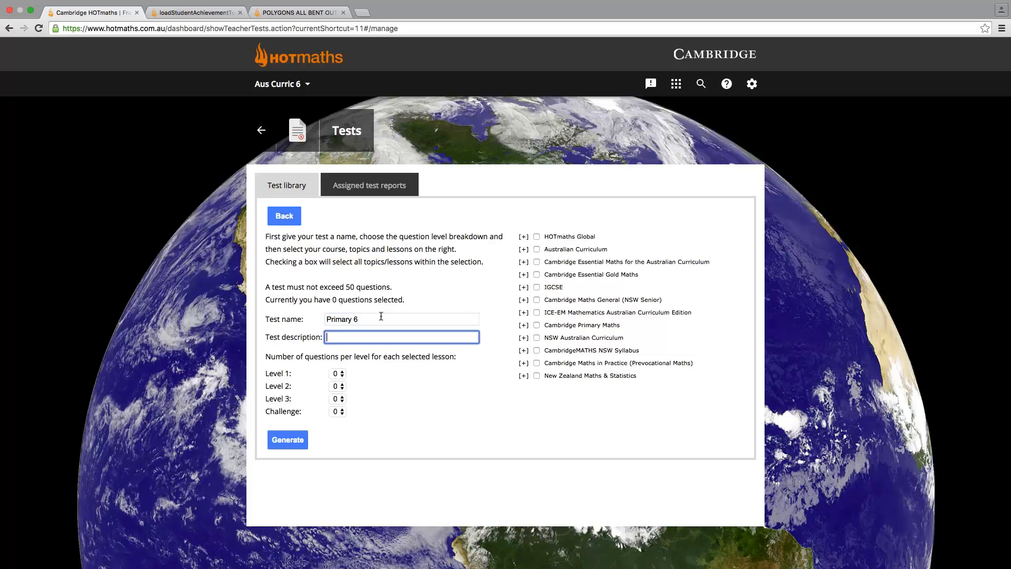
text(Revision)
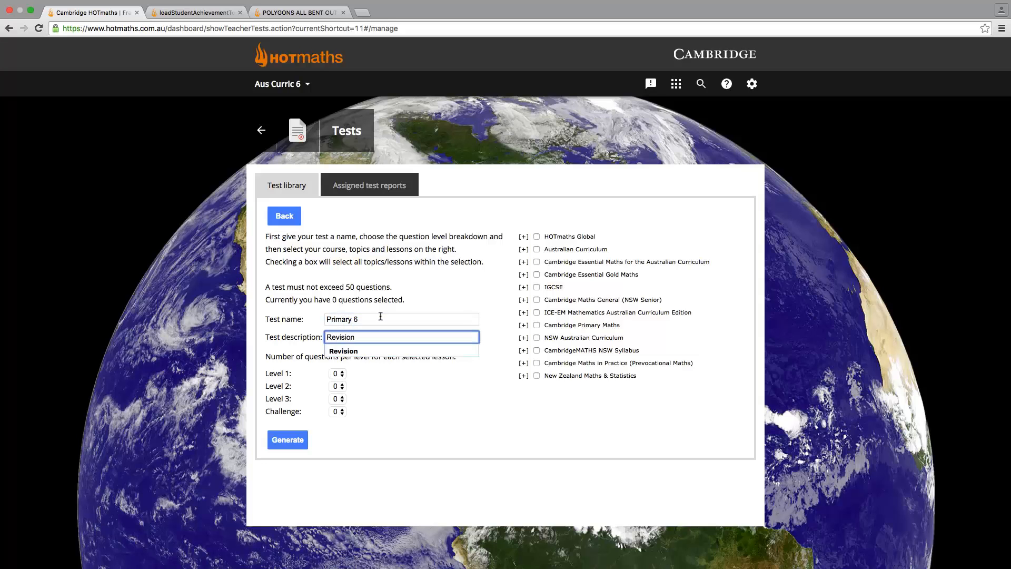
click(337, 373)
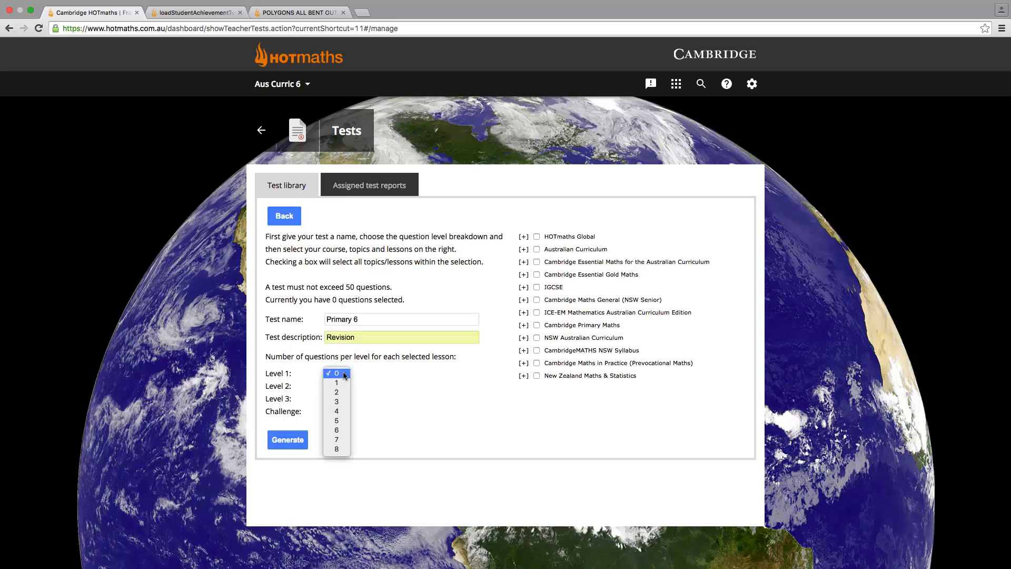
click(336, 385)
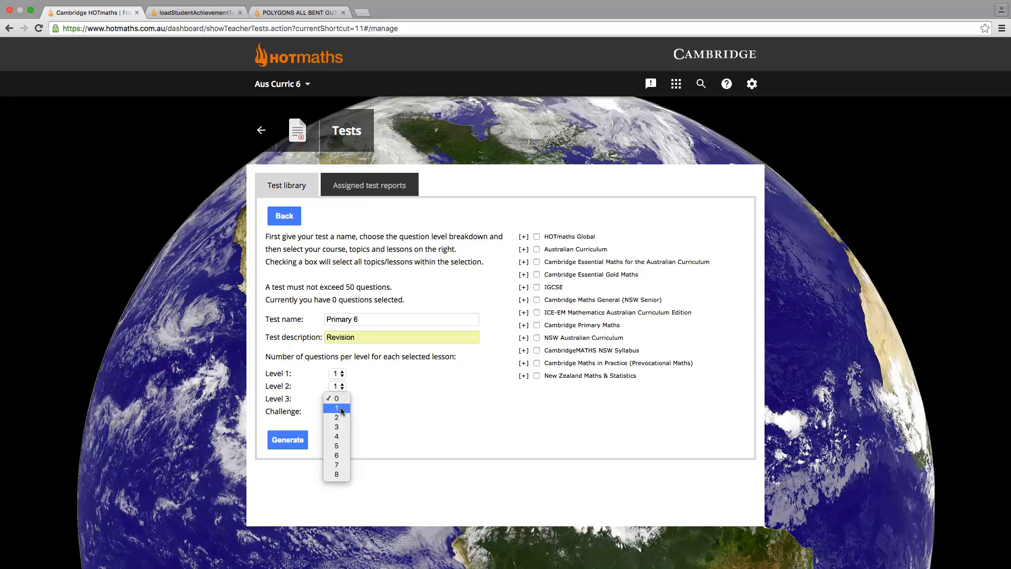
click(335, 399)
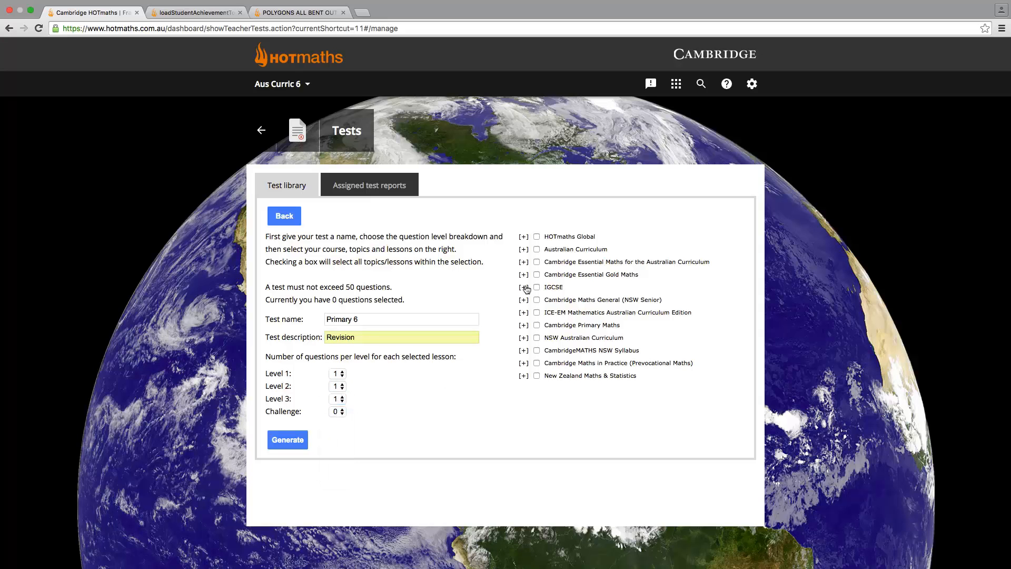
Step: Under Cambridge Primary Maths > Aus Curric 6, include the Adding in columns and Subtraction strategies lessons
click(523, 325)
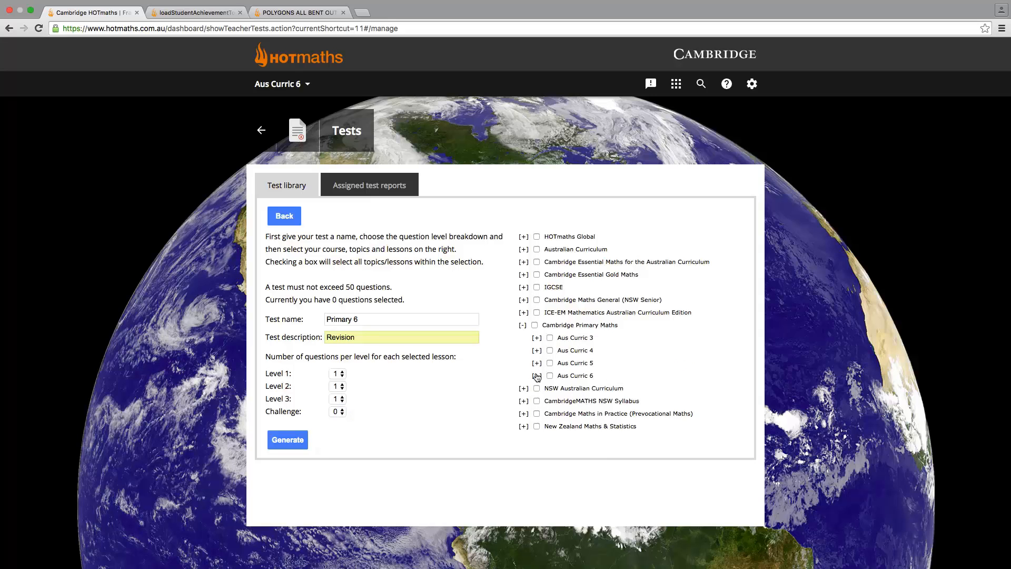
click(536, 375)
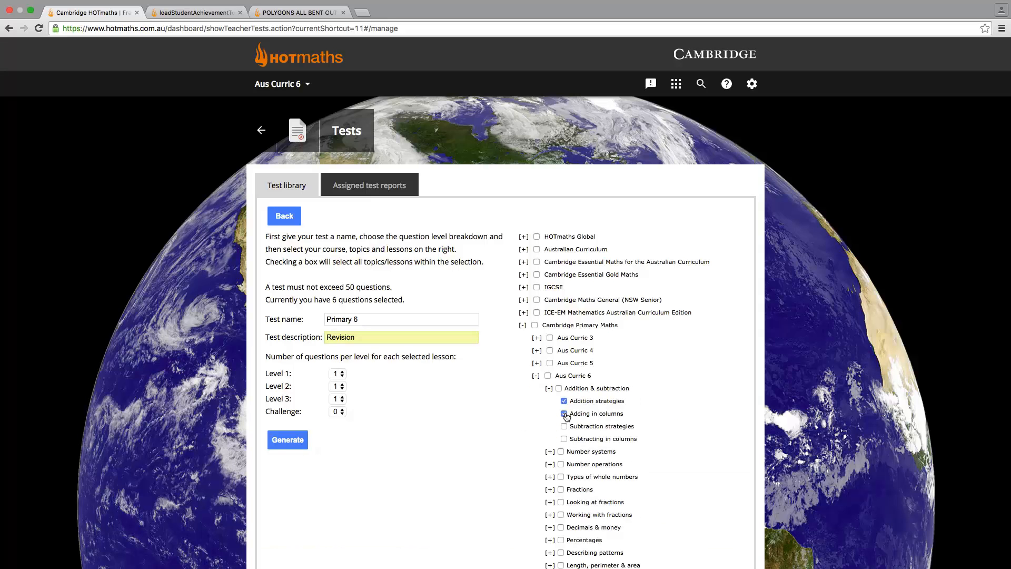
click(563, 413)
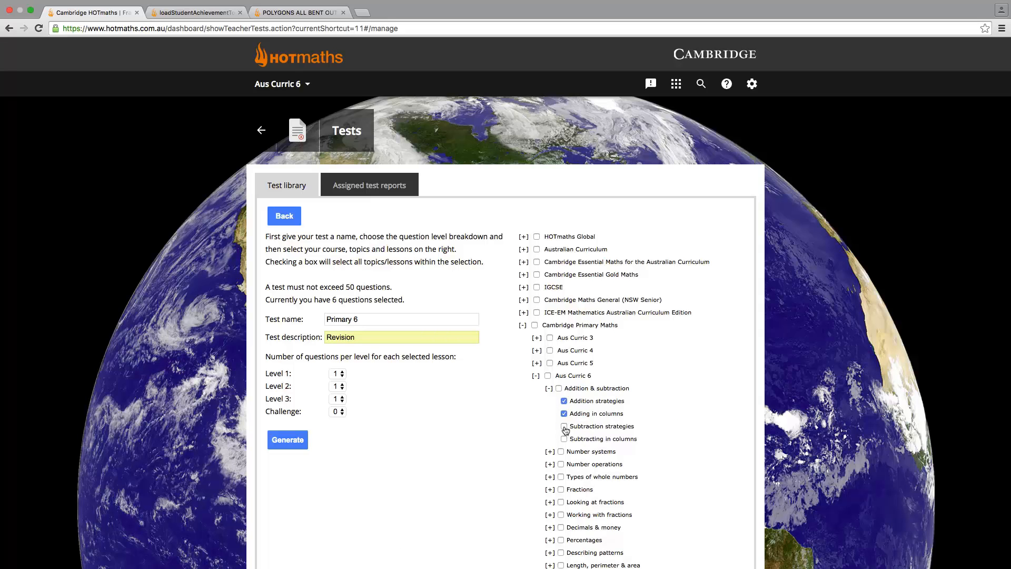
click(564, 426)
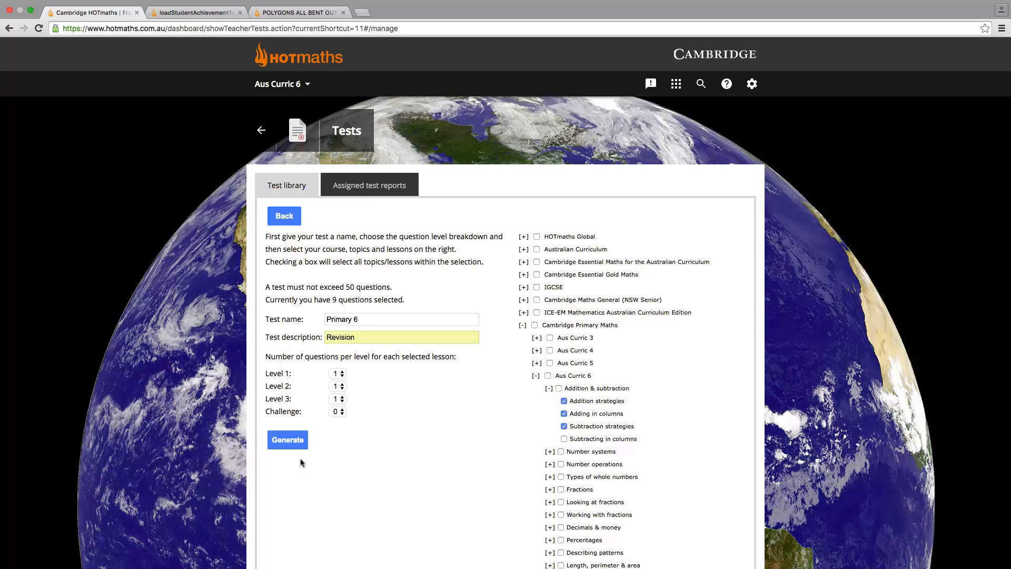
Step: Generate the Primary 6 test and remove its first question
click(287, 439)
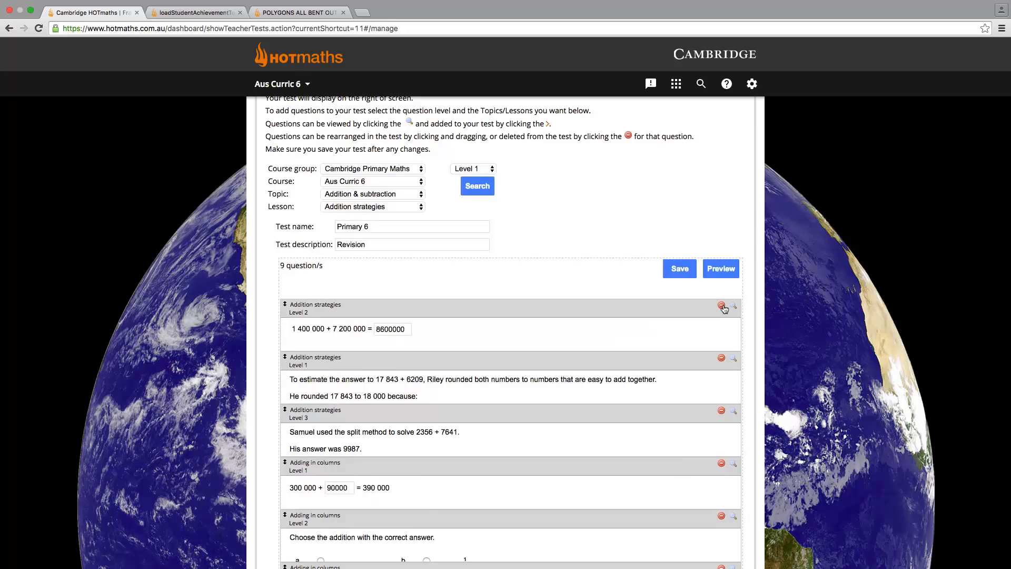
click(721, 307)
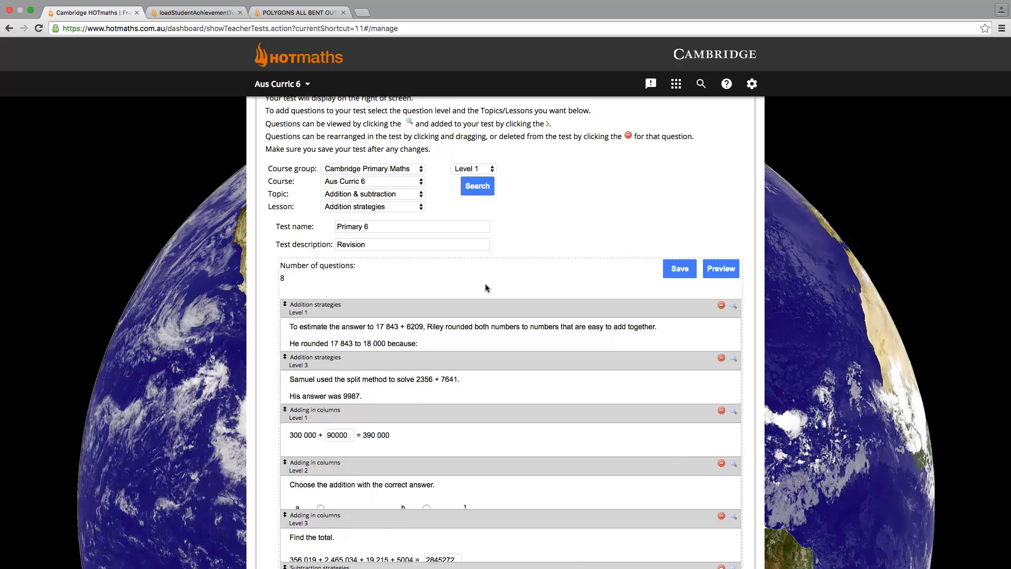
mouse_move(292, 170)
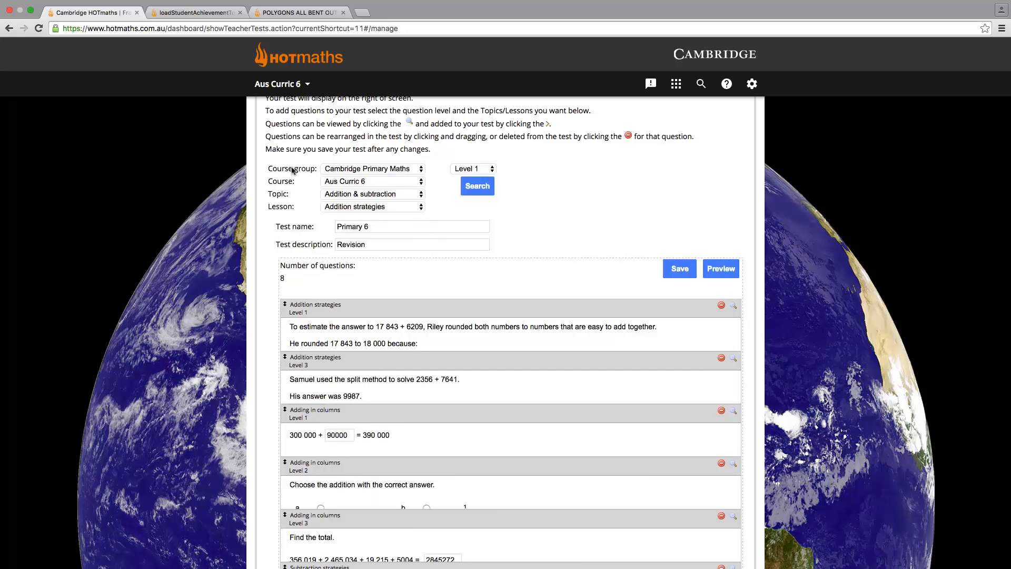
mouse_move(449, 191)
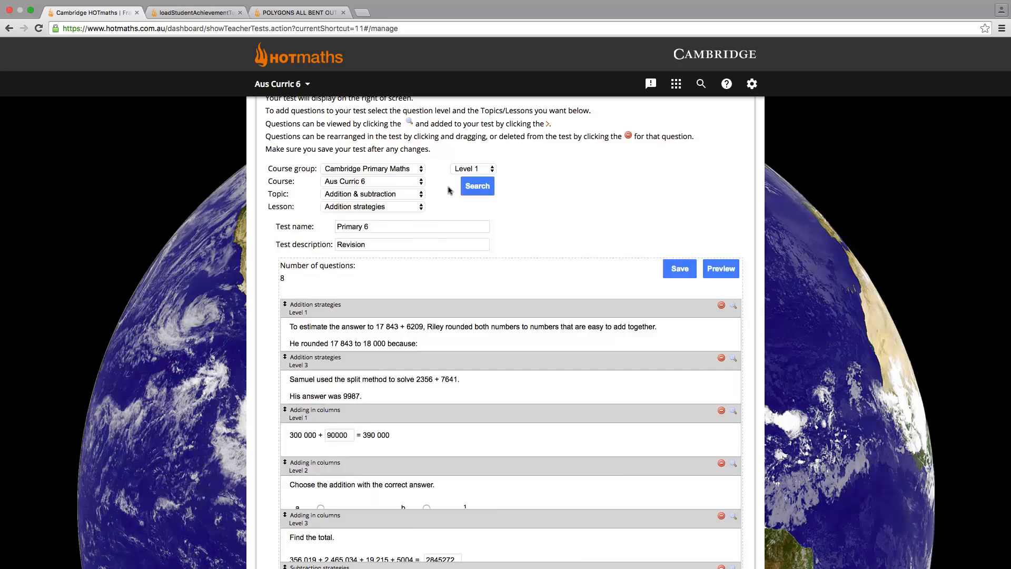
mouse_move(421, 194)
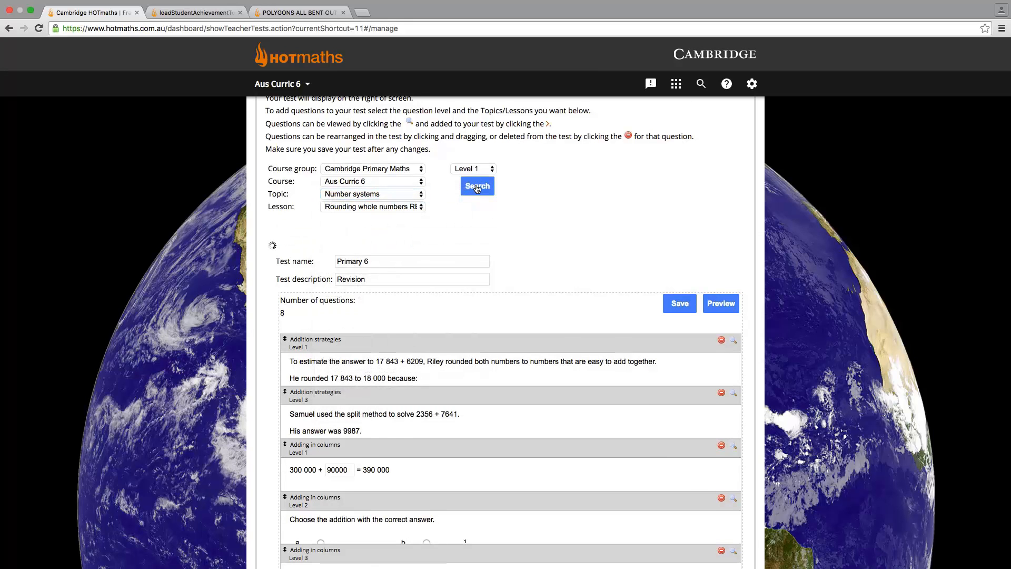
Step: Search the Rounding whole numbers lesson, add a rounding question, and save the test
click(477, 186)
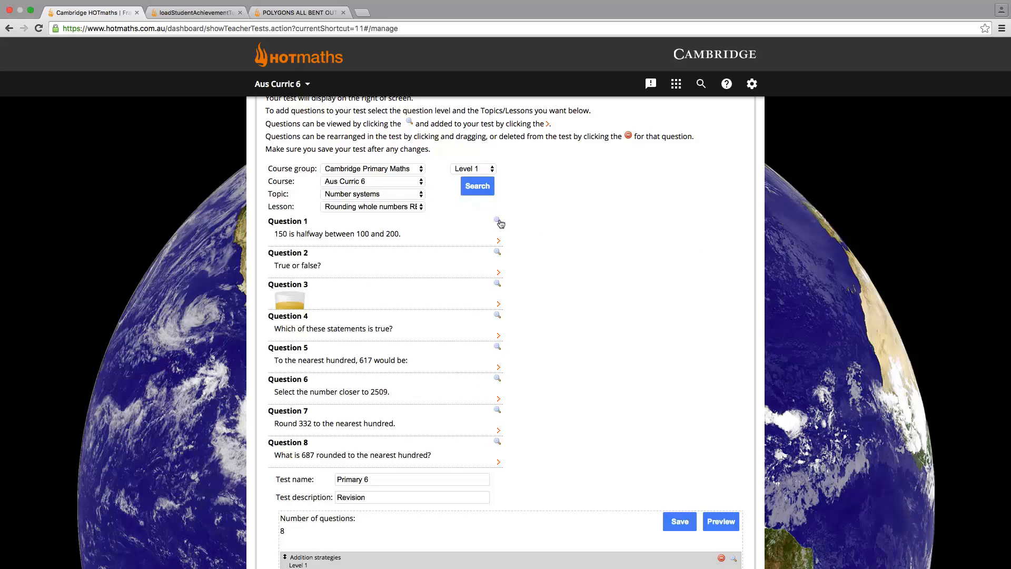
mouse_move(458, 248)
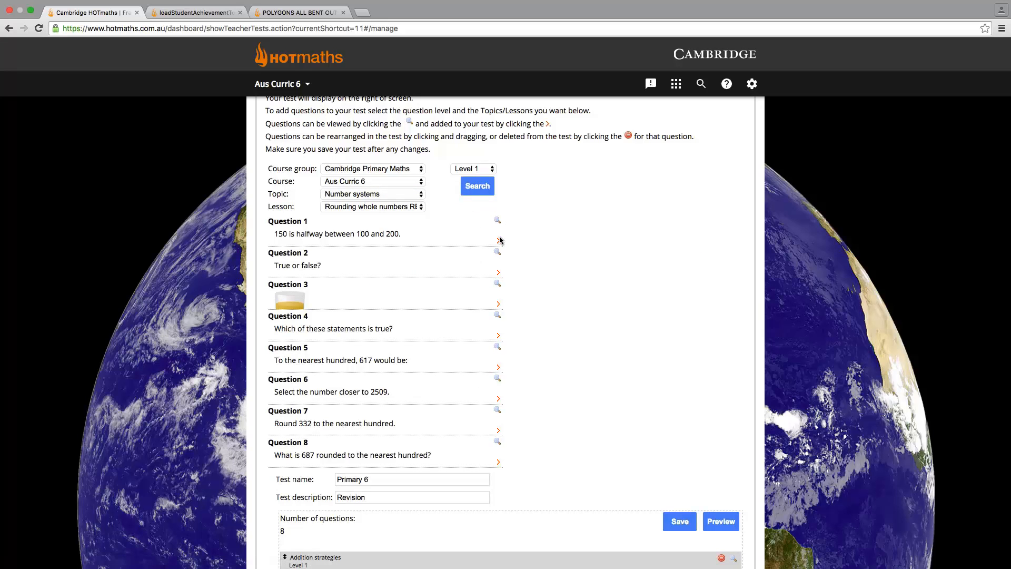
click(497, 241)
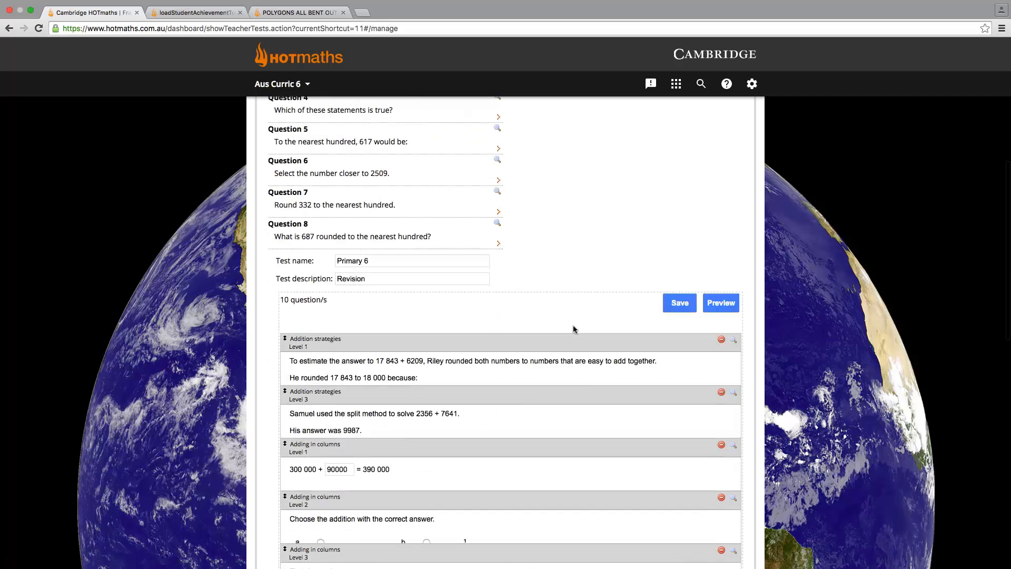
scroll(down, 3)
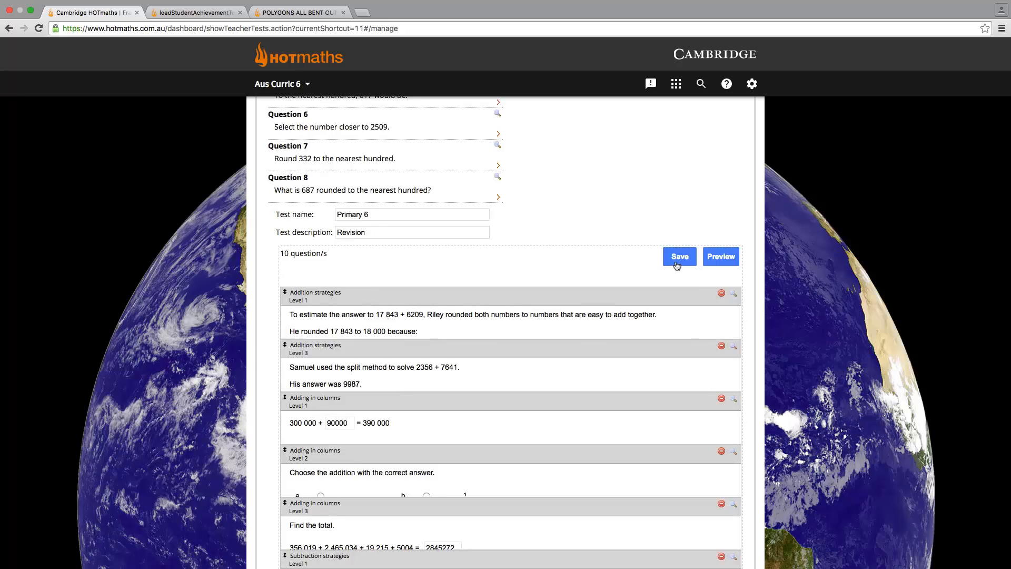
click(679, 256)
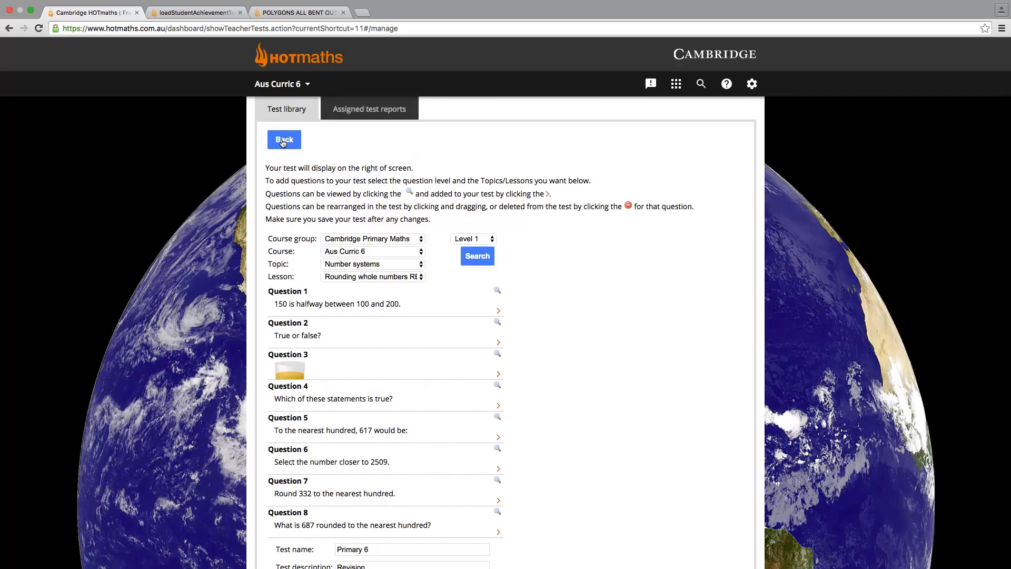
click(284, 139)
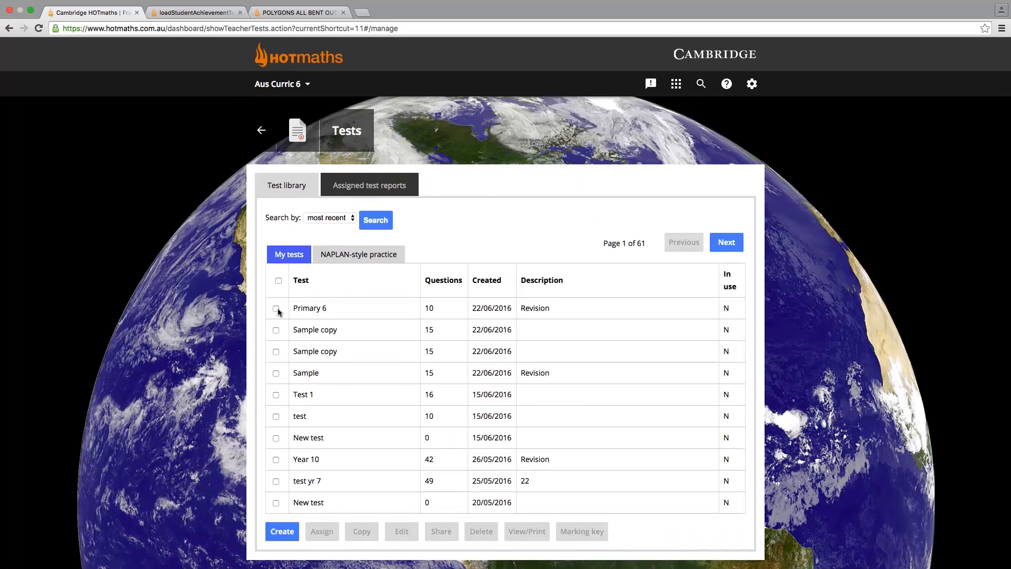
click(276, 307)
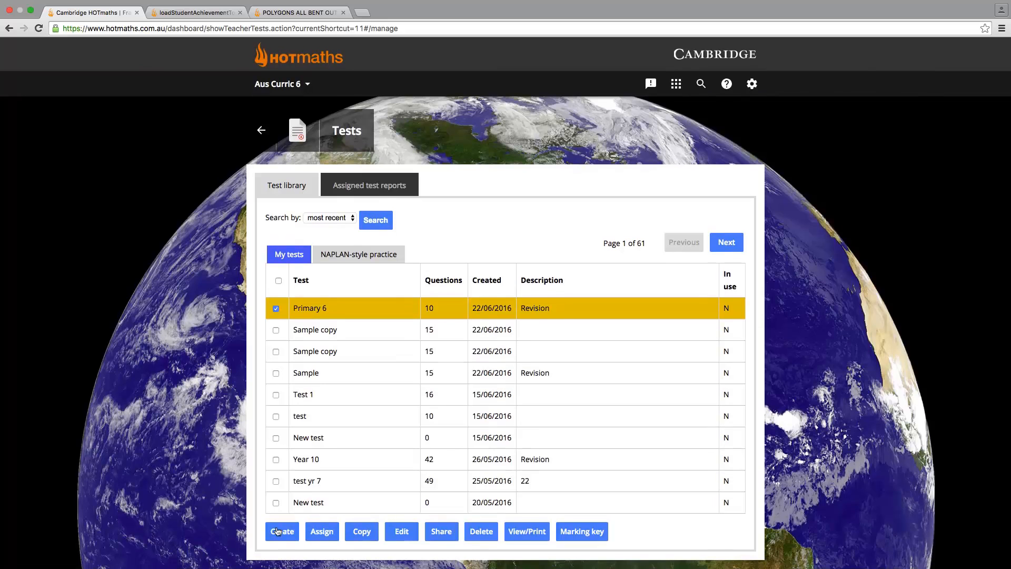
mouse_move(317, 551)
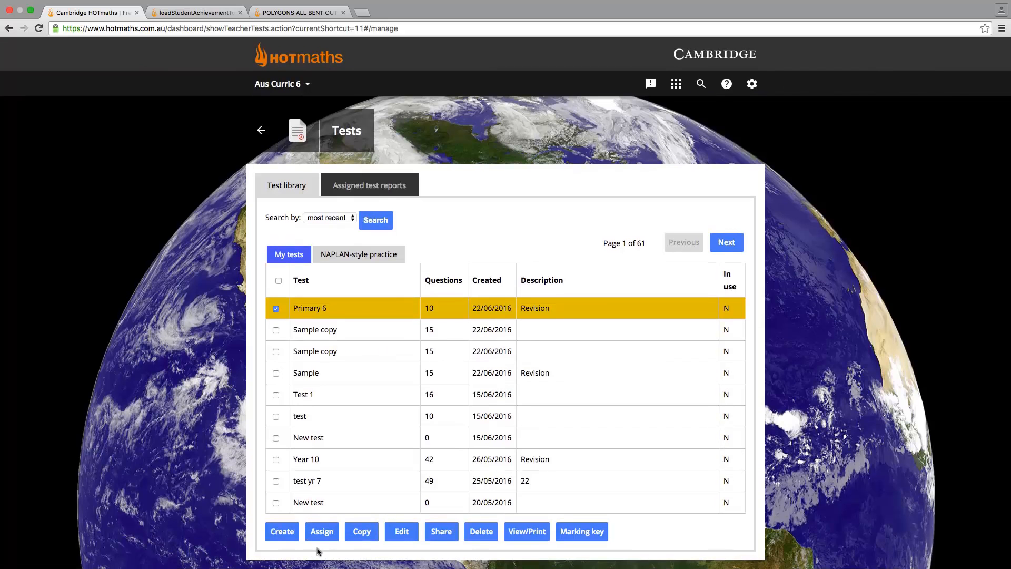
click(321, 531)
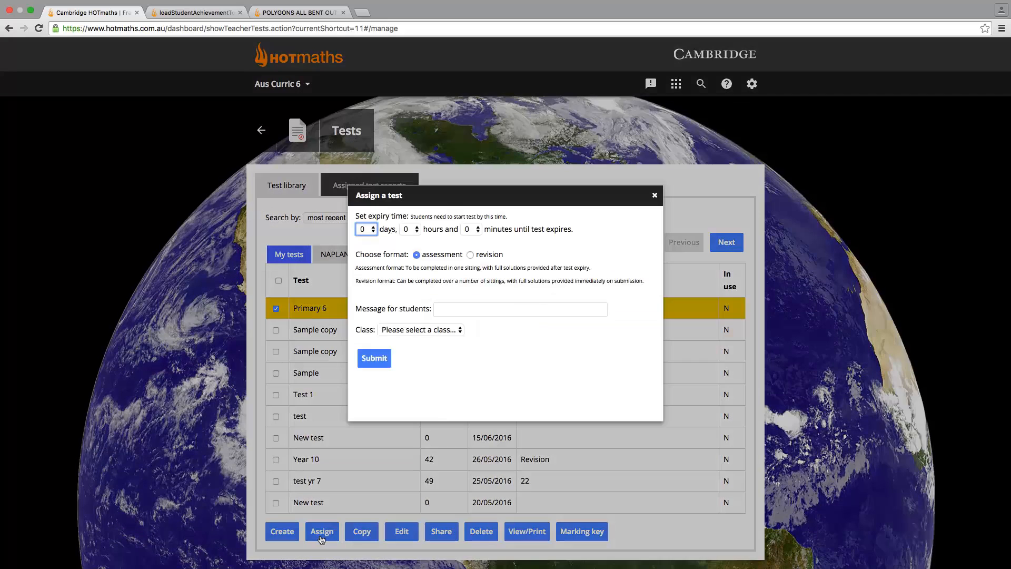
mouse_move(652, 224)
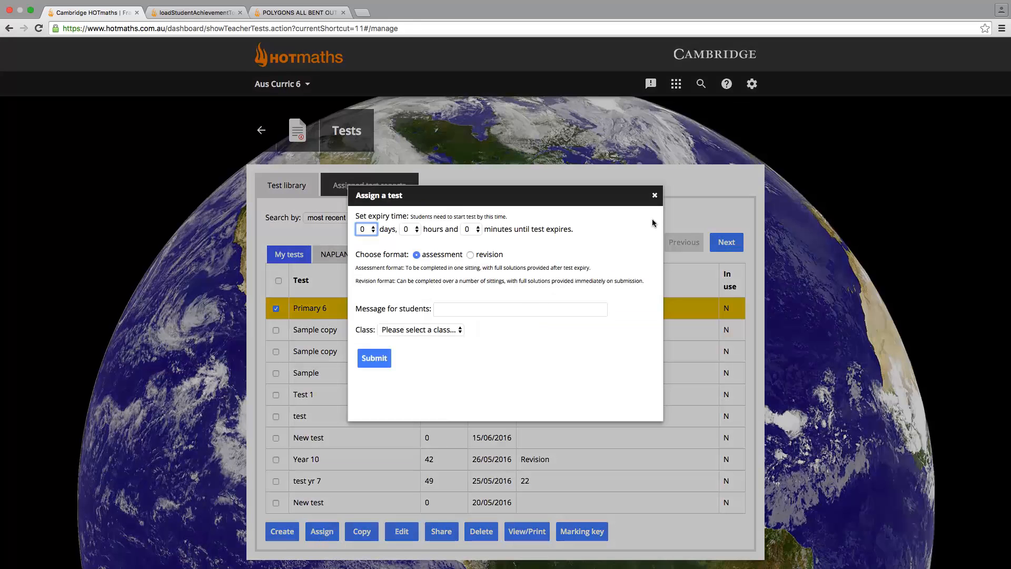
click(654, 194)
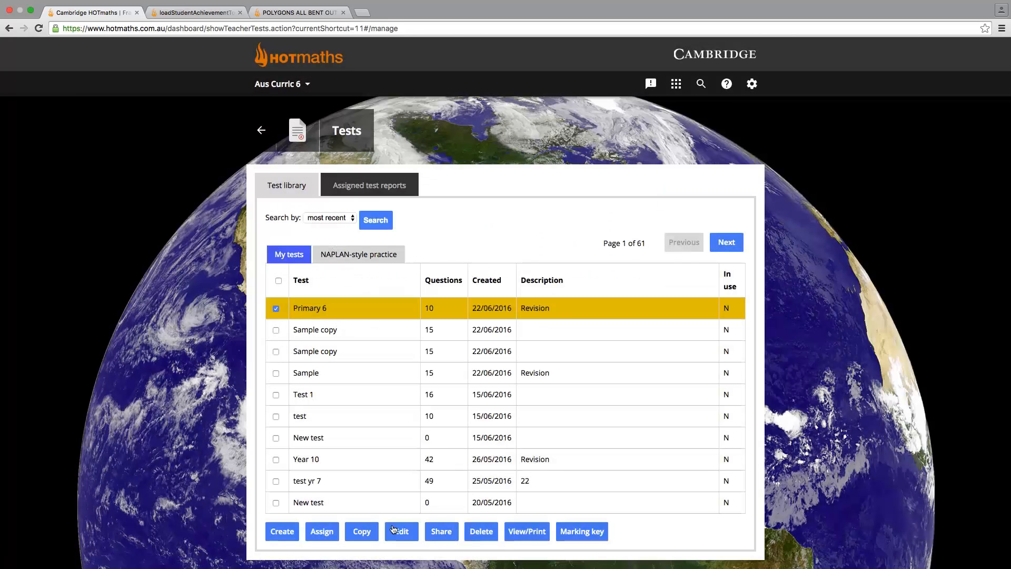
Step: Copy the Primary 6 test with its questions in a different random order
click(362, 531)
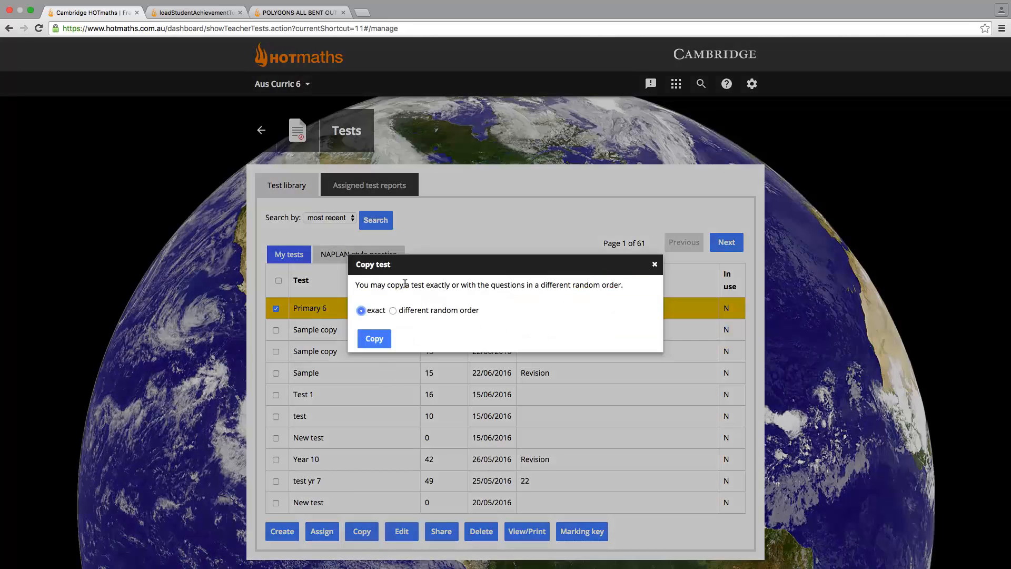
click(393, 310)
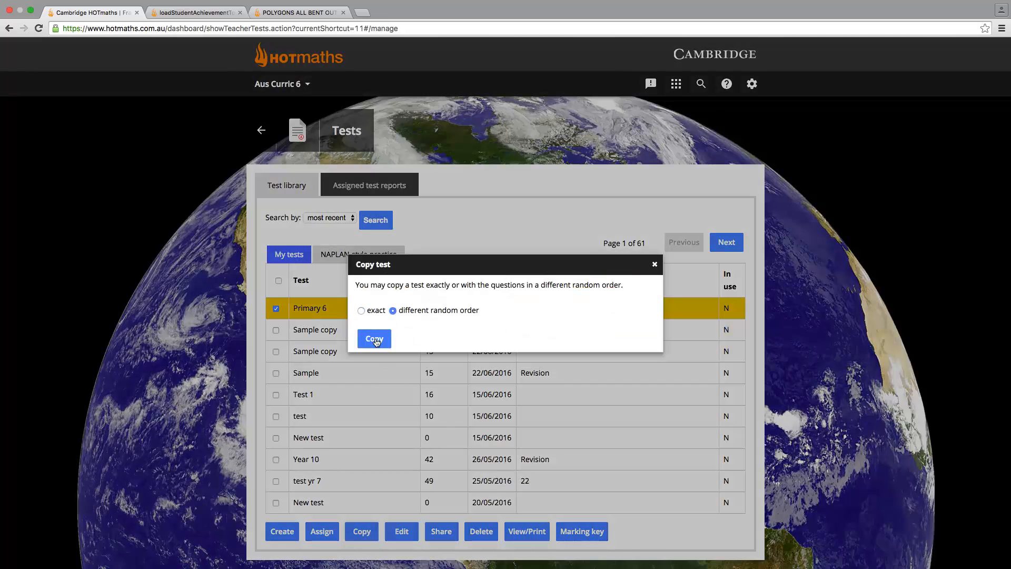
click(373, 338)
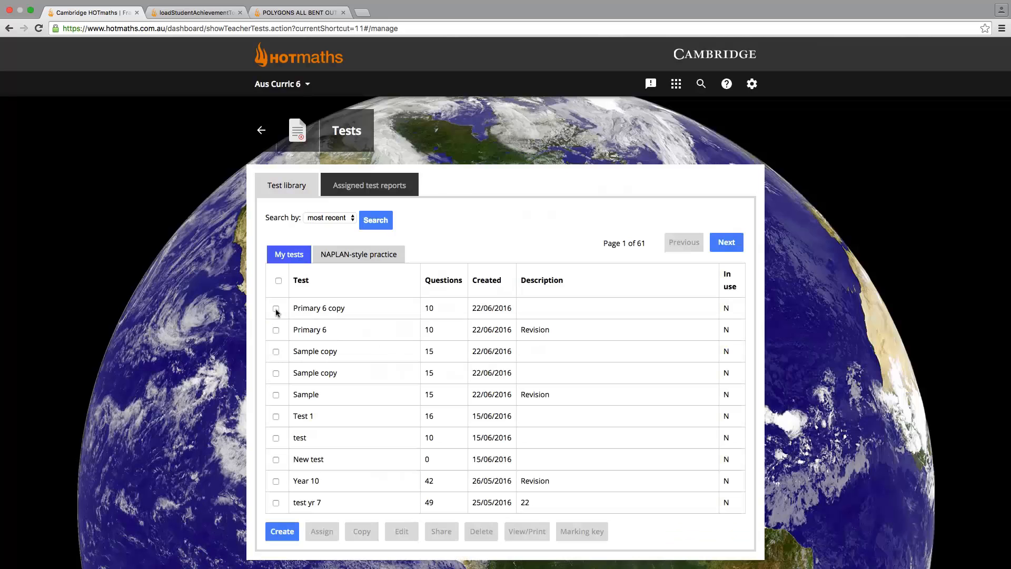
Step: Share the Primary 6 copy with another teacher and dismiss the confirmation
click(276, 308)
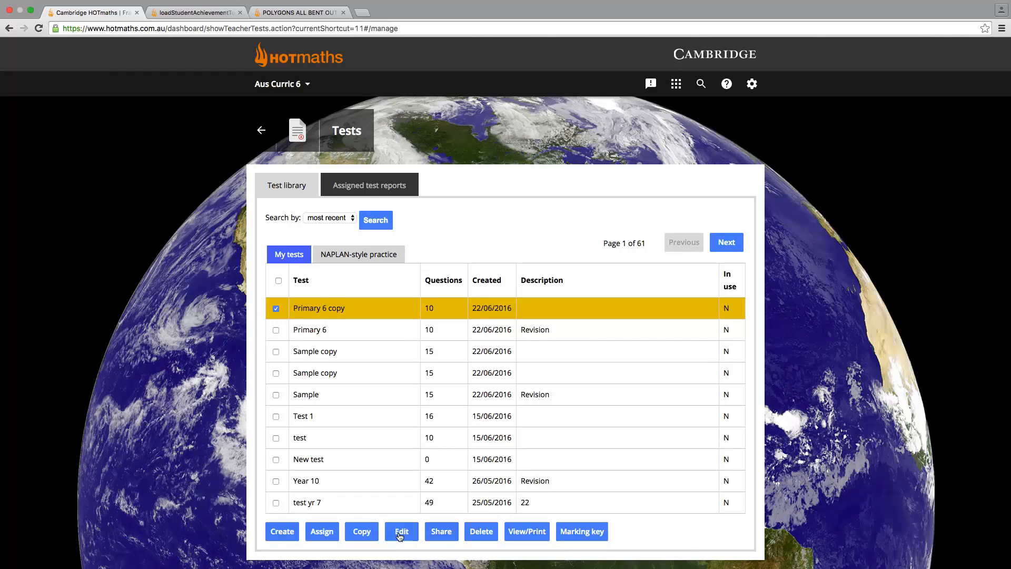
mouse_move(441, 537)
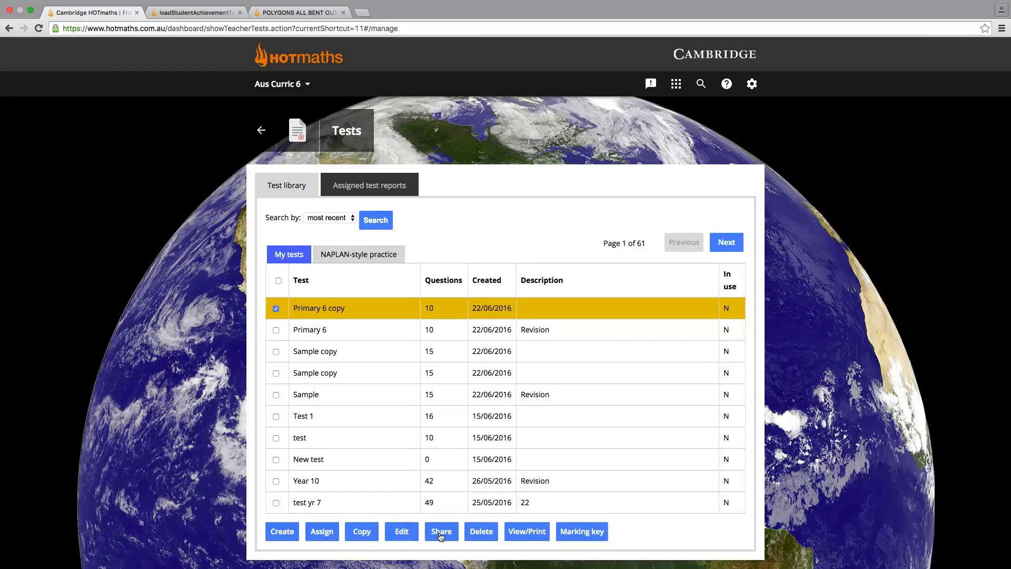
click(441, 531)
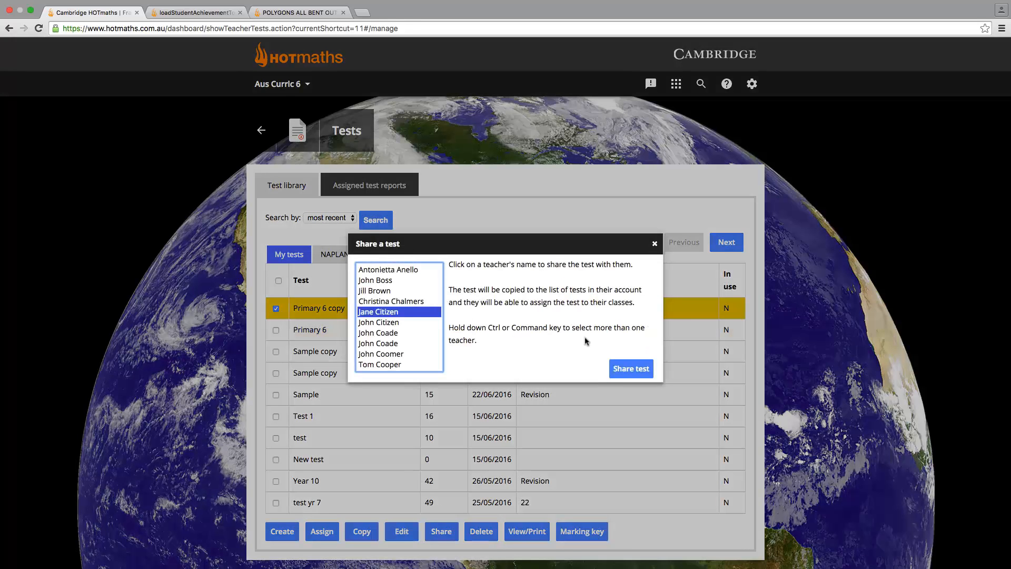
click(629, 368)
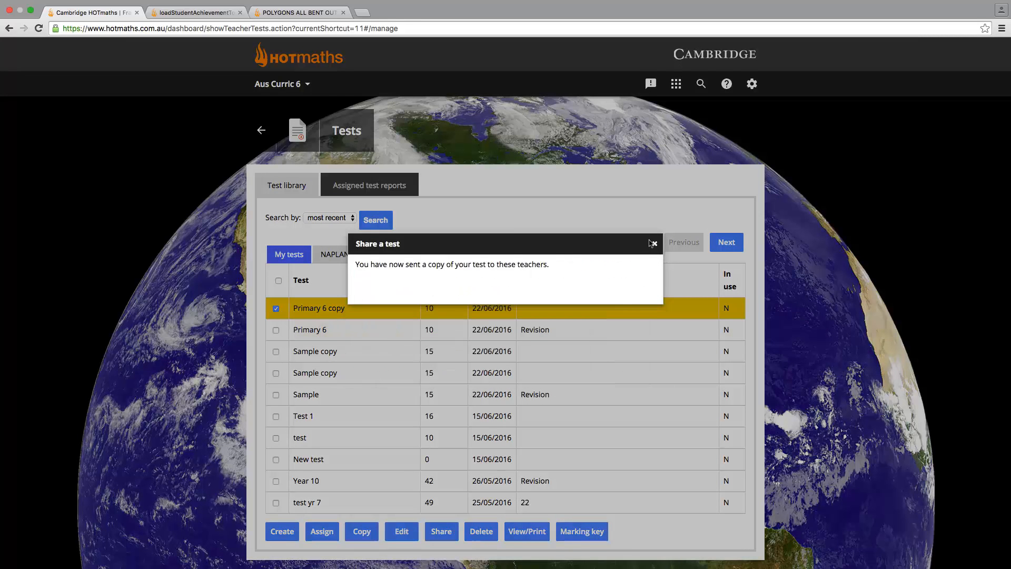
click(653, 243)
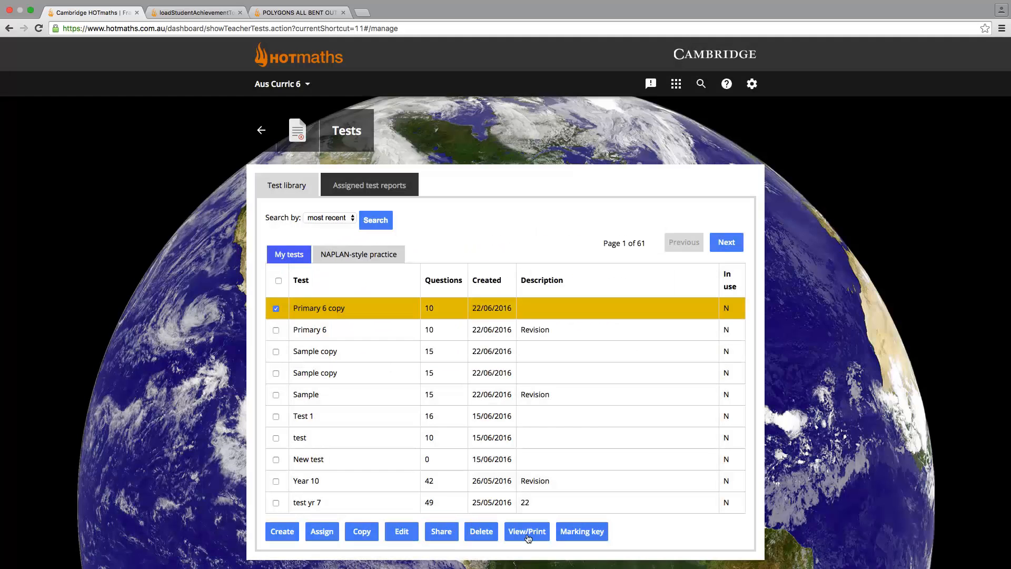
Step: View the Primary 6 copy's printable test and marking key, then untick it in the library
click(526, 531)
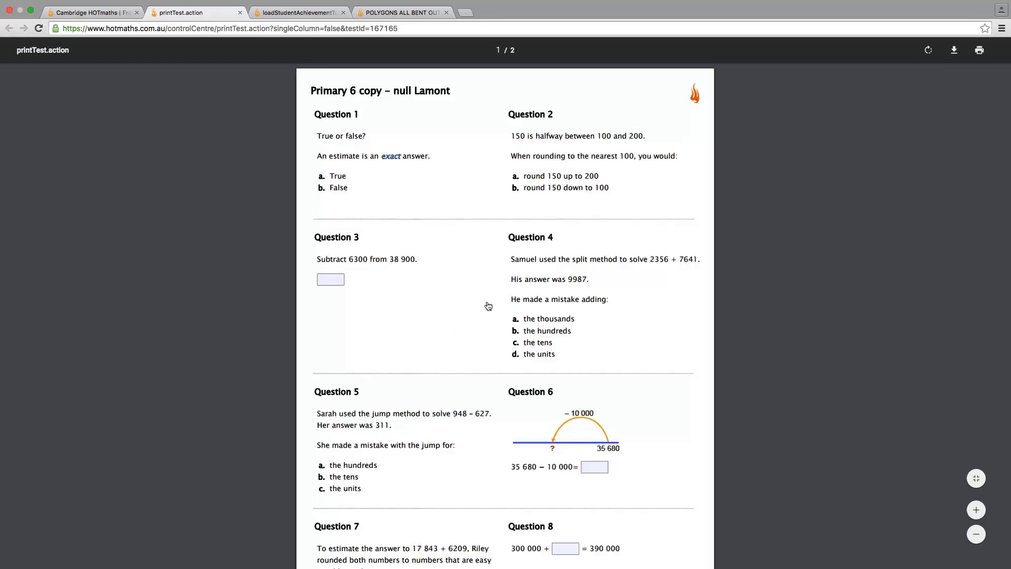
mouse_move(954, 51)
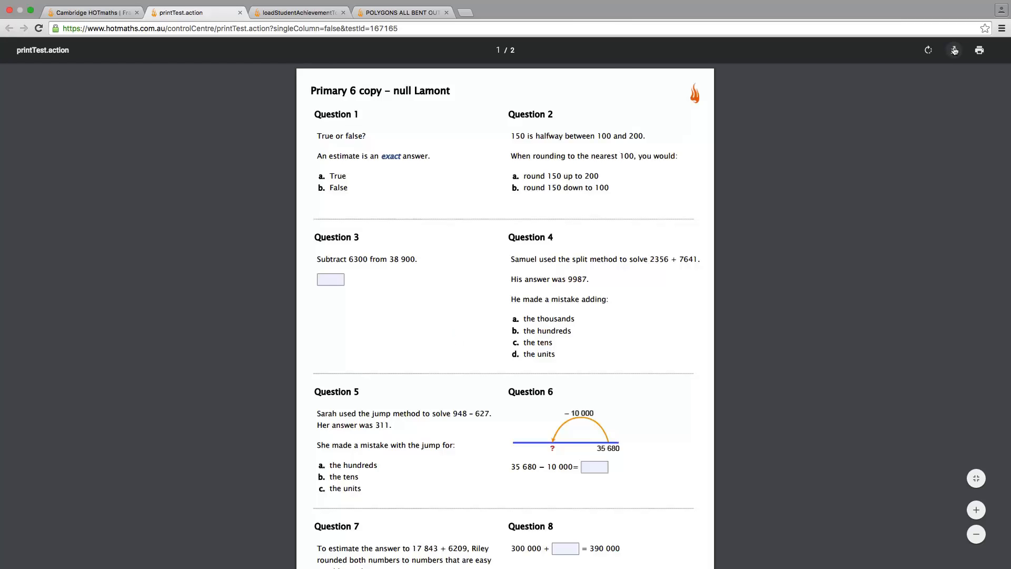
click(954, 51)
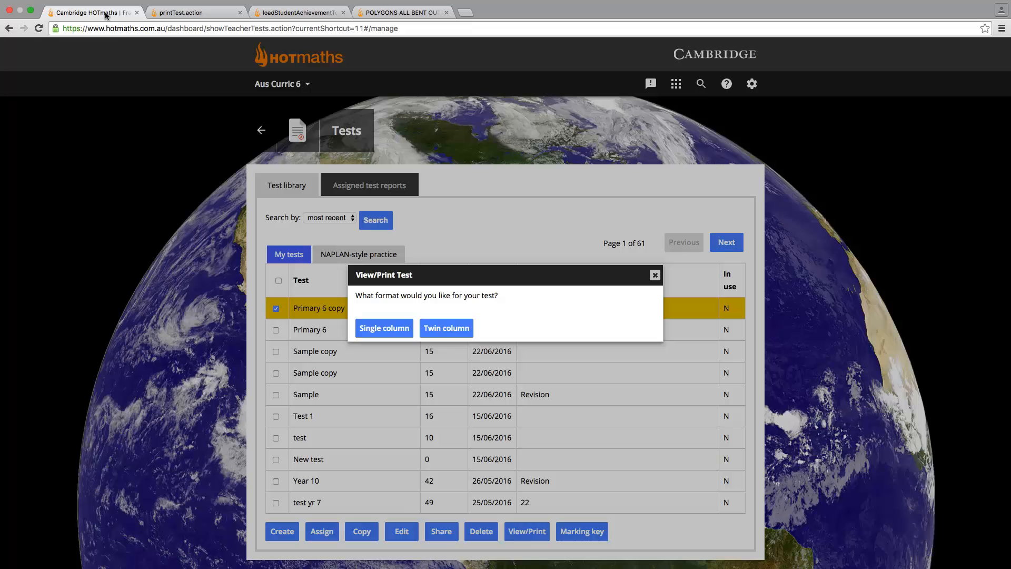
mouse_move(655, 283)
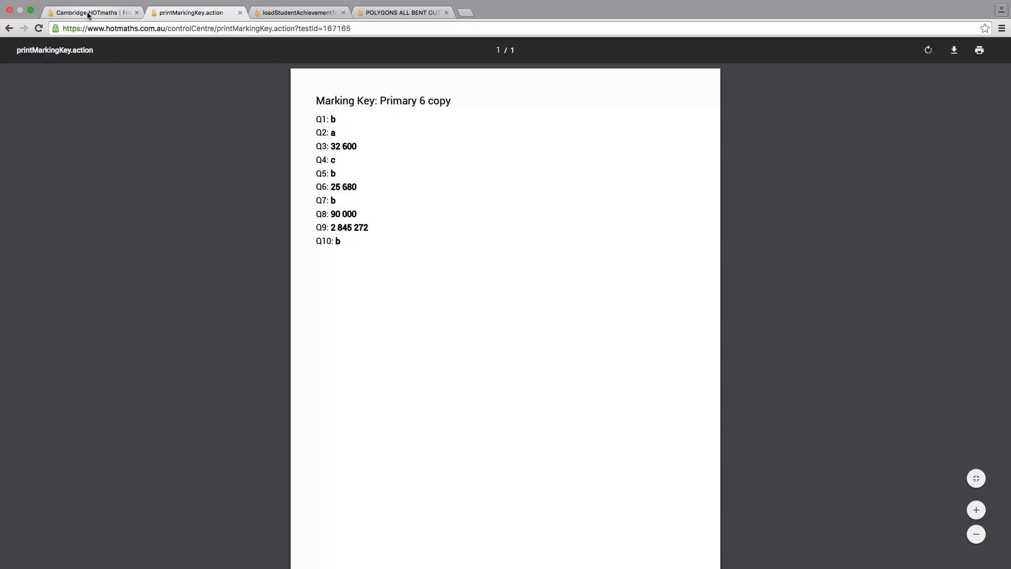
click(90, 12)
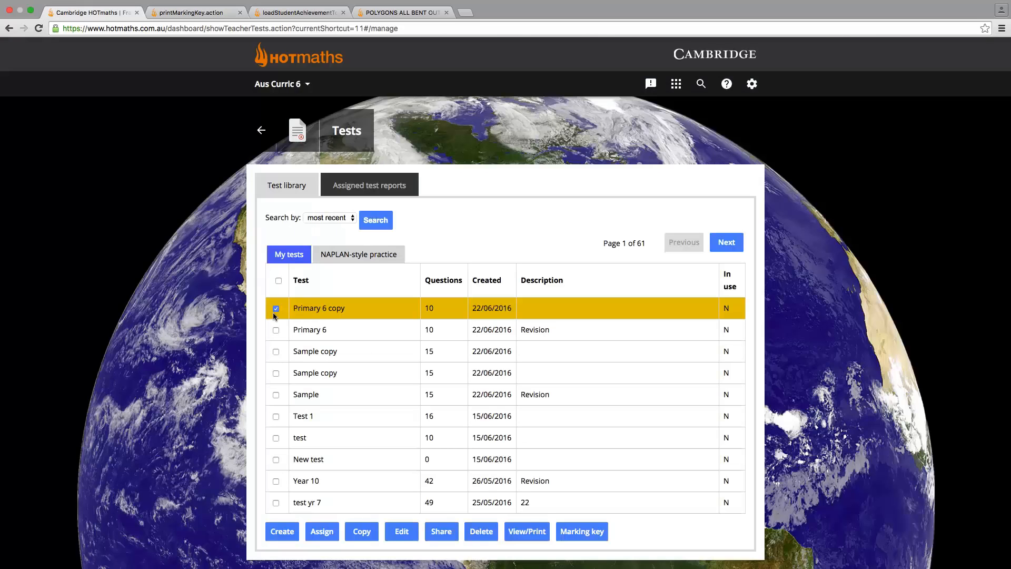
click(275, 308)
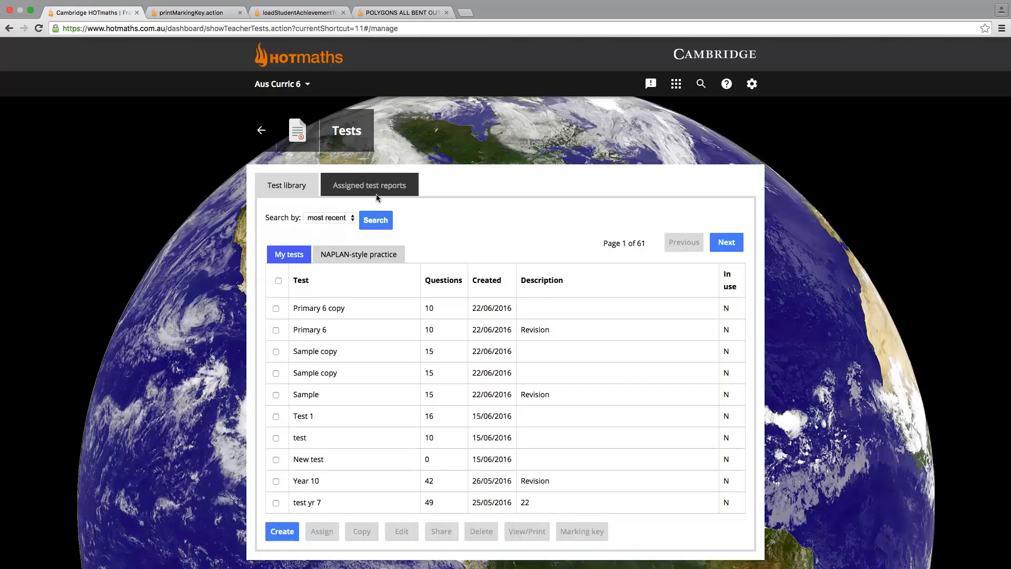
Step: View Ms Devine's Revision Exam student results, then its per-question results, in assigned test reports
click(369, 185)
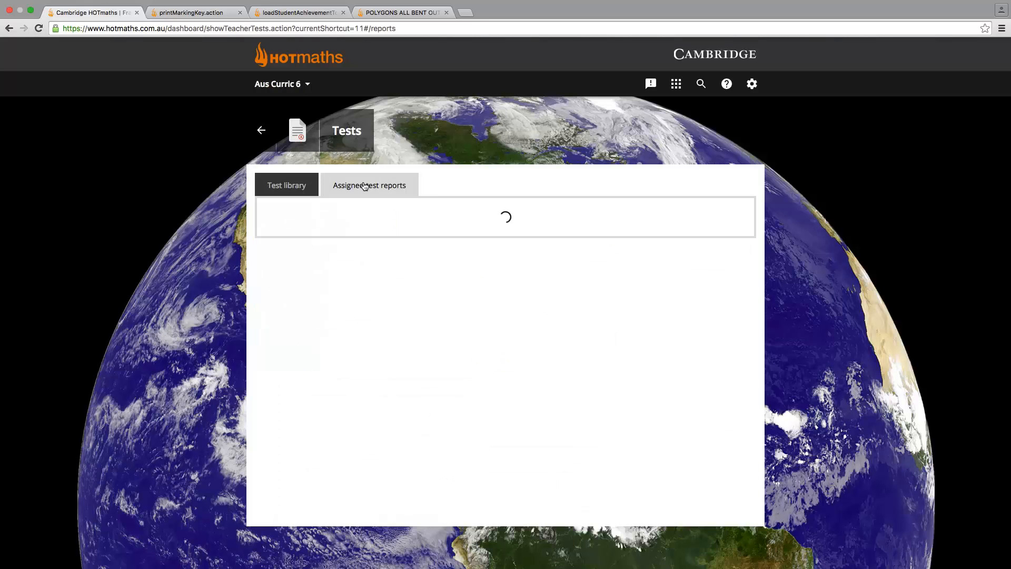
click(368, 185)
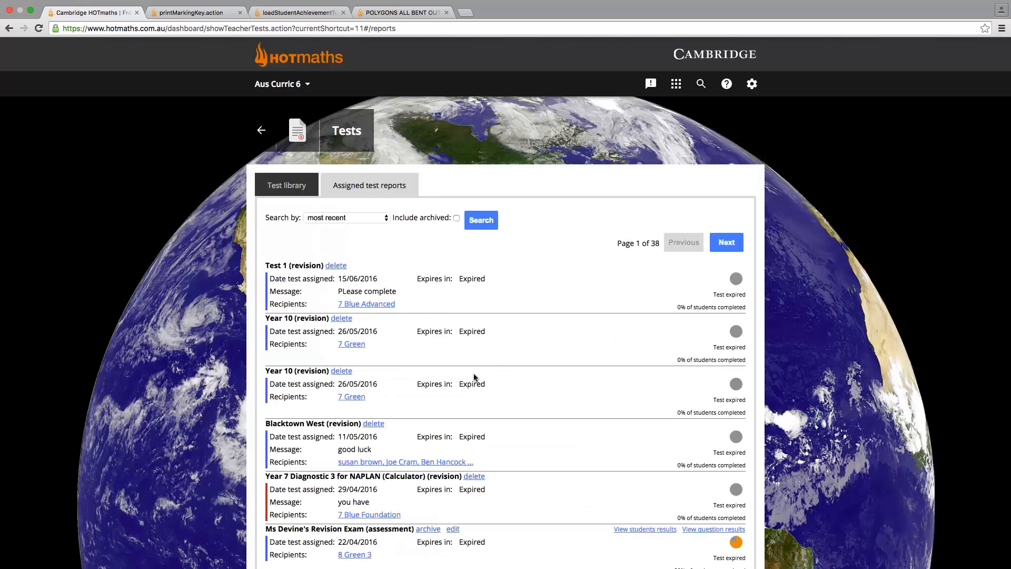
scroll(down, 3)
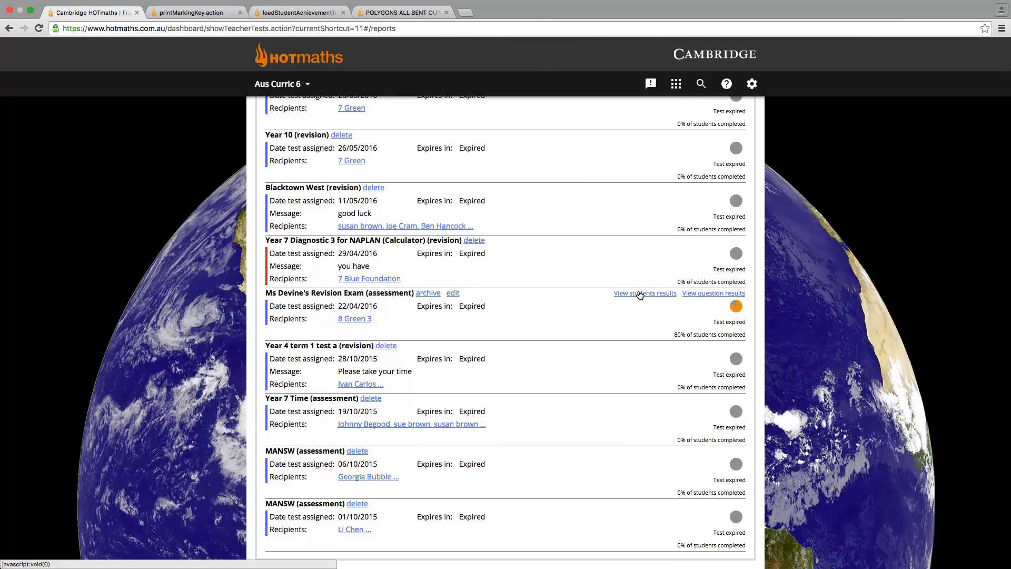
click(645, 293)
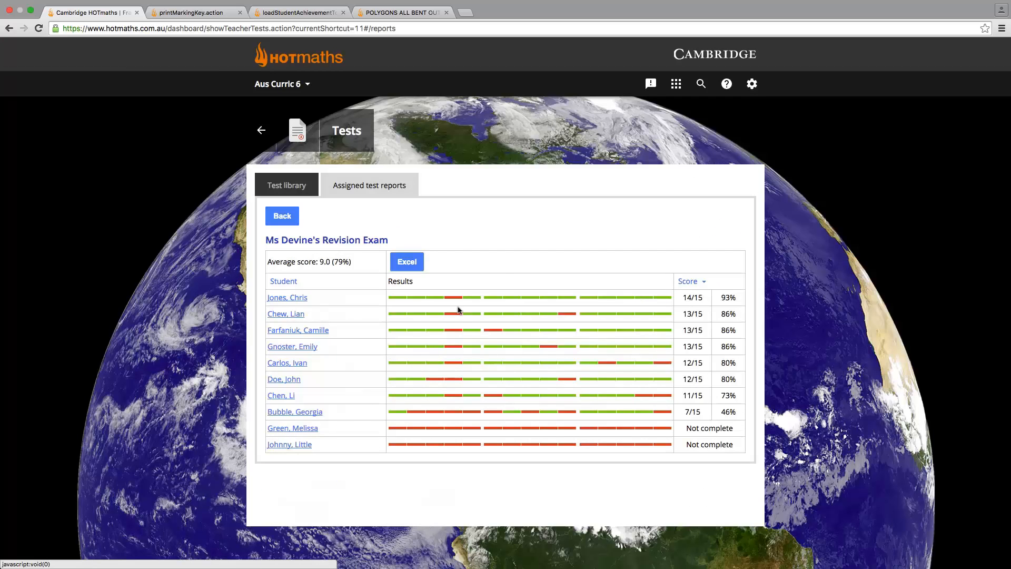
click(459, 297)
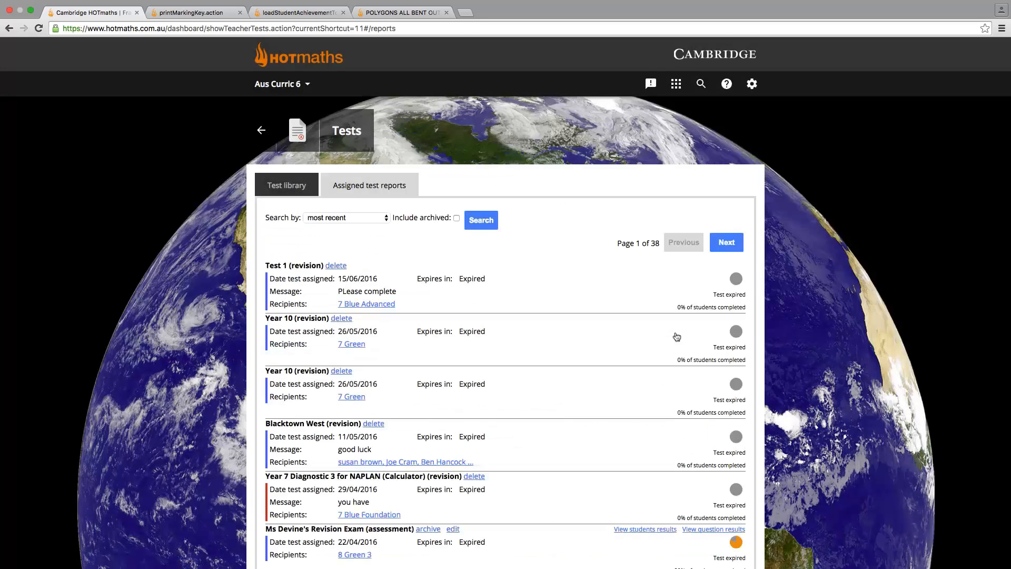
scroll(down, 3)
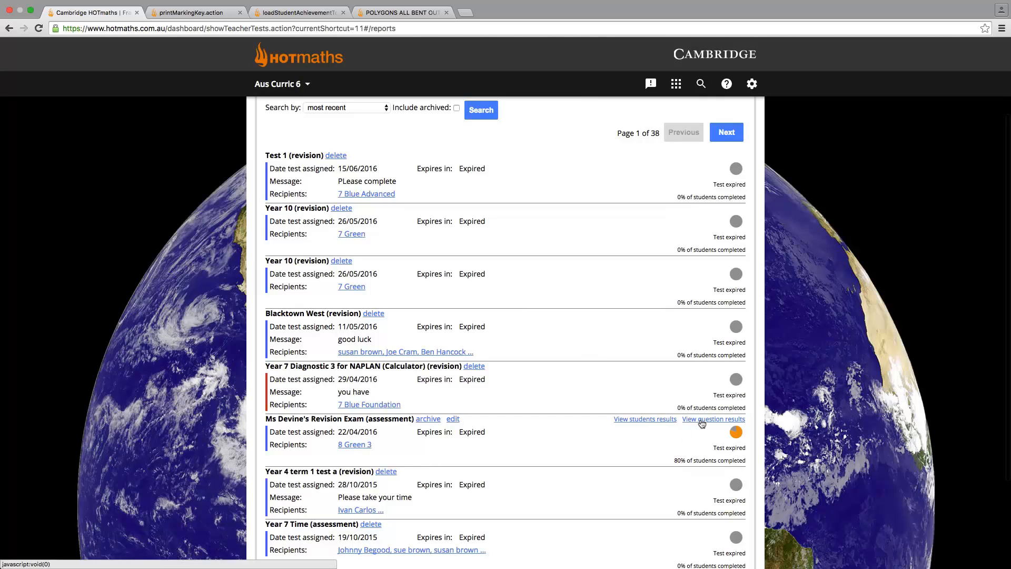
click(714, 419)
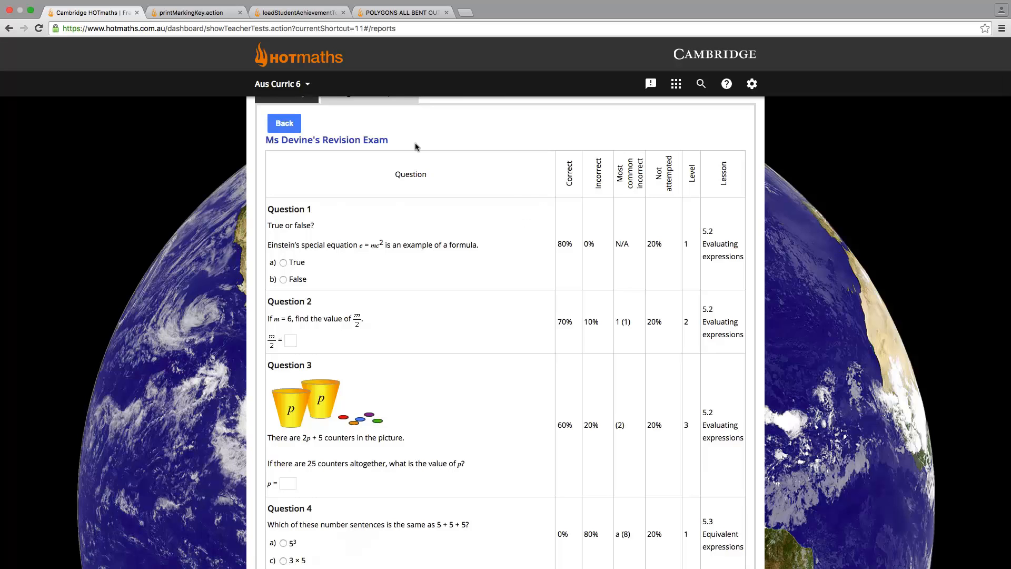
Step: Open FUNdamentals from the teacher dashboard and show the Numbers to 10 notes and resources
click(675, 83)
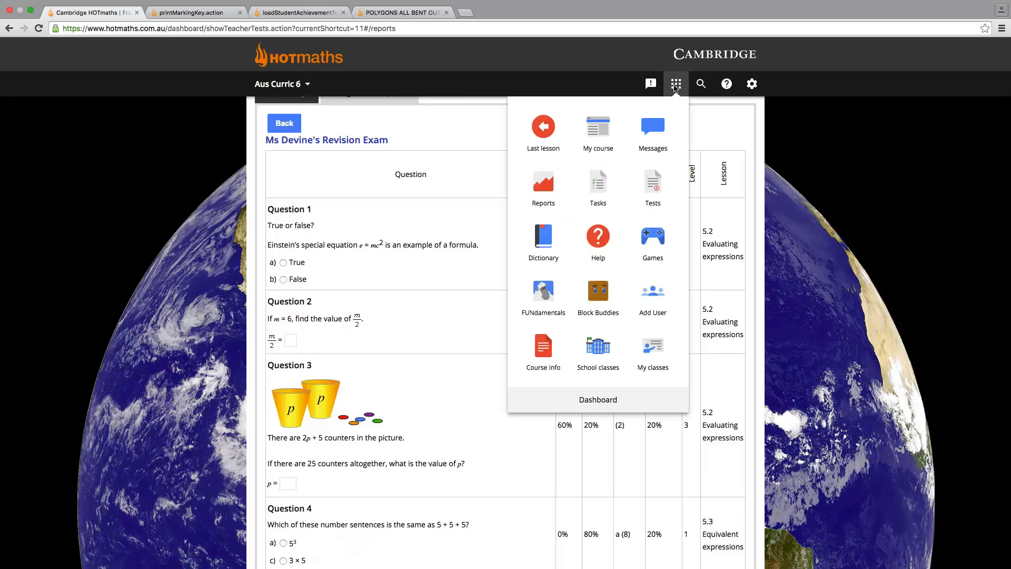
click(597, 399)
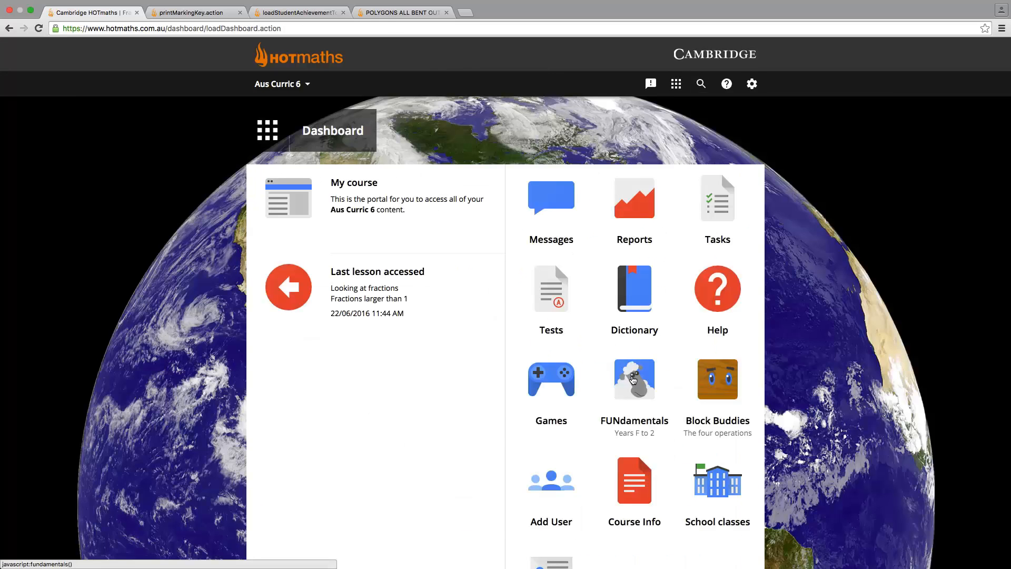
click(634, 380)
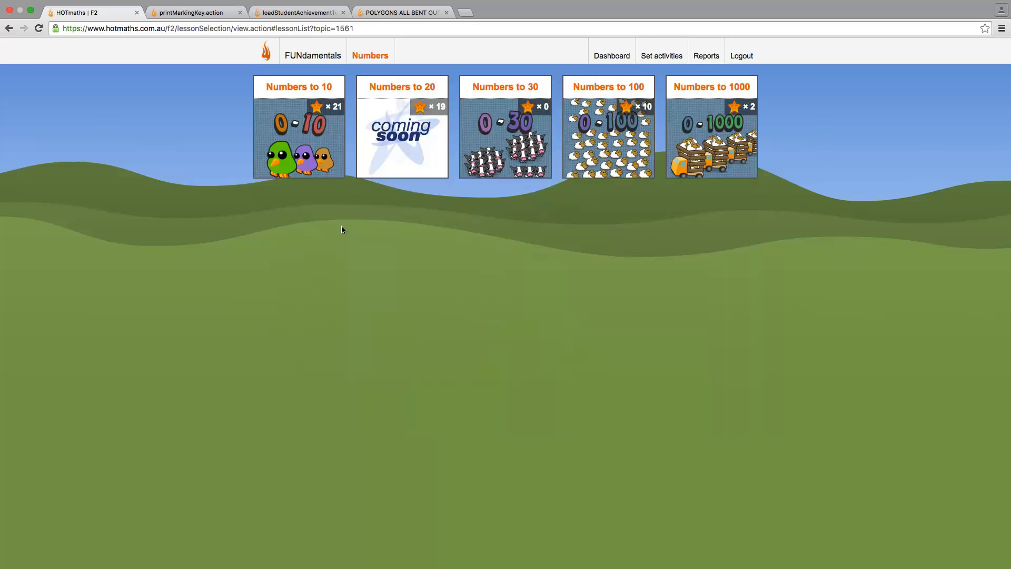
mouse_move(632, 215)
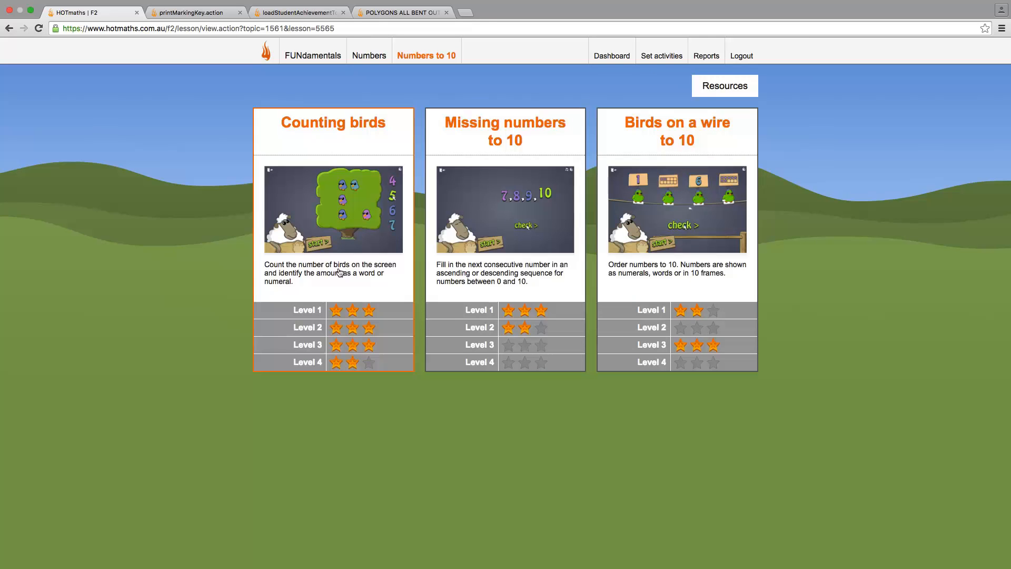
mouse_move(765, 71)
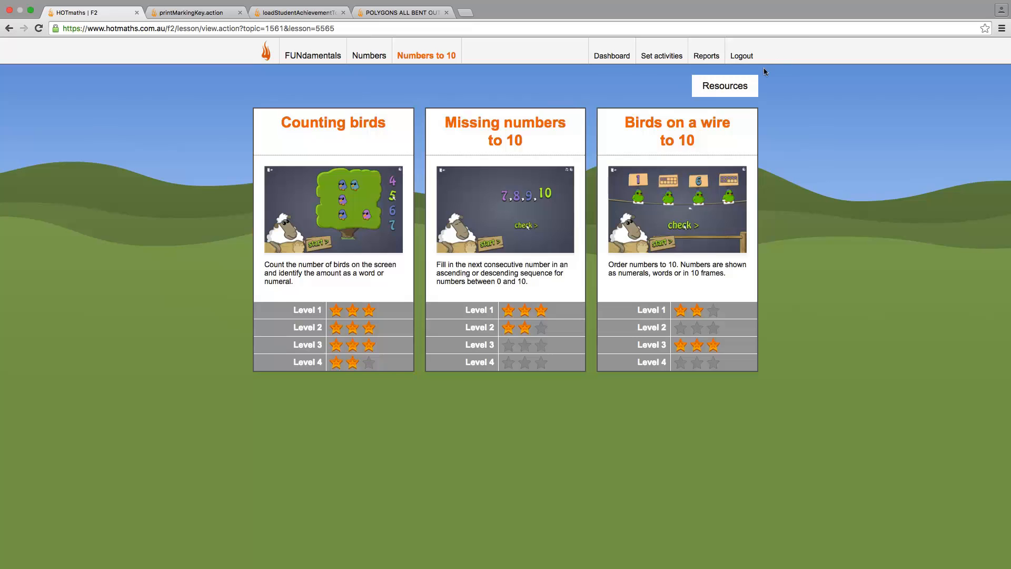
click(723, 86)
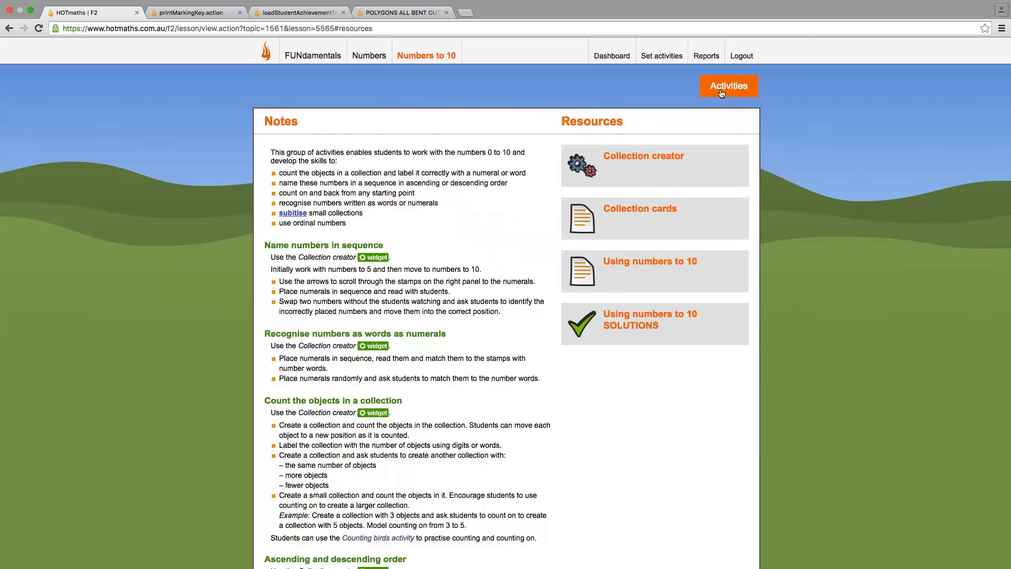
Step: Start the Counting birds game from the activity cards, then close it
click(728, 85)
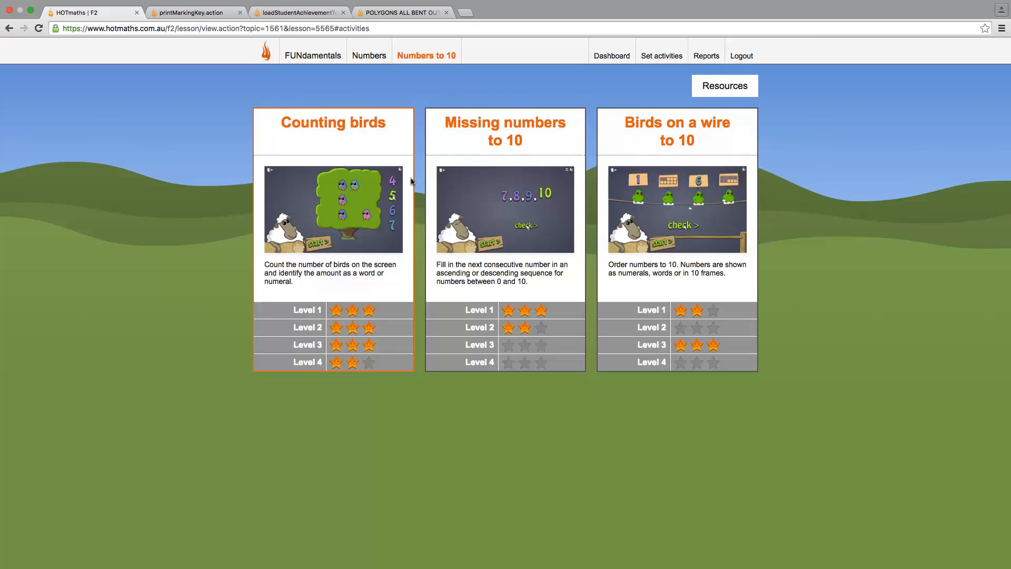
click(316, 243)
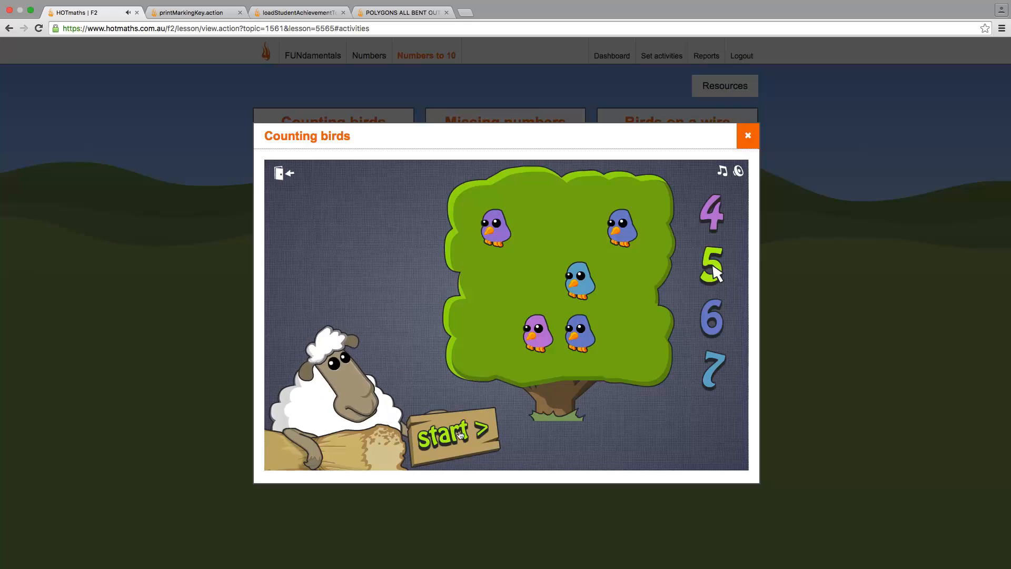
click(453, 434)
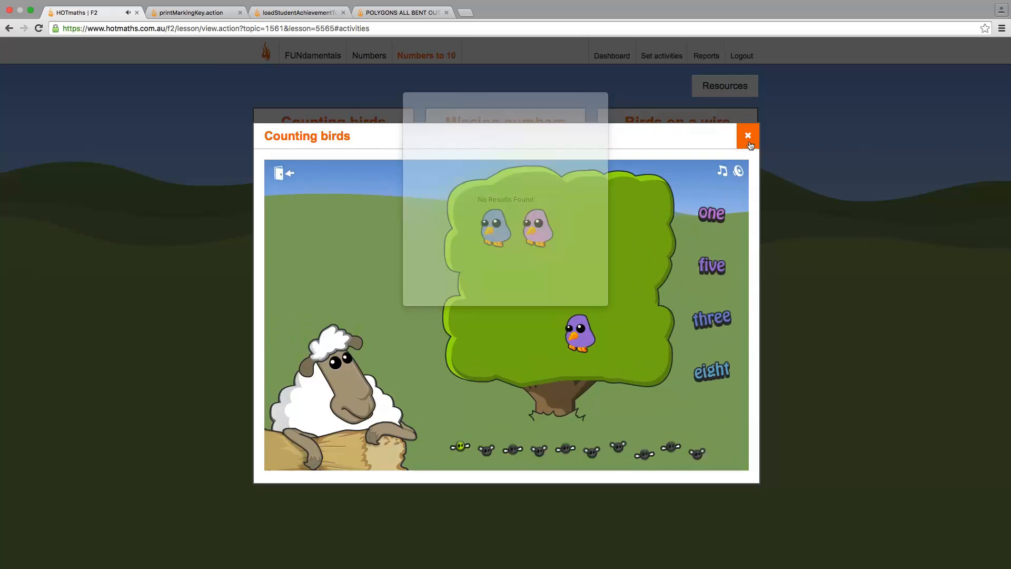
click(747, 136)
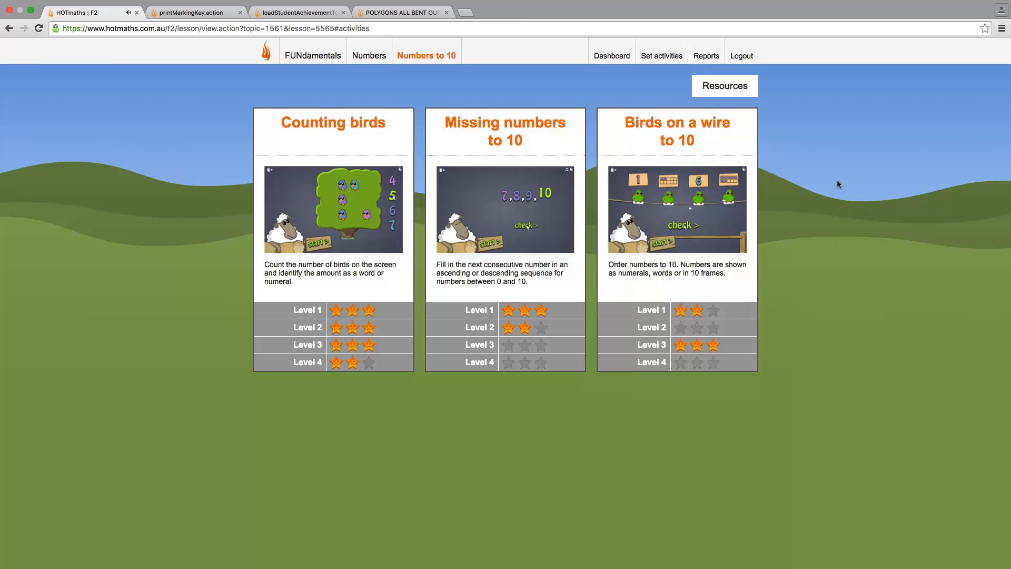
mouse_move(614, 95)
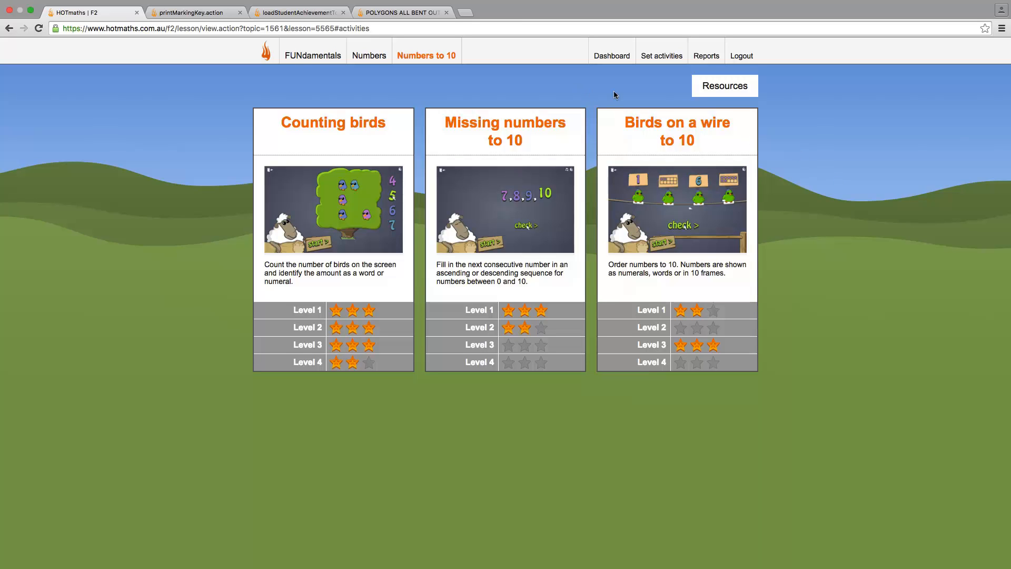
mouse_move(657, 55)
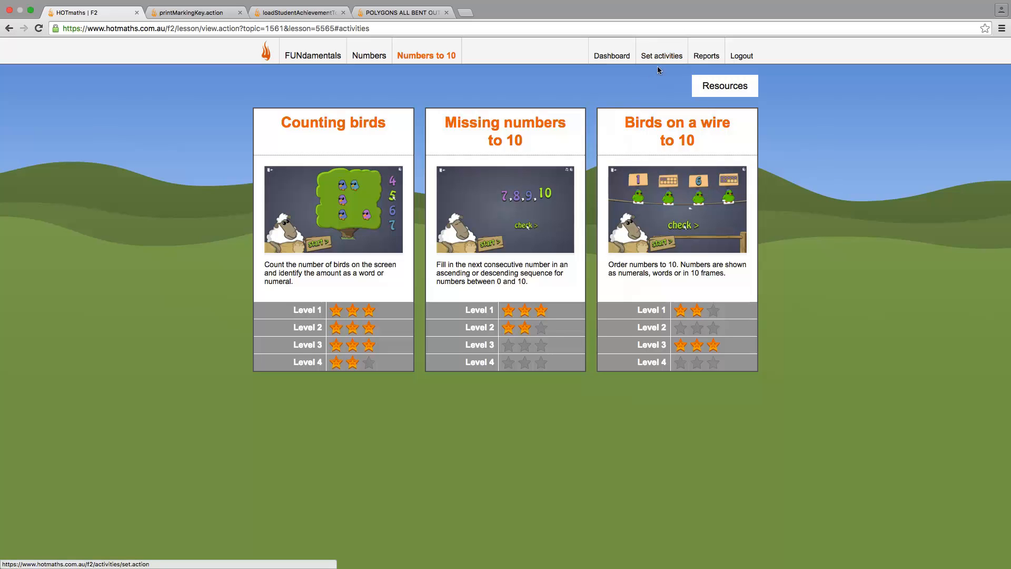
Step: On the Set activities page, select the second student in class 6 Red
click(661, 56)
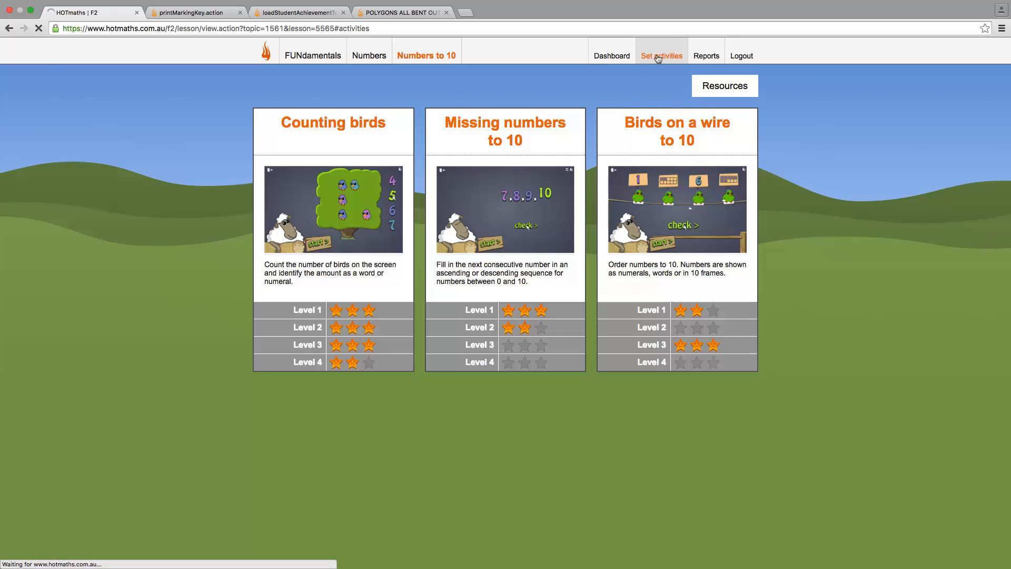
click(661, 56)
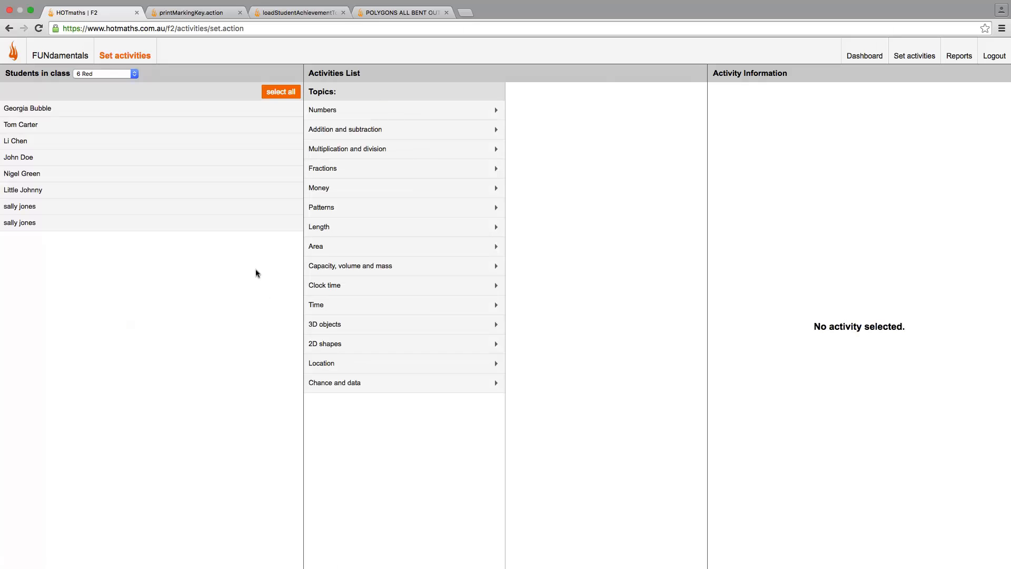
click(105, 73)
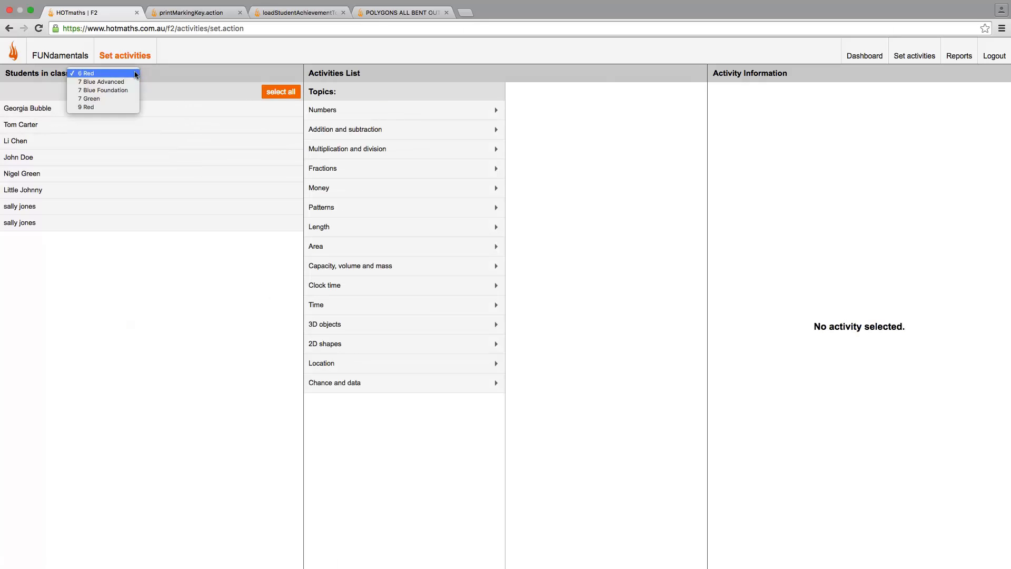
click(20, 125)
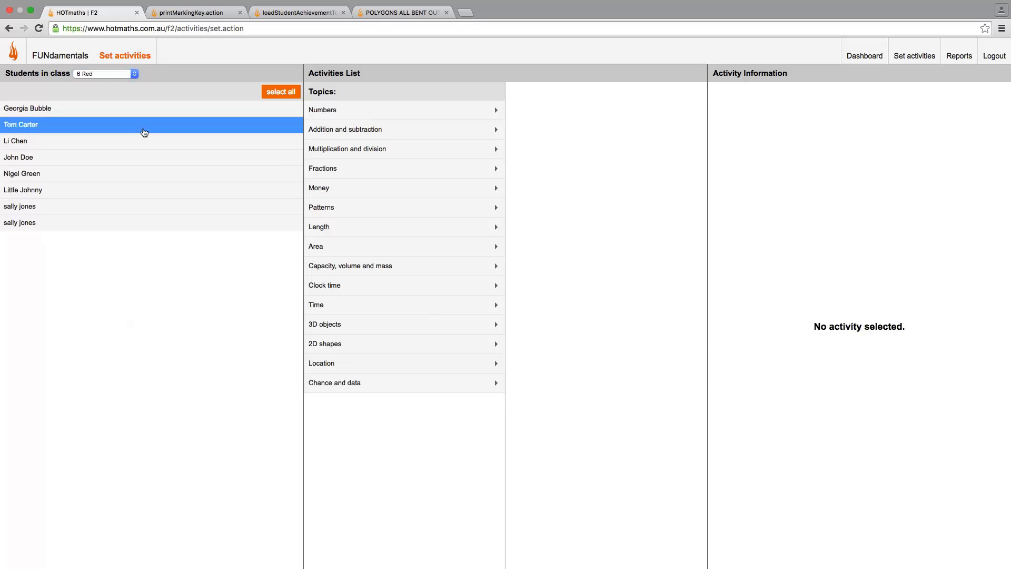
Step: Assign Addition and subtraction > Take away > Balloon pop as a task, then view Reports
click(345, 129)
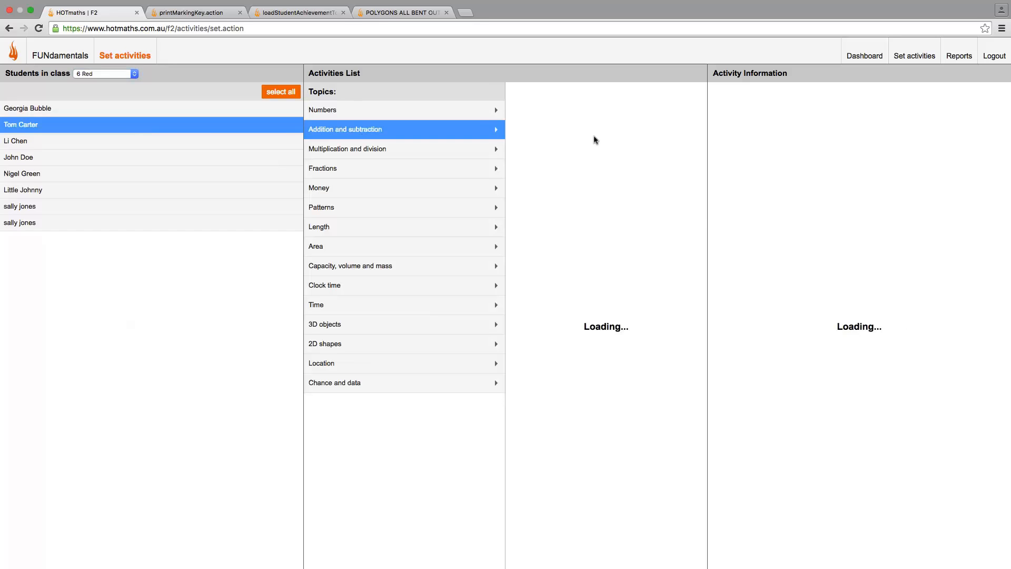
click(345, 129)
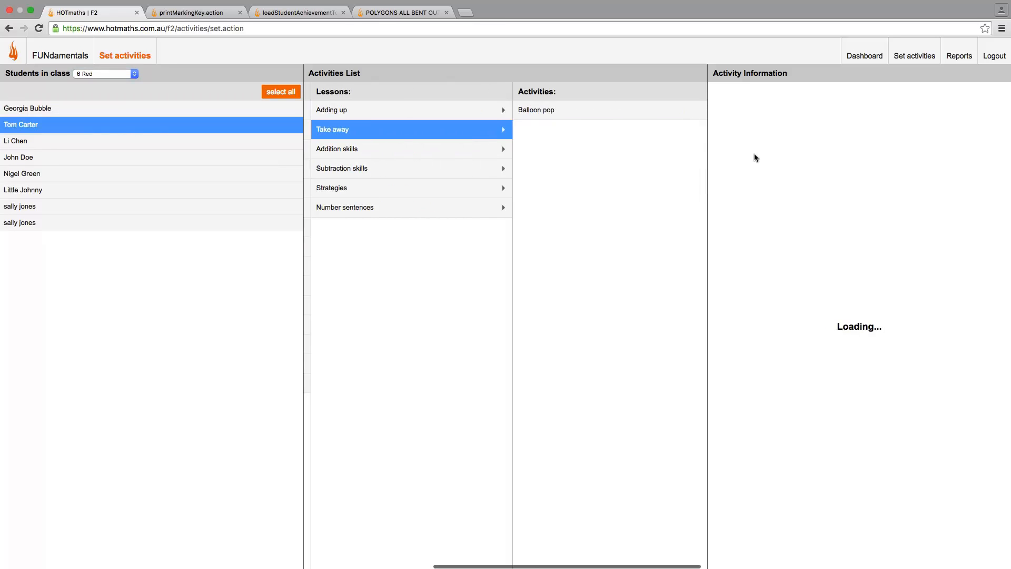
click(536, 109)
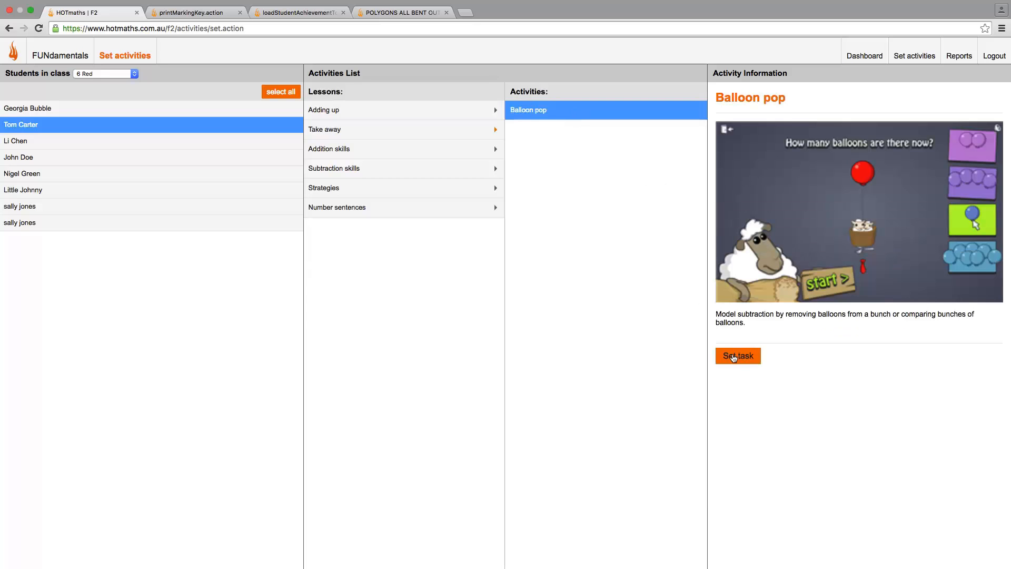
click(737, 356)
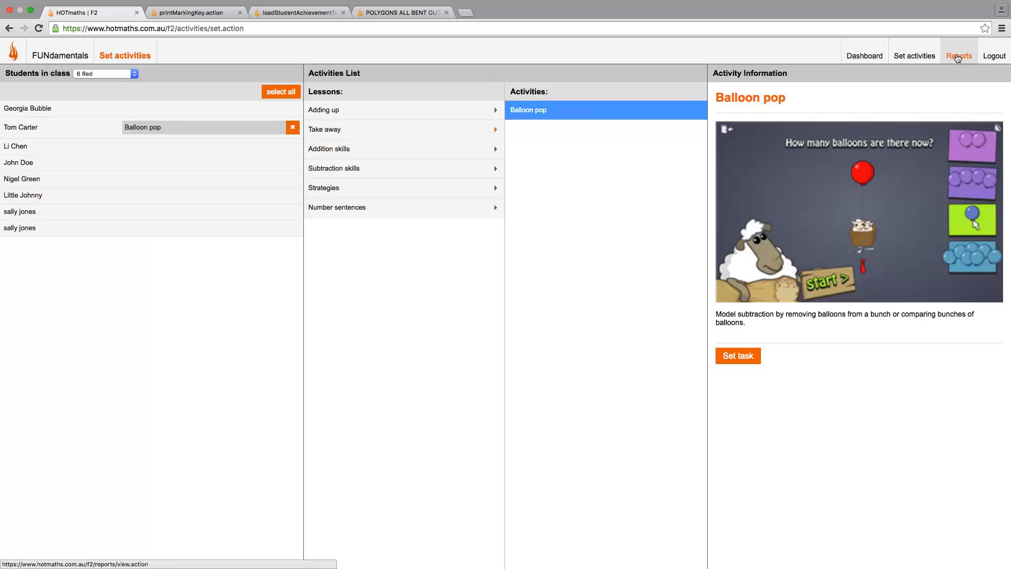
click(958, 56)
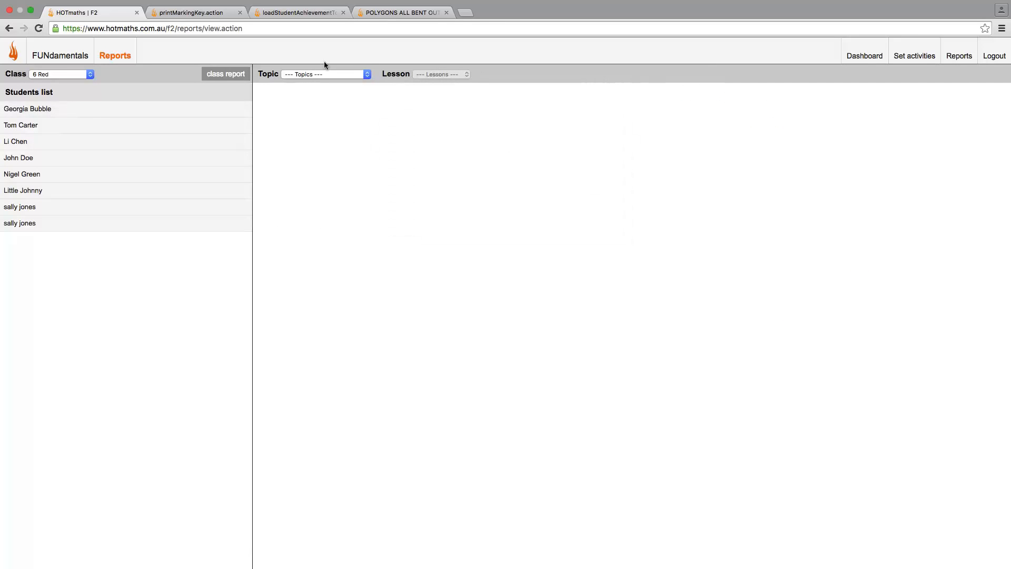
Step: View a student's report for Numbers > Numbers to 20
click(325, 74)
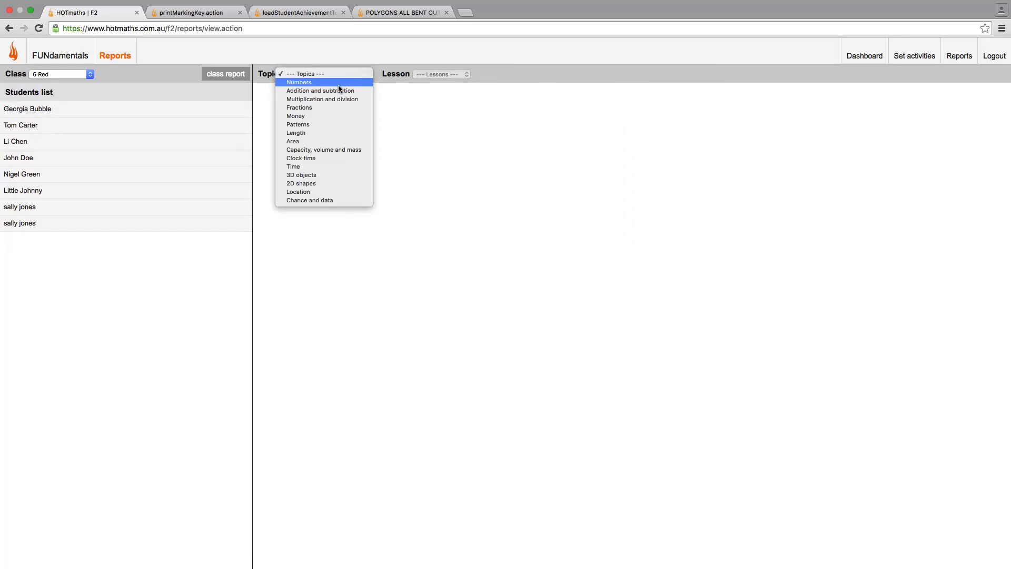
click(298, 82)
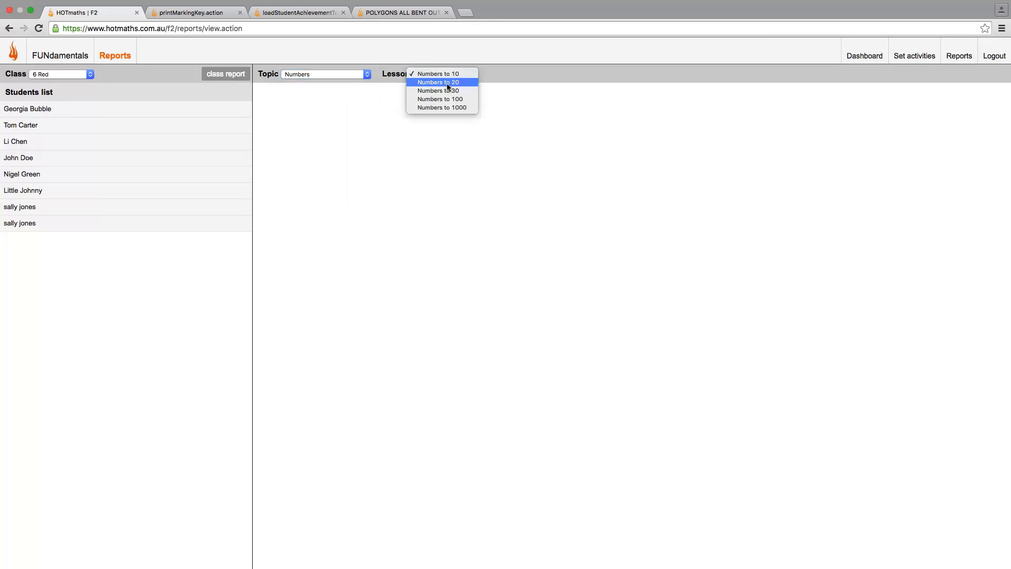
click(437, 82)
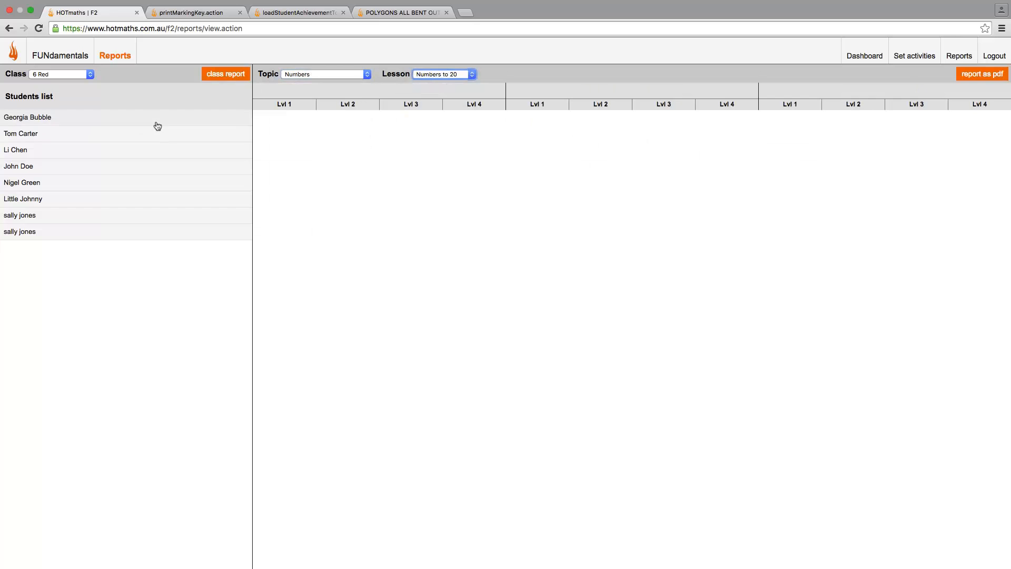
click(27, 117)
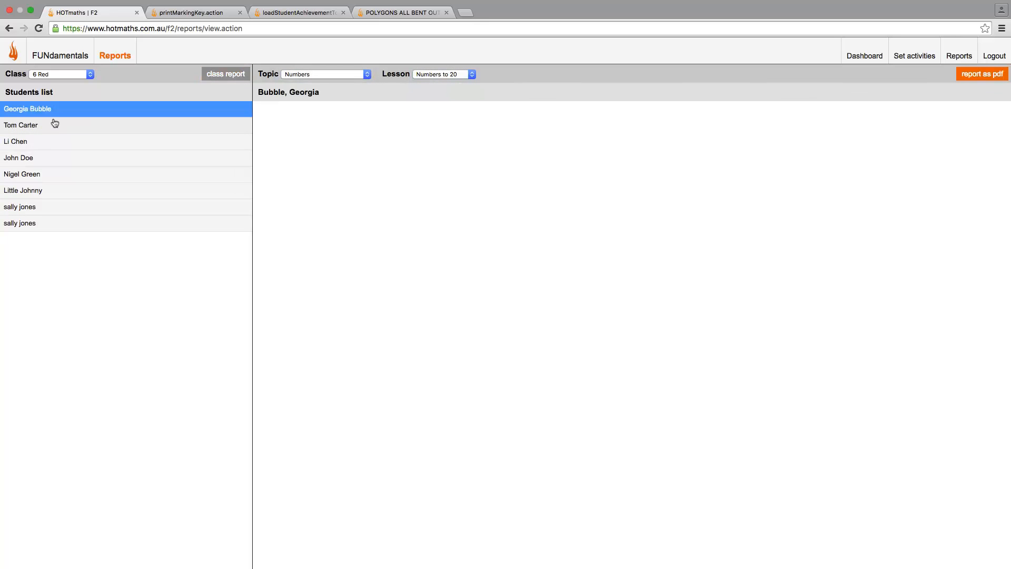
click(21, 124)
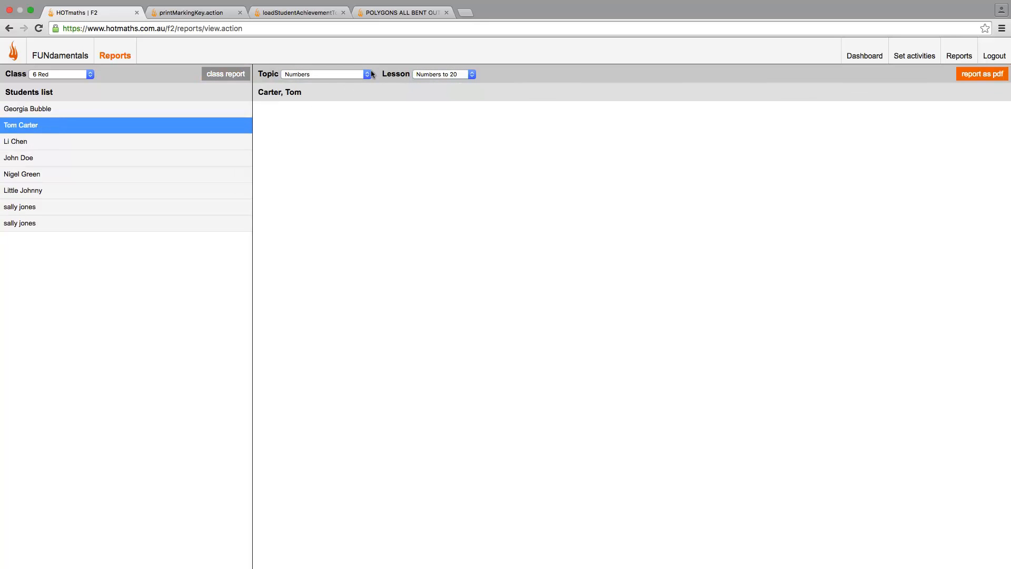
Step: Switch the report to Money > Australian notes and coins, then go to the Dashboard
click(322, 74)
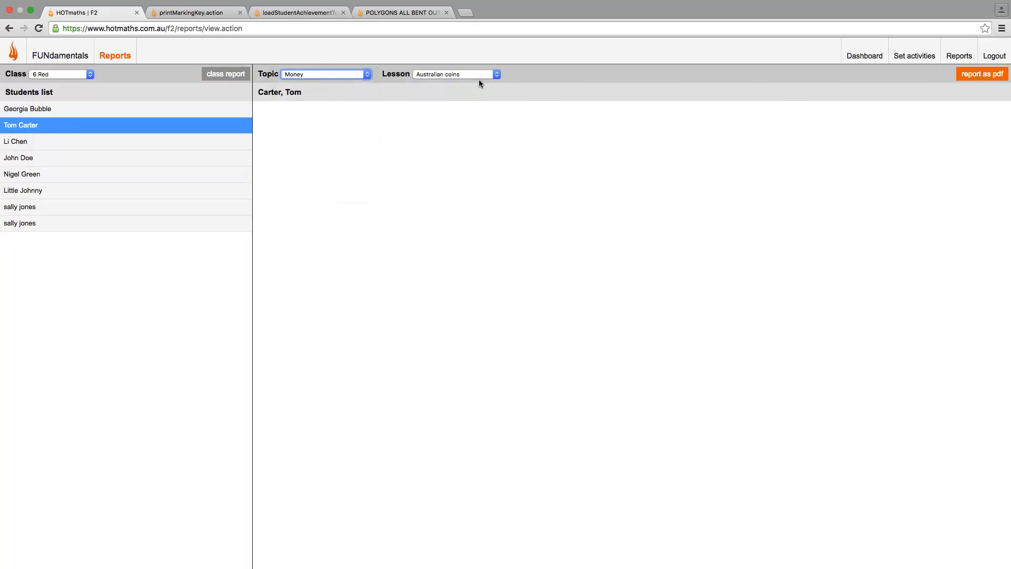
click(454, 73)
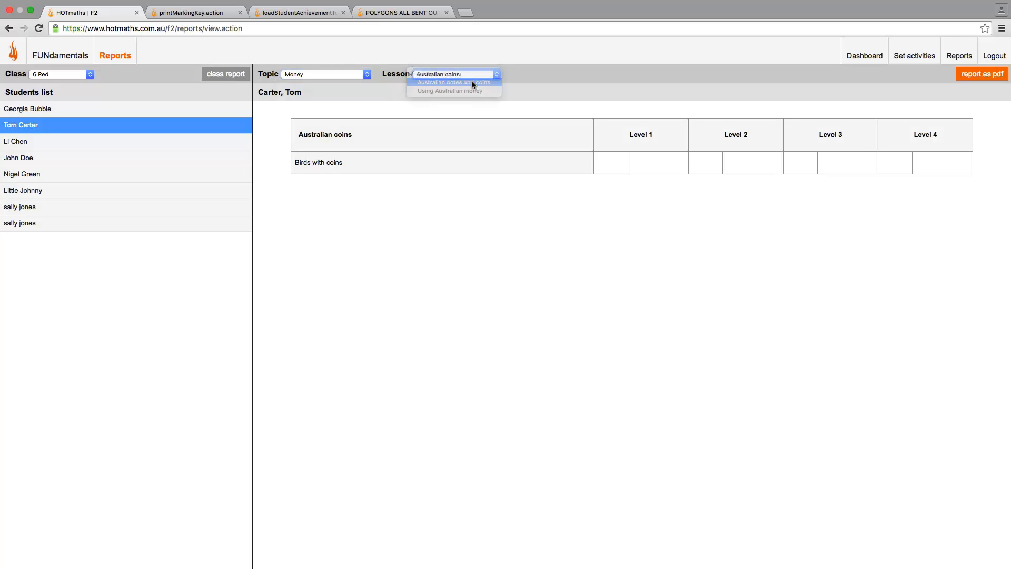
click(454, 83)
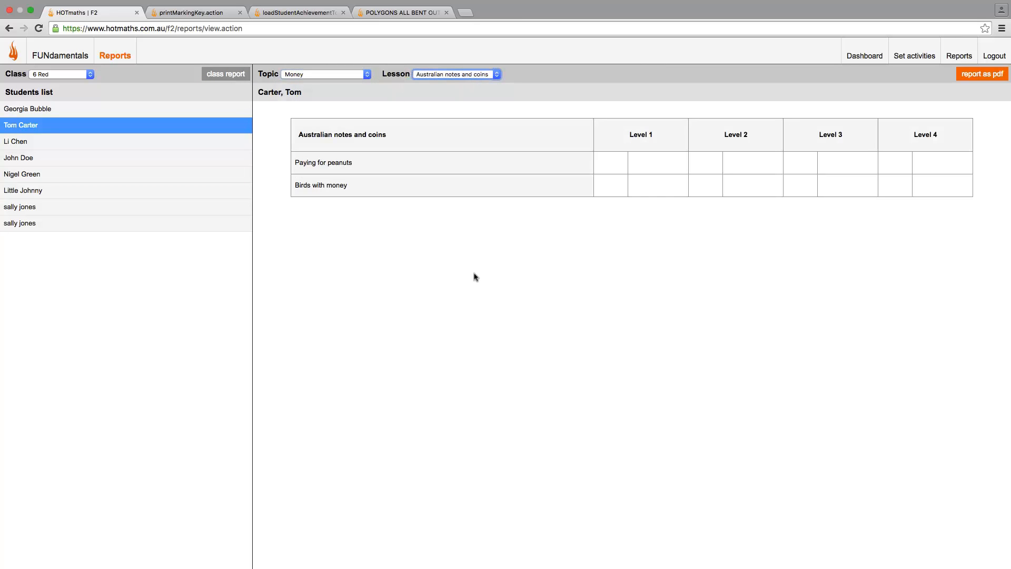
mouse_move(871, 80)
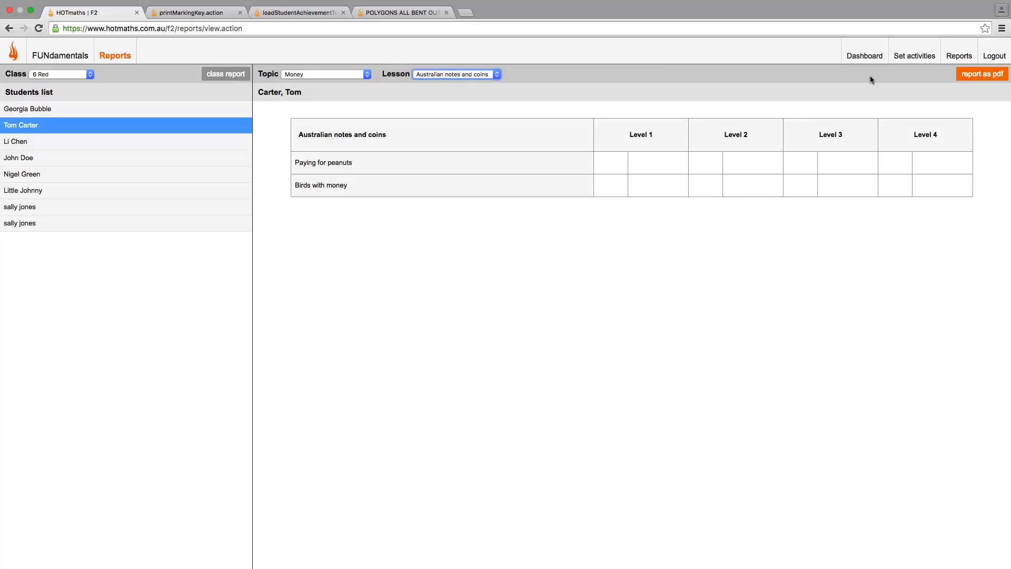
click(864, 56)
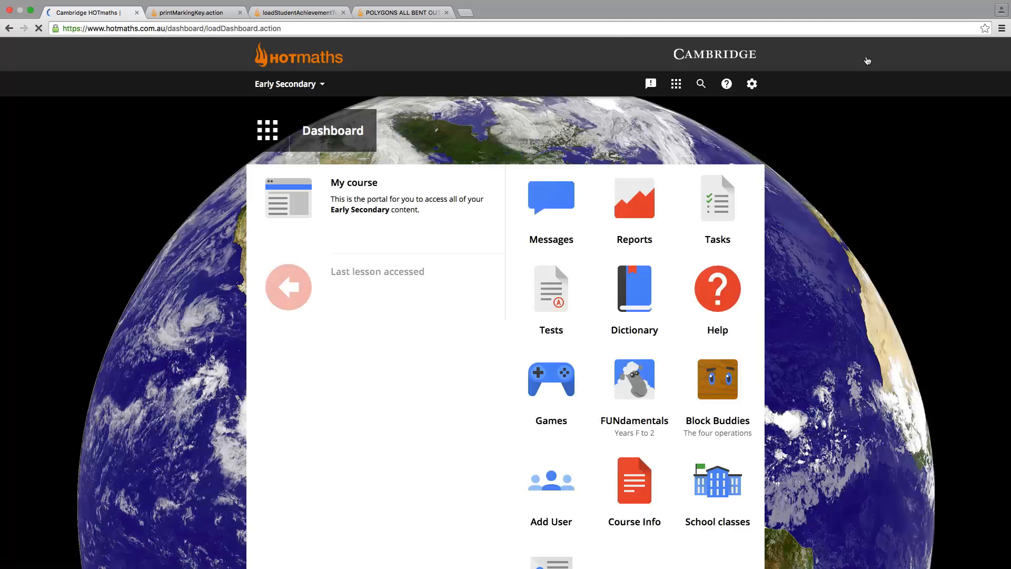